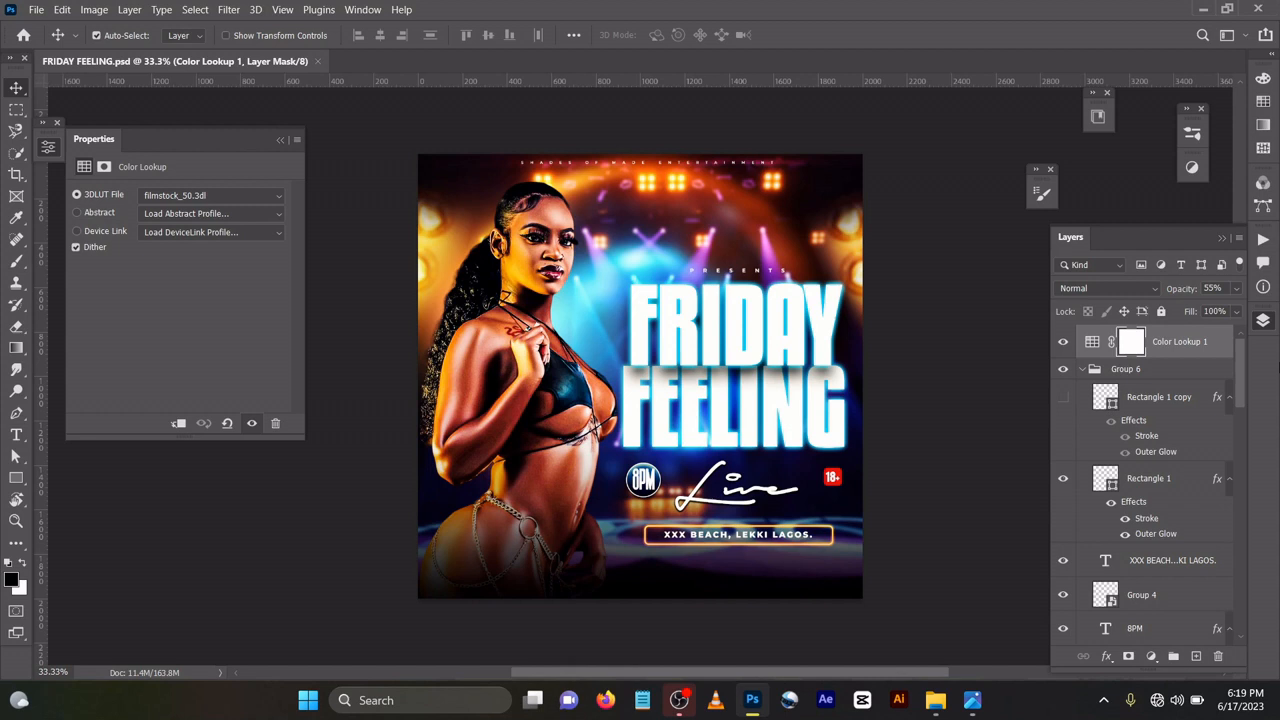
- Create a new blank 2000 × 2000 px, 300 ppi document from the recent preset
scroll("down", 3)
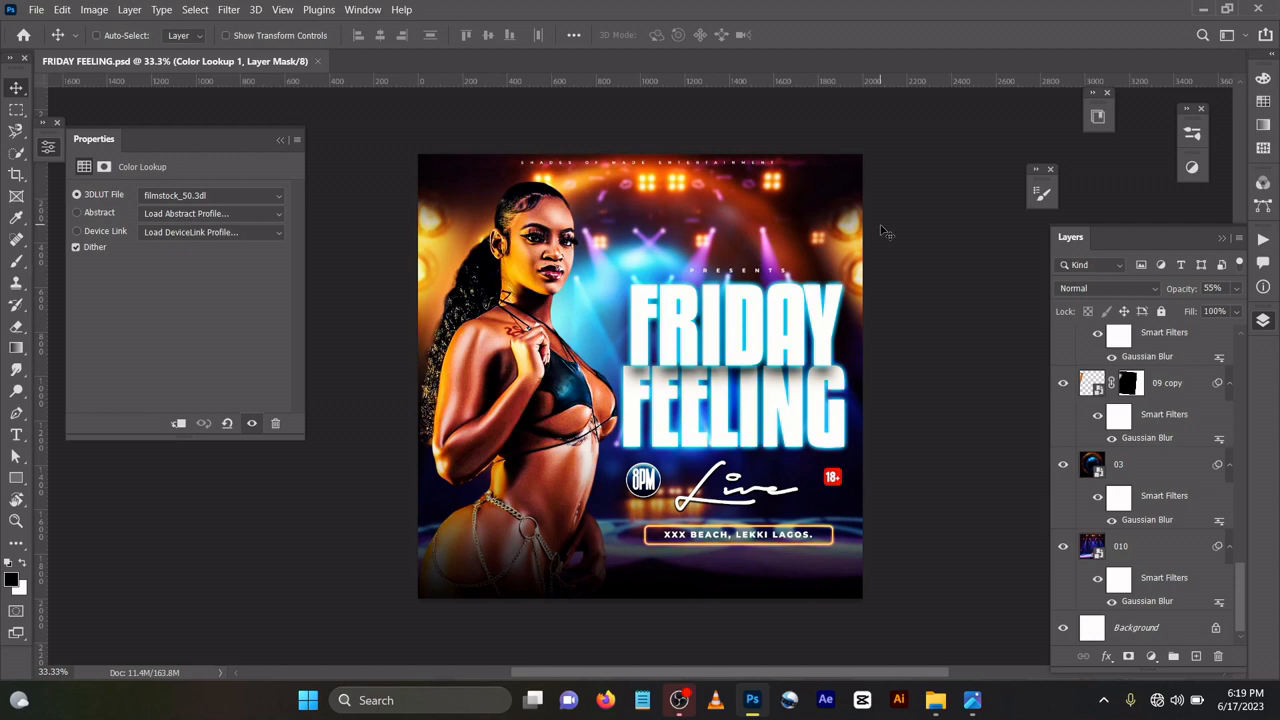
left_click(41, 11)
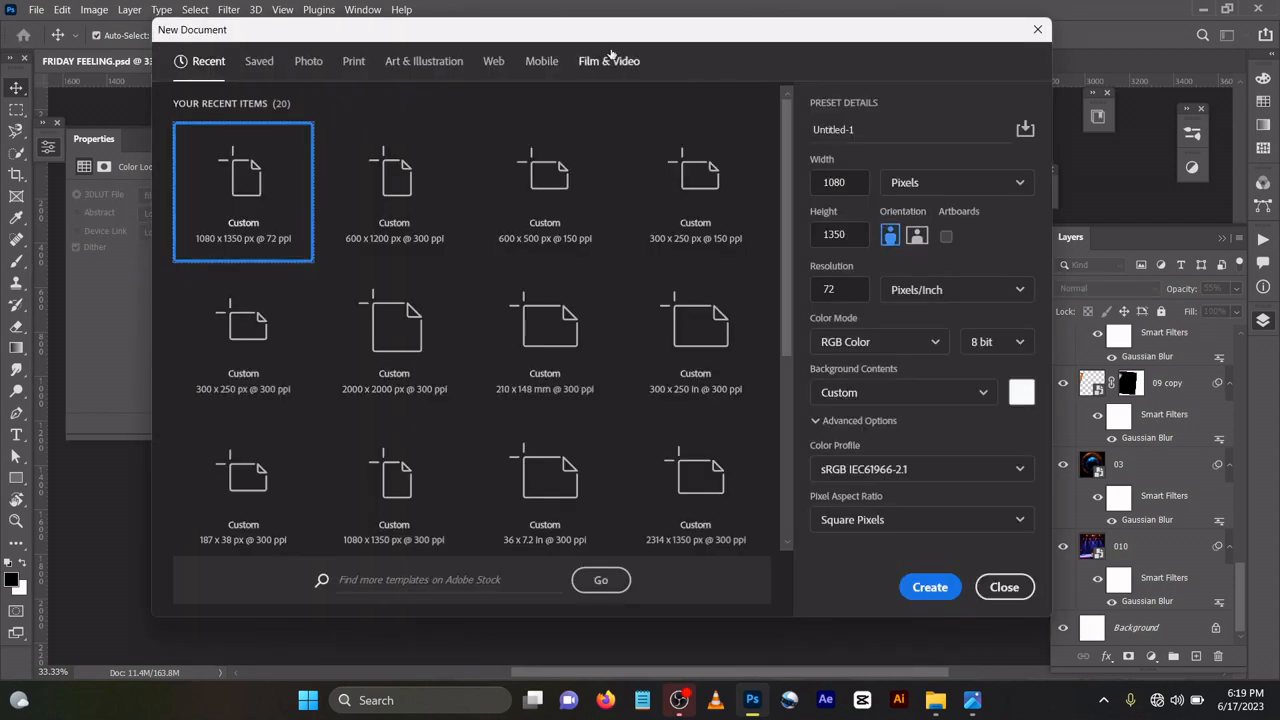
mouse_move(467, 322)
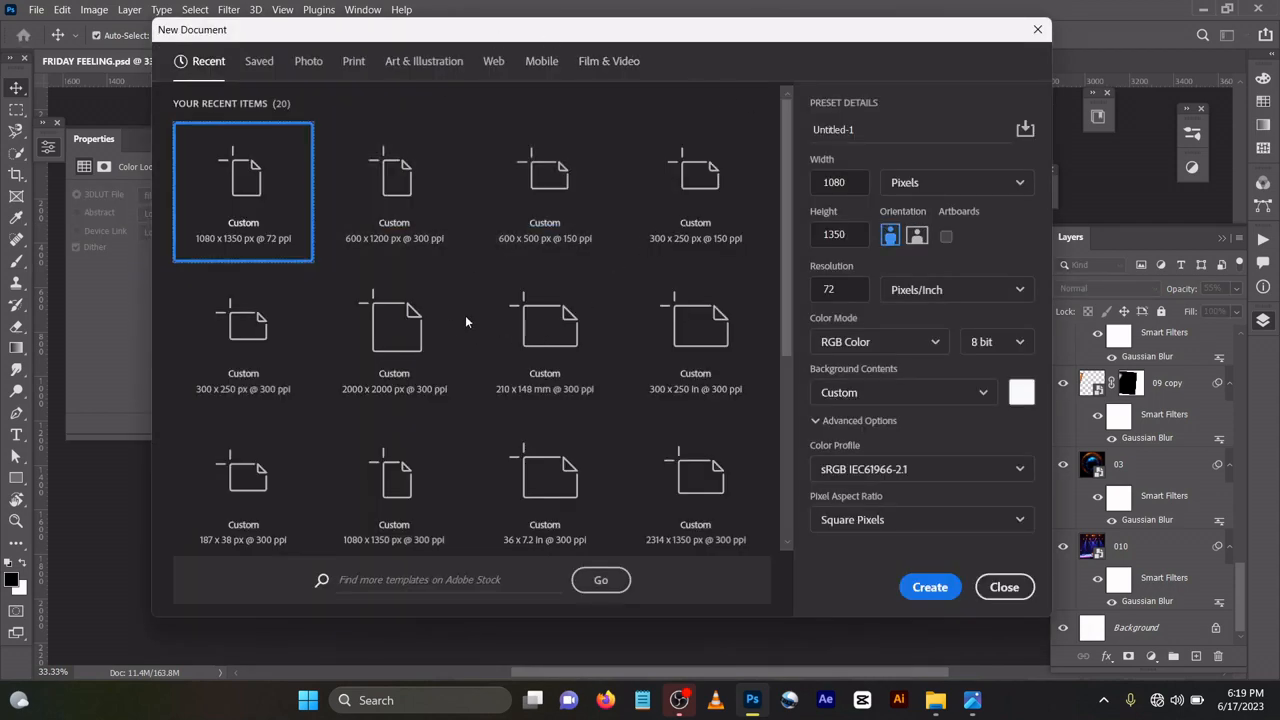
left_click(393, 340)
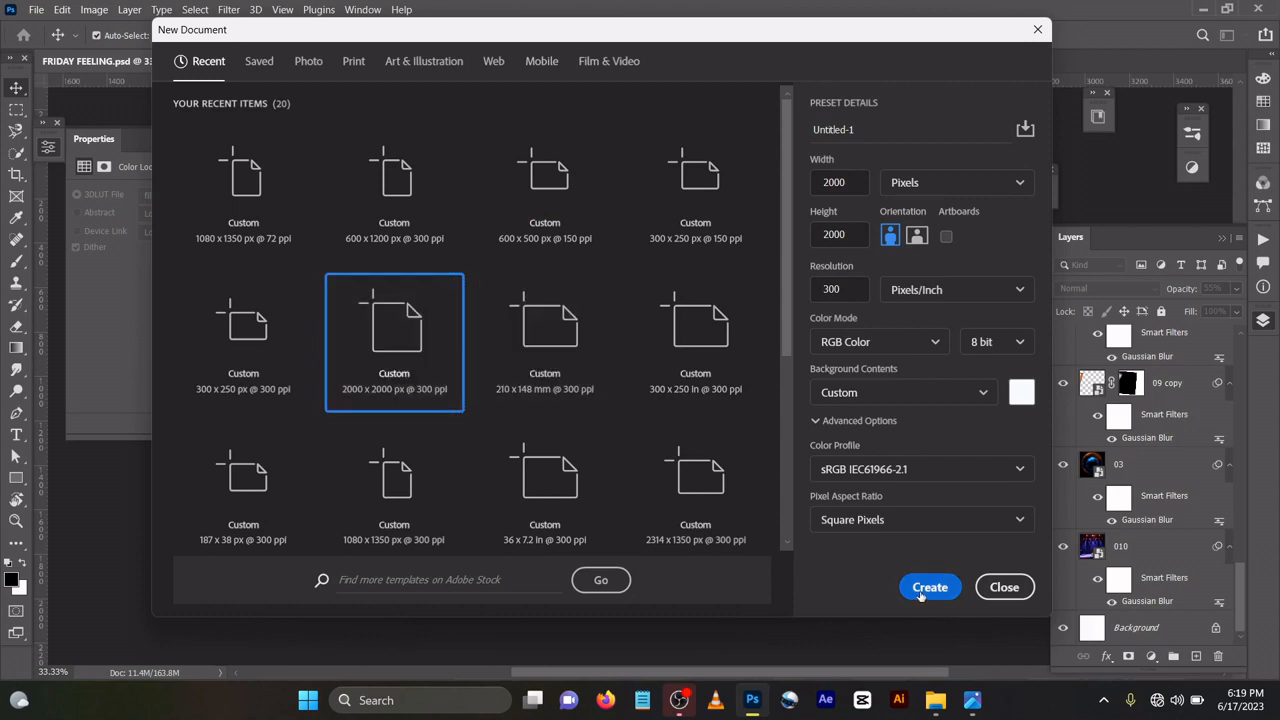
left_click(930, 586)
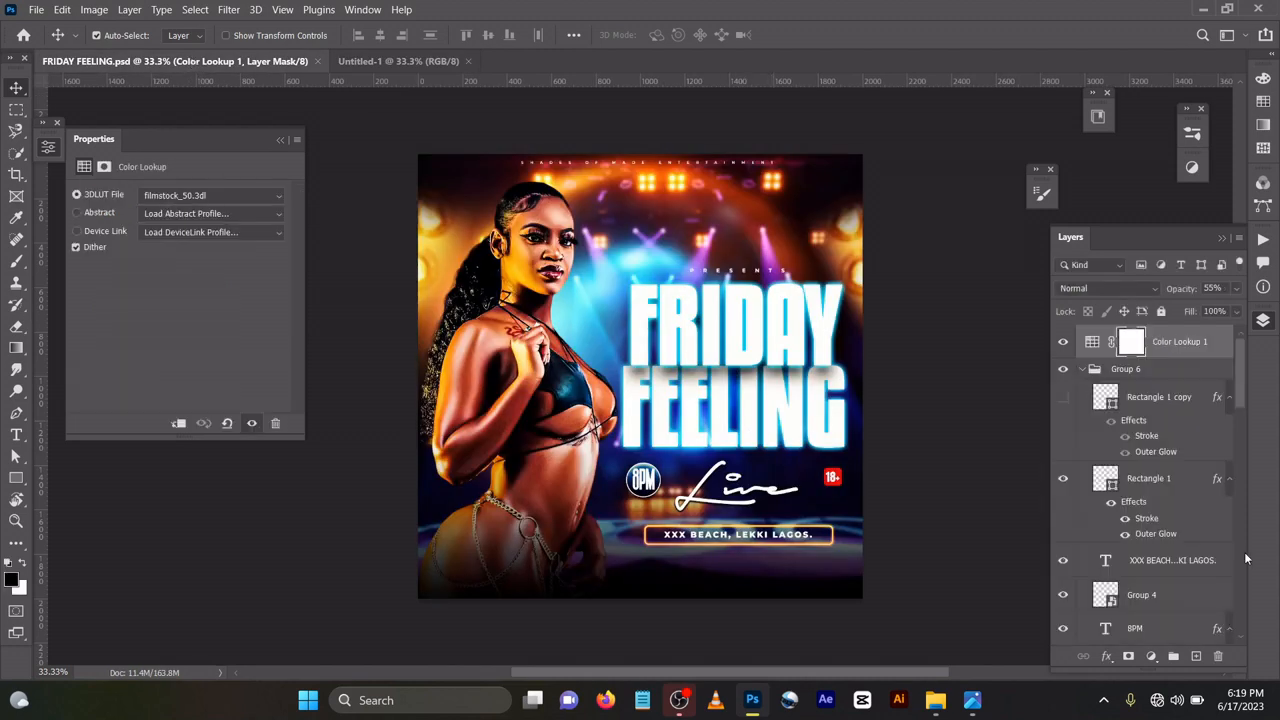
- Move stage-lights layer 010 into Untitled-1 and apply its Gaussian Blur at radius 6.4
scroll("down", 3)
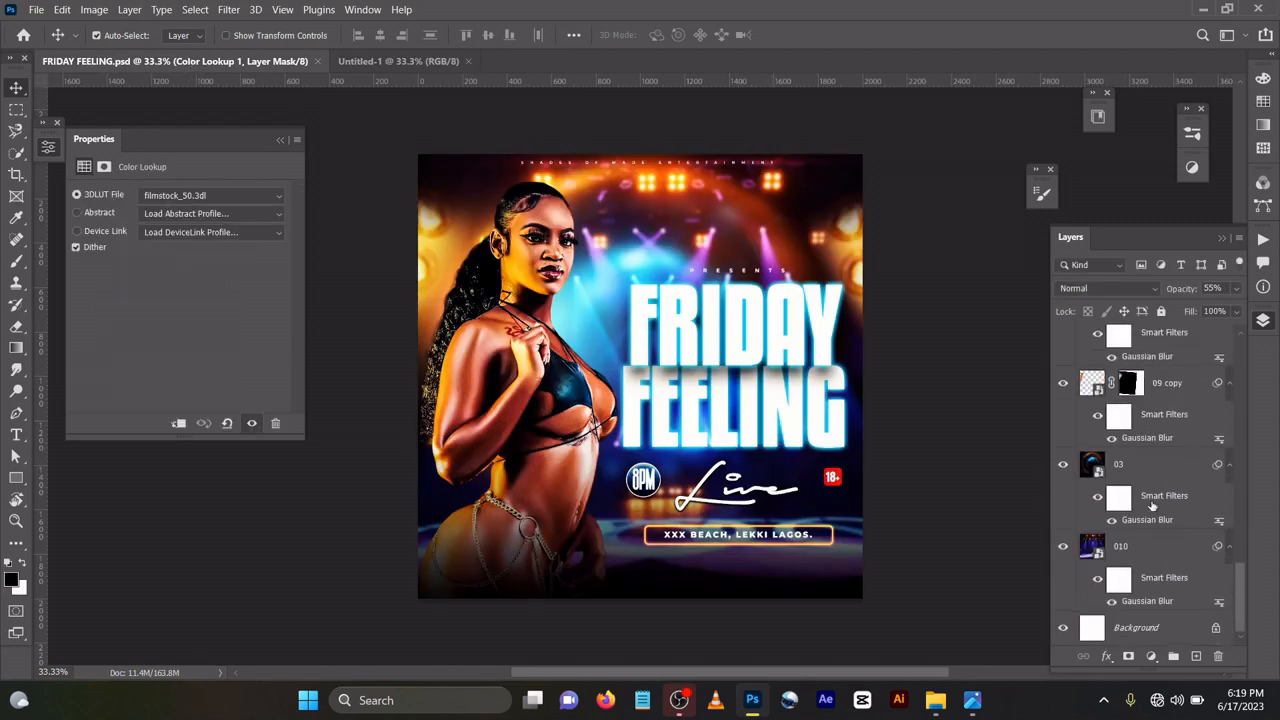
left_click(1121, 546)
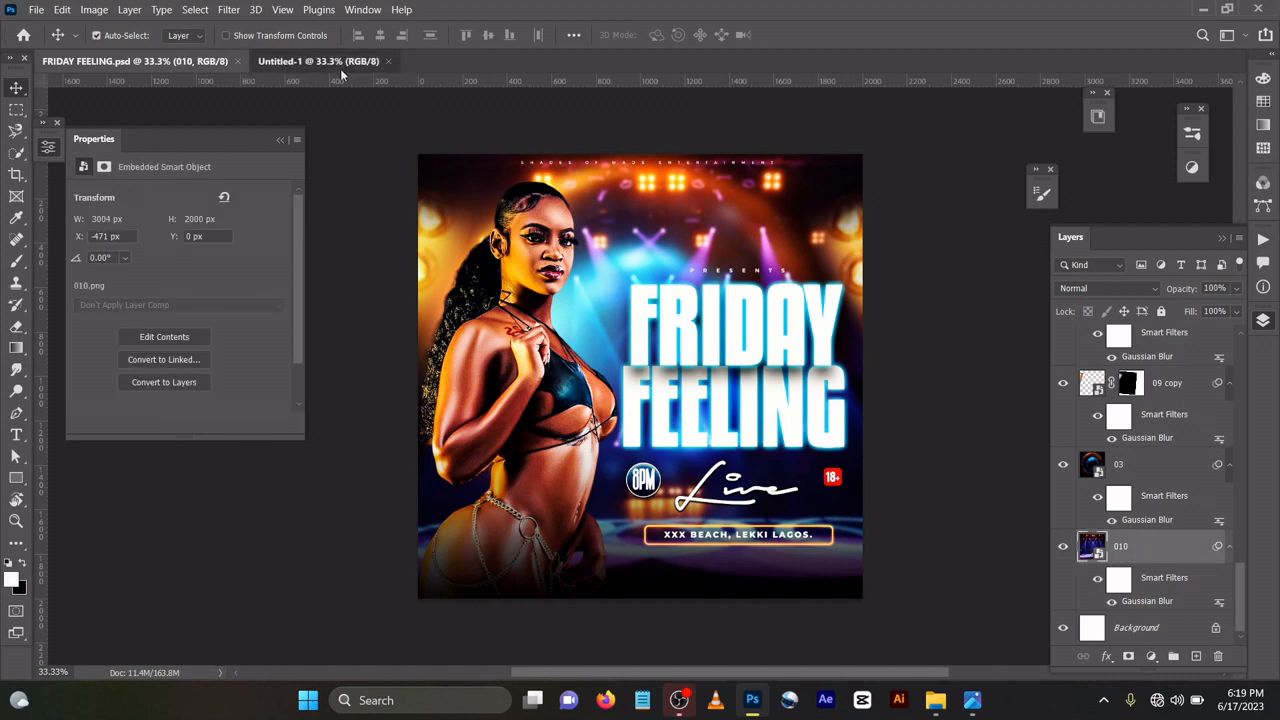
left_click(313, 61)
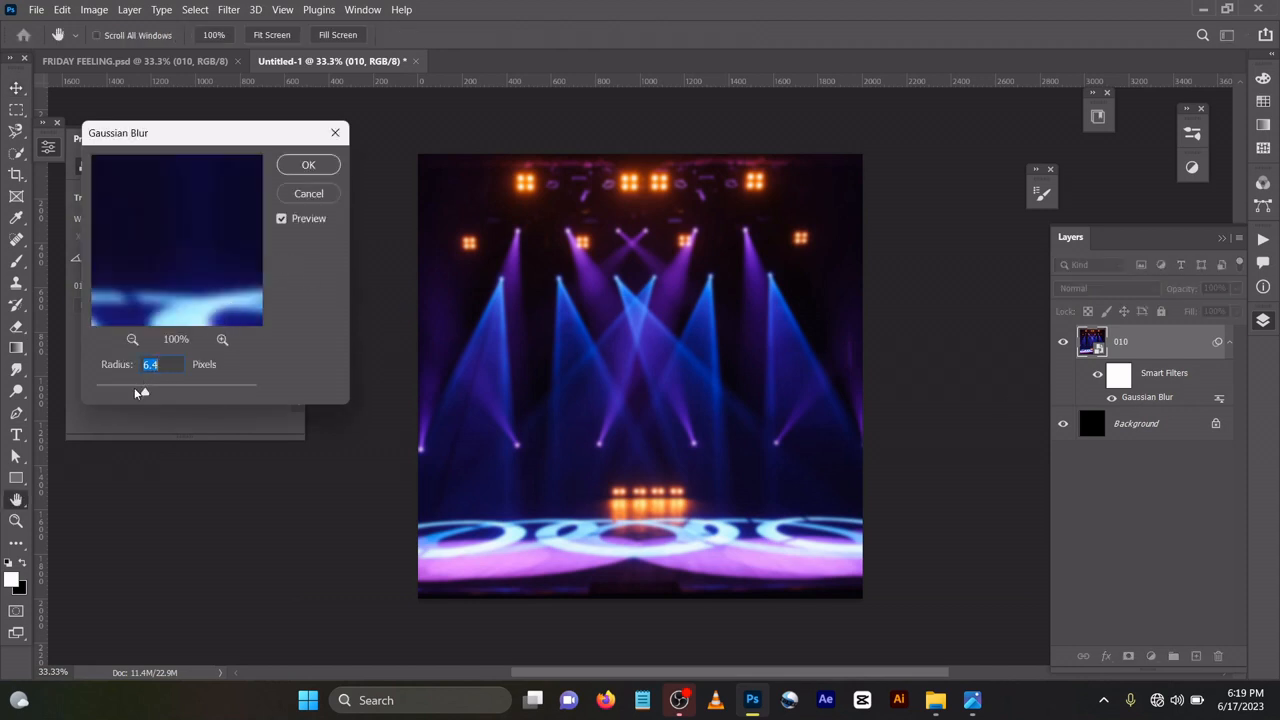
left_click(308, 164)
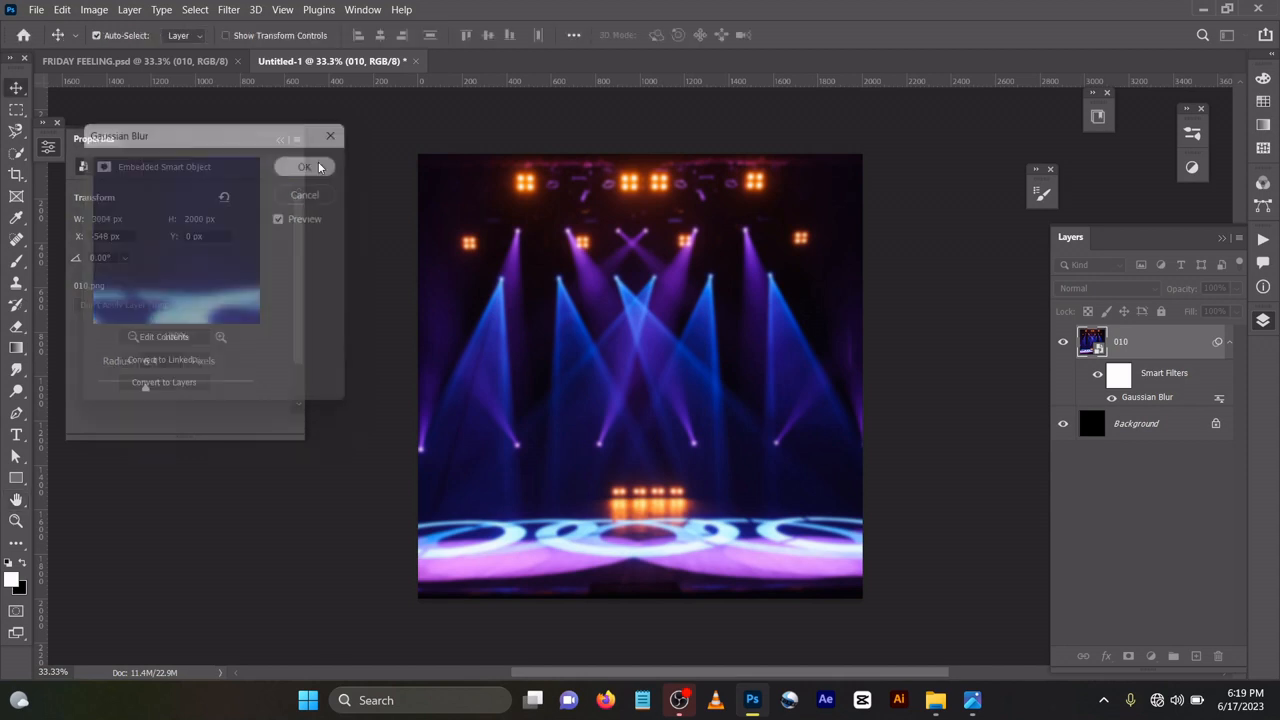
left_click(304, 166)
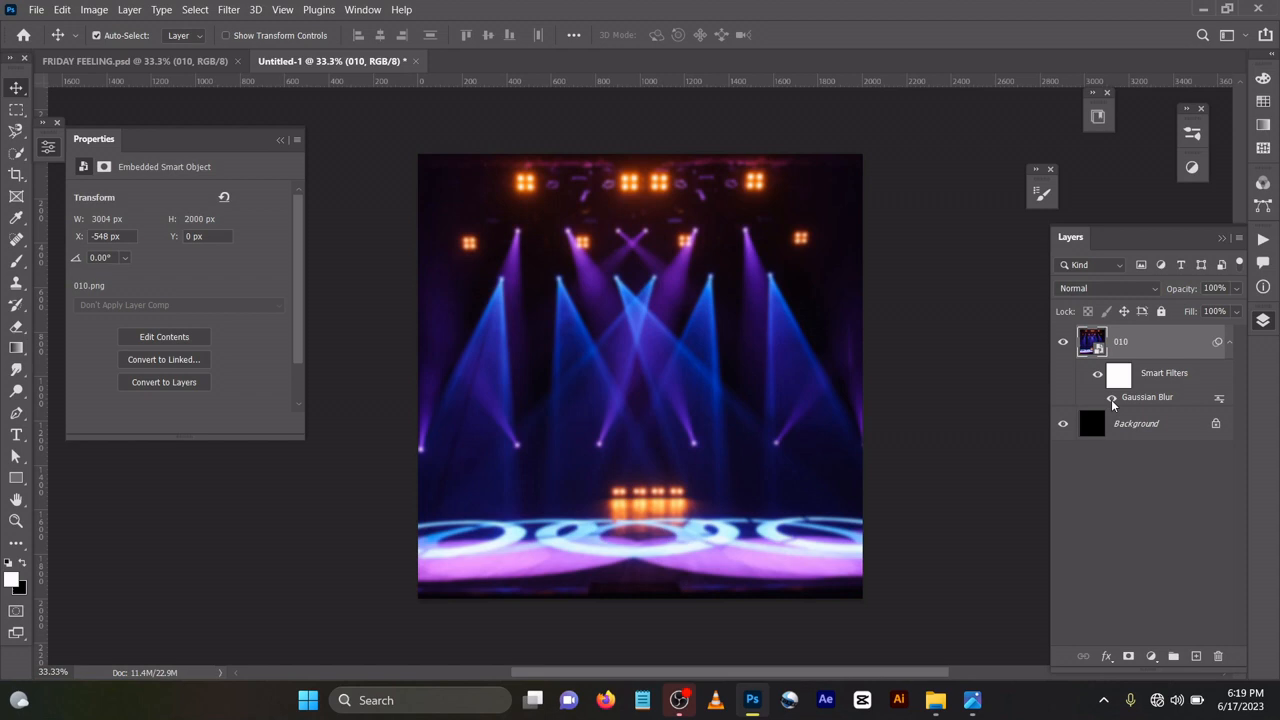
mouse_move(1111, 397)
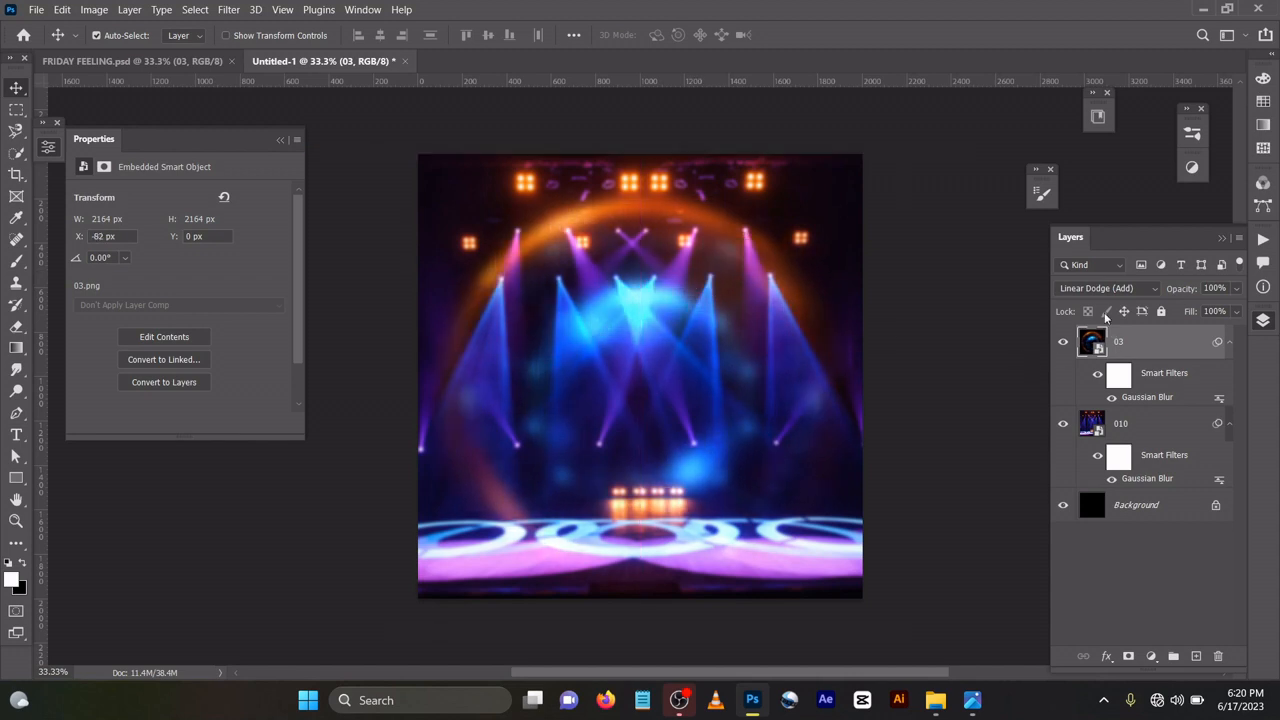
- Set ring layer 03 to Linear Dodge (Add) after trying Normal, then return to the flyer
left_click(1105, 288)
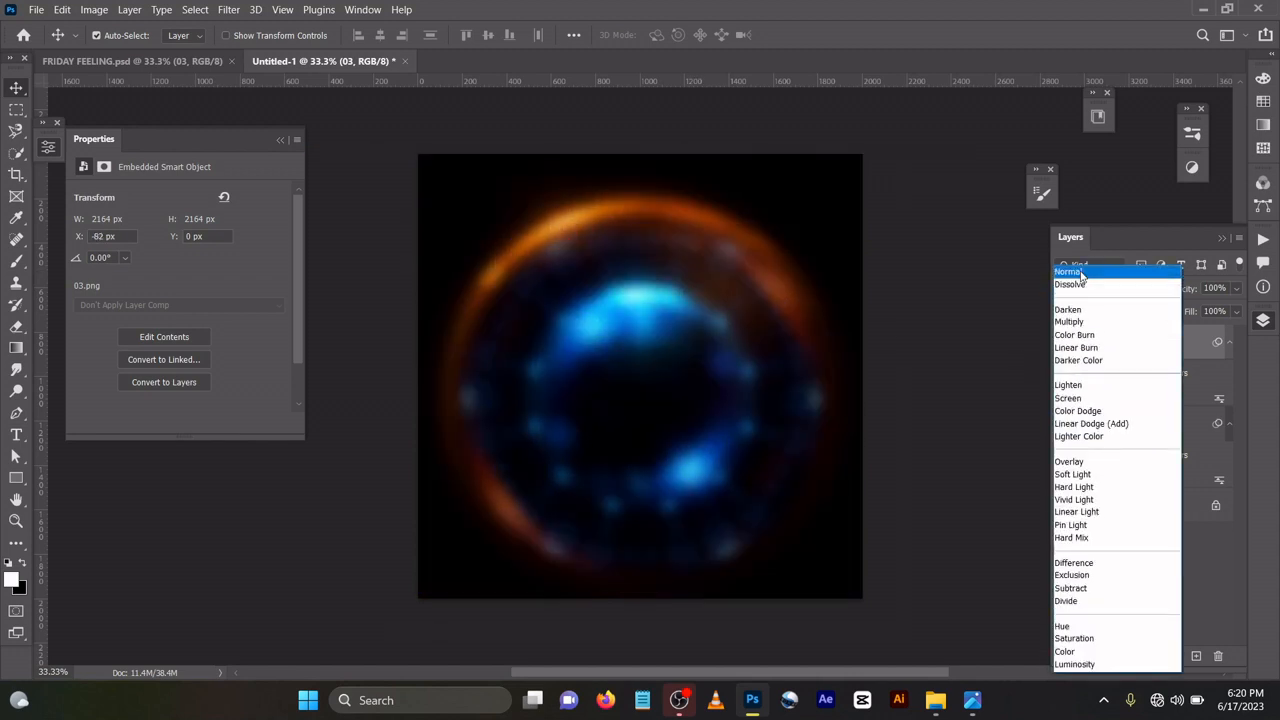
left_click(1069, 271)
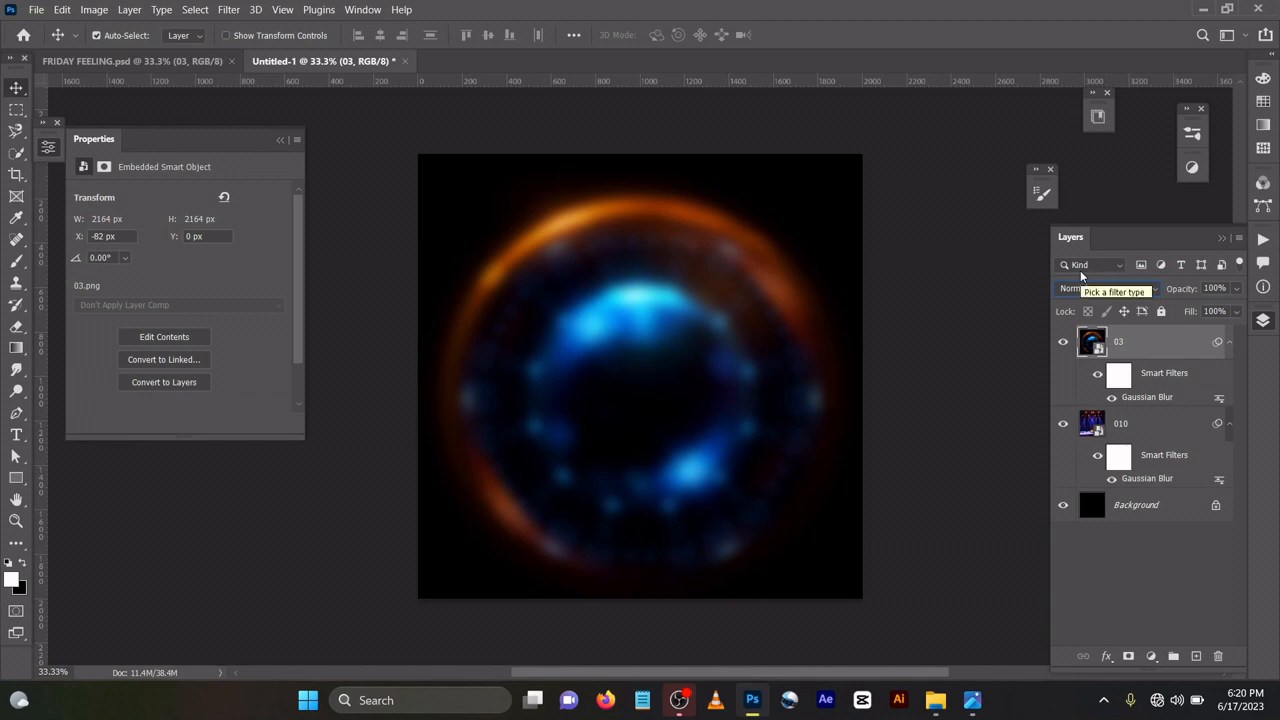
mouse_move(1081, 274)
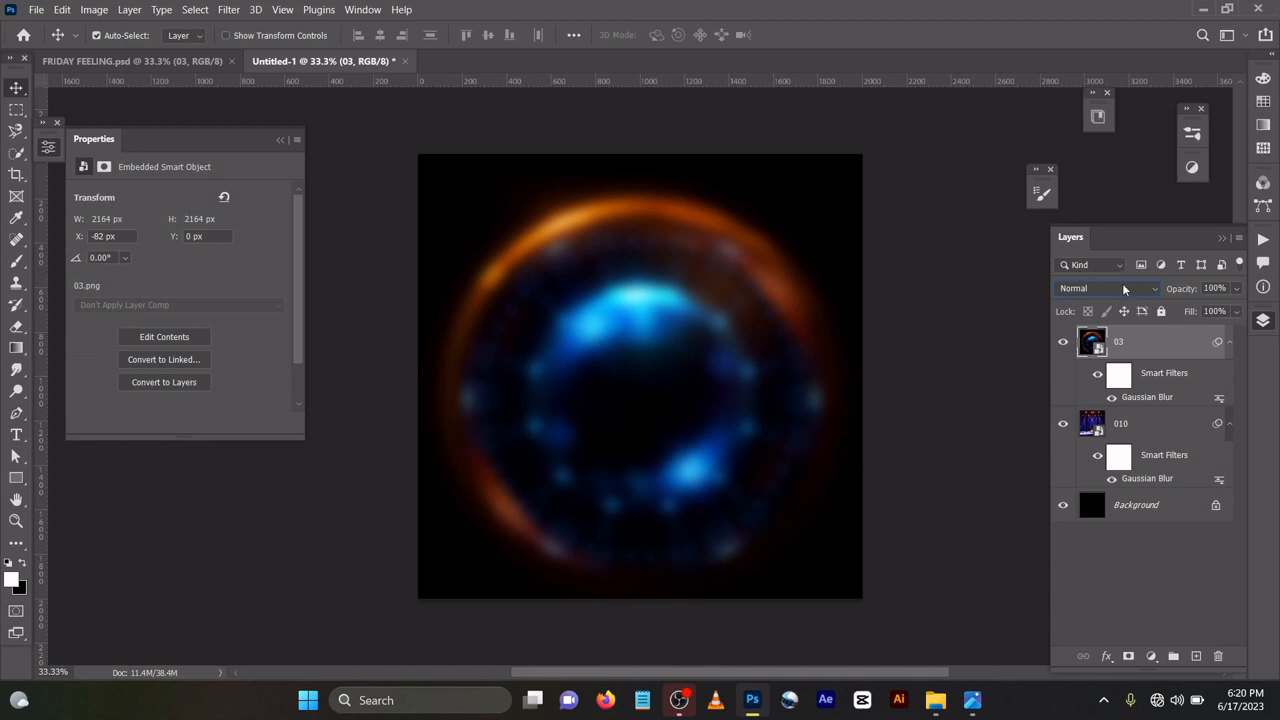
left_click(1105, 288)
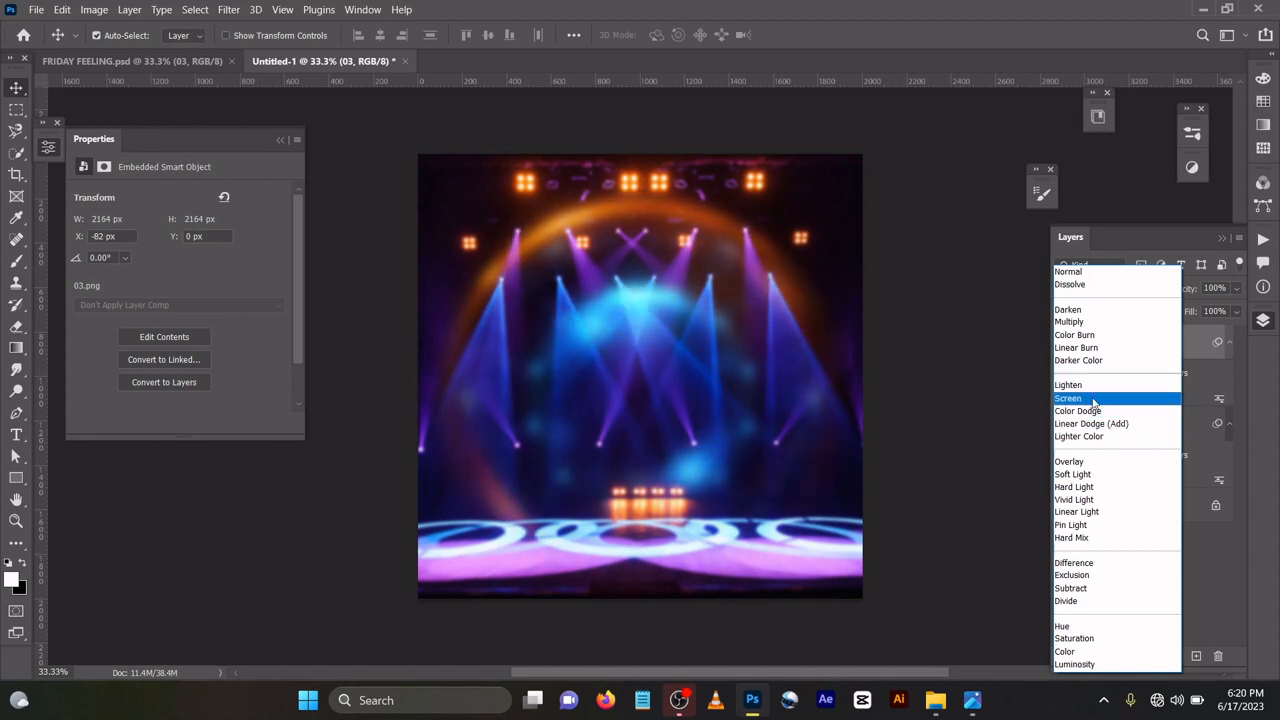
mouse_move(1088, 411)
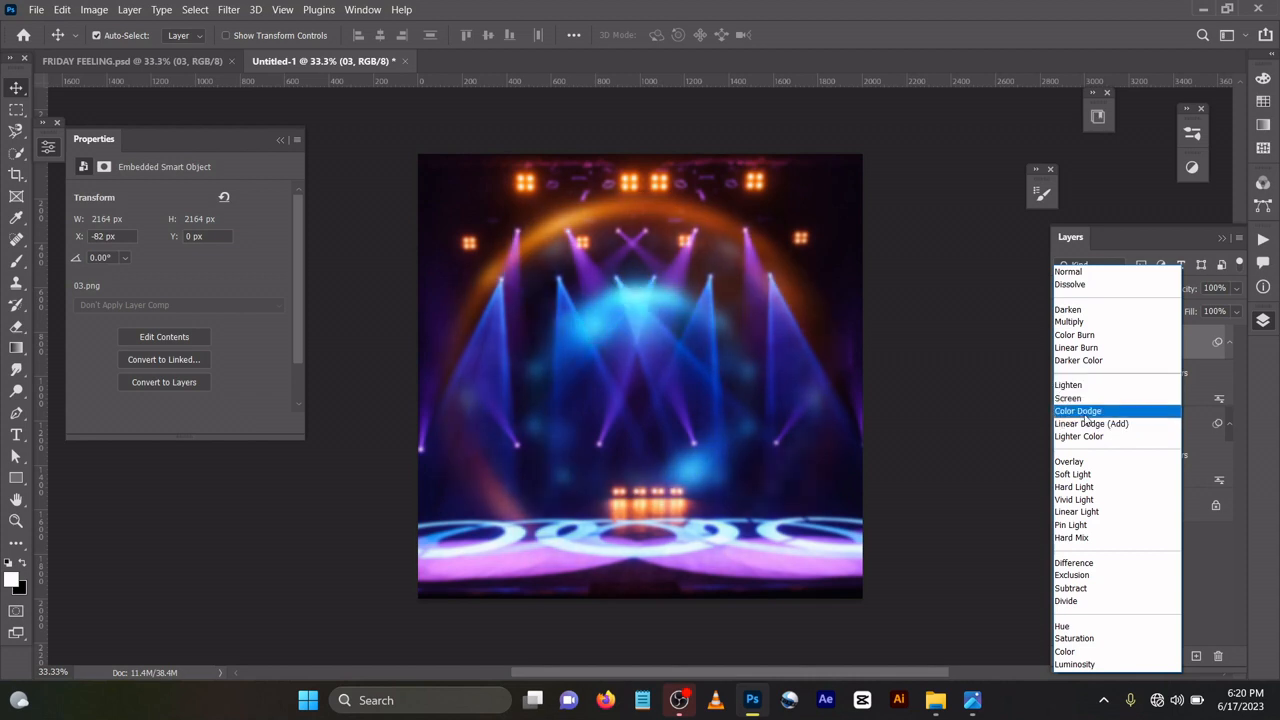
left_click(1091, 423)
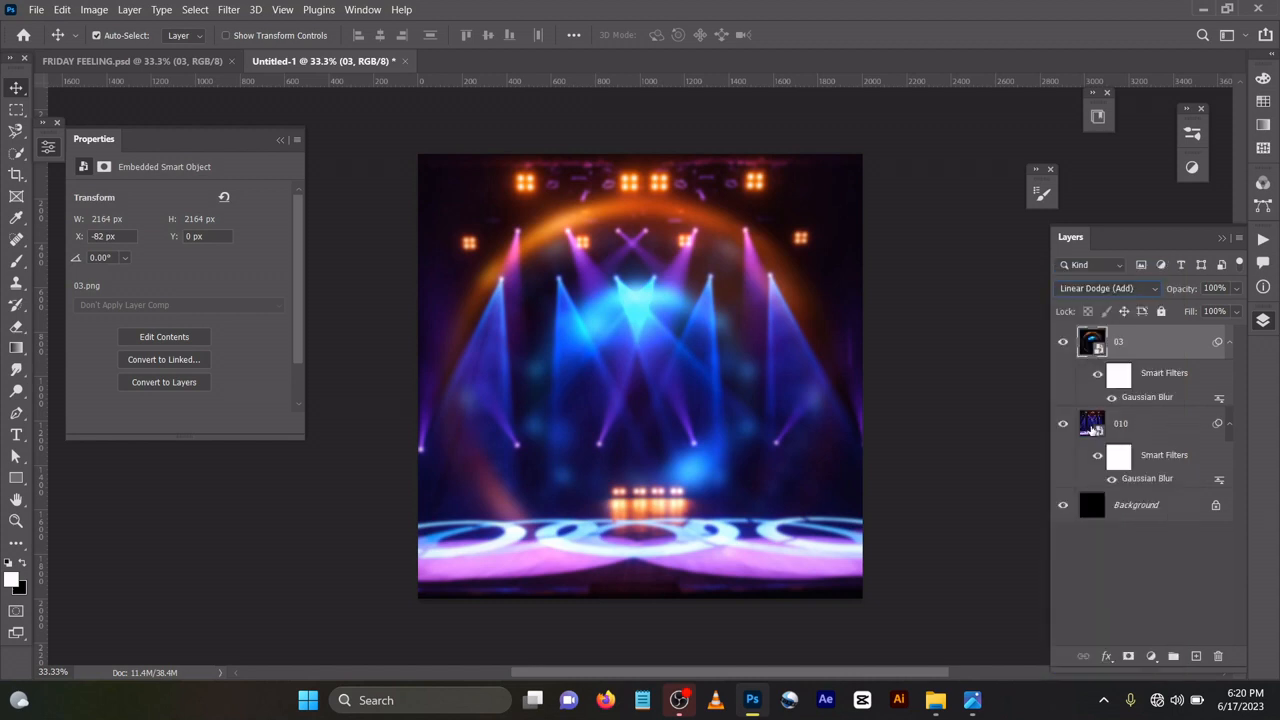
left_click(105, 61)
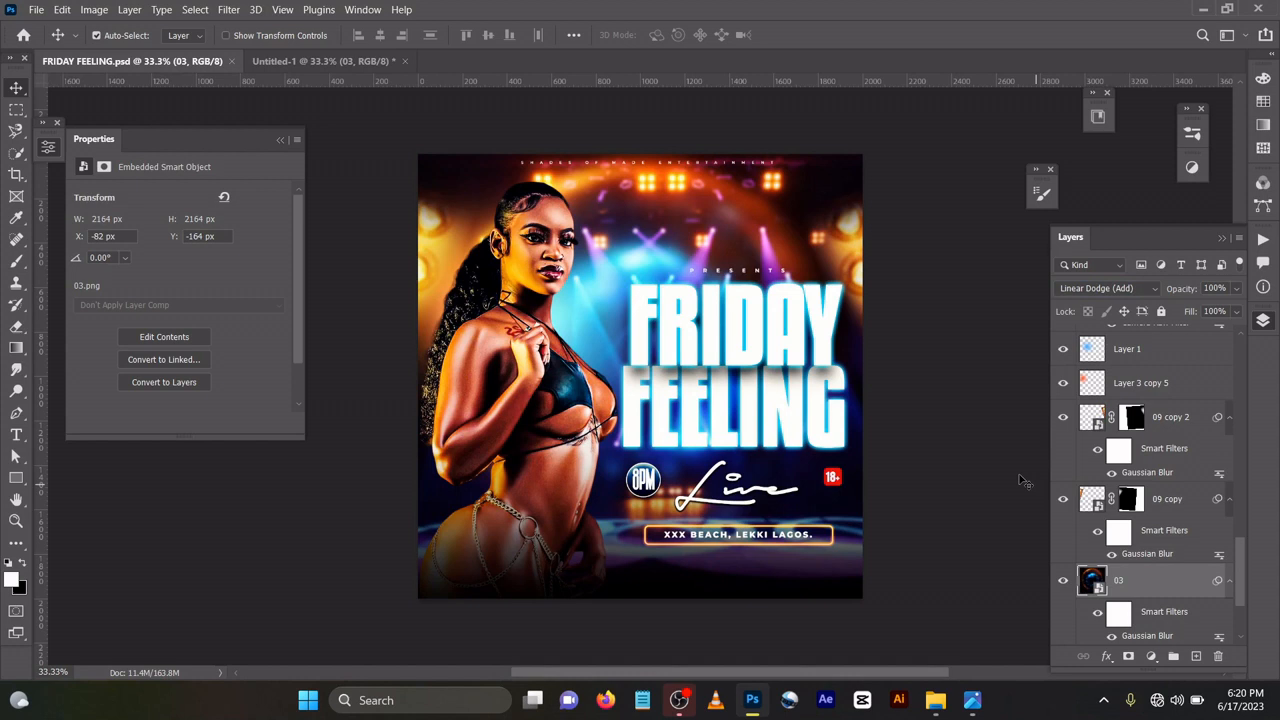
- Bring in the 09 copy spotlights and flip the copy horizontally onto the right edge
left_click(1167, 499)
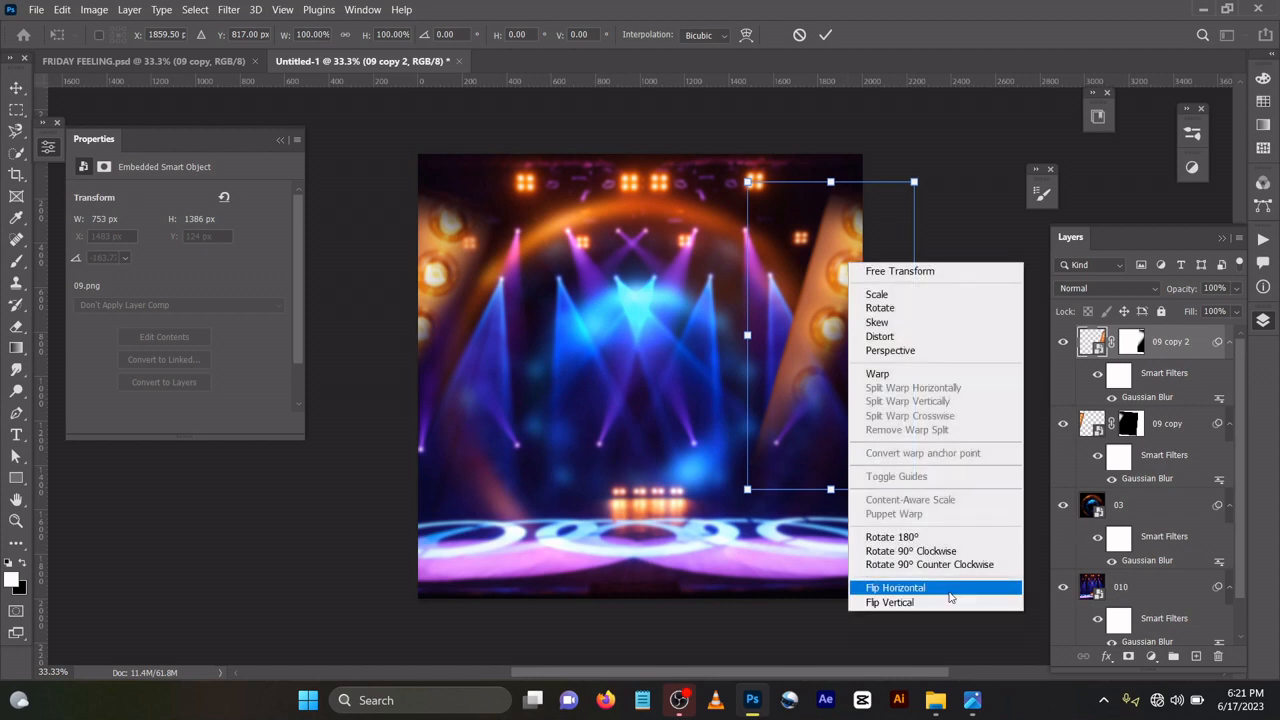
left_click(895, 587)
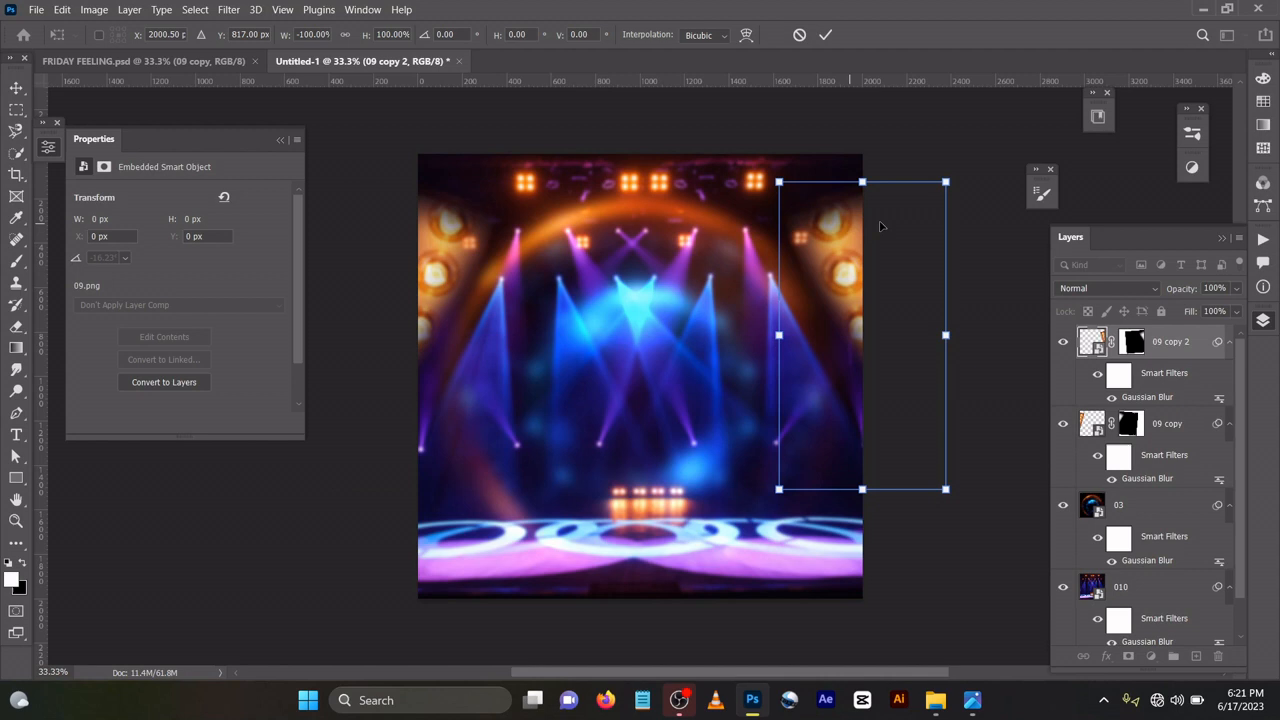
mouse_move(880, 20)
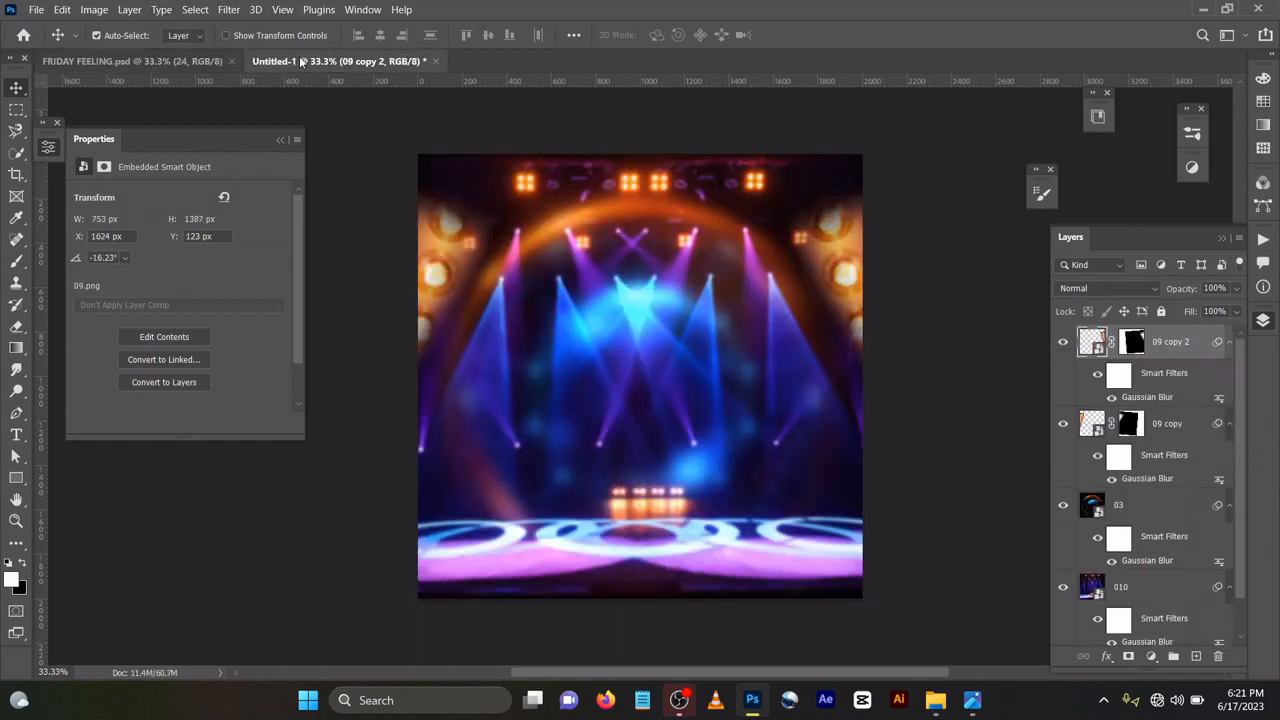
mouse_move(418, 125)
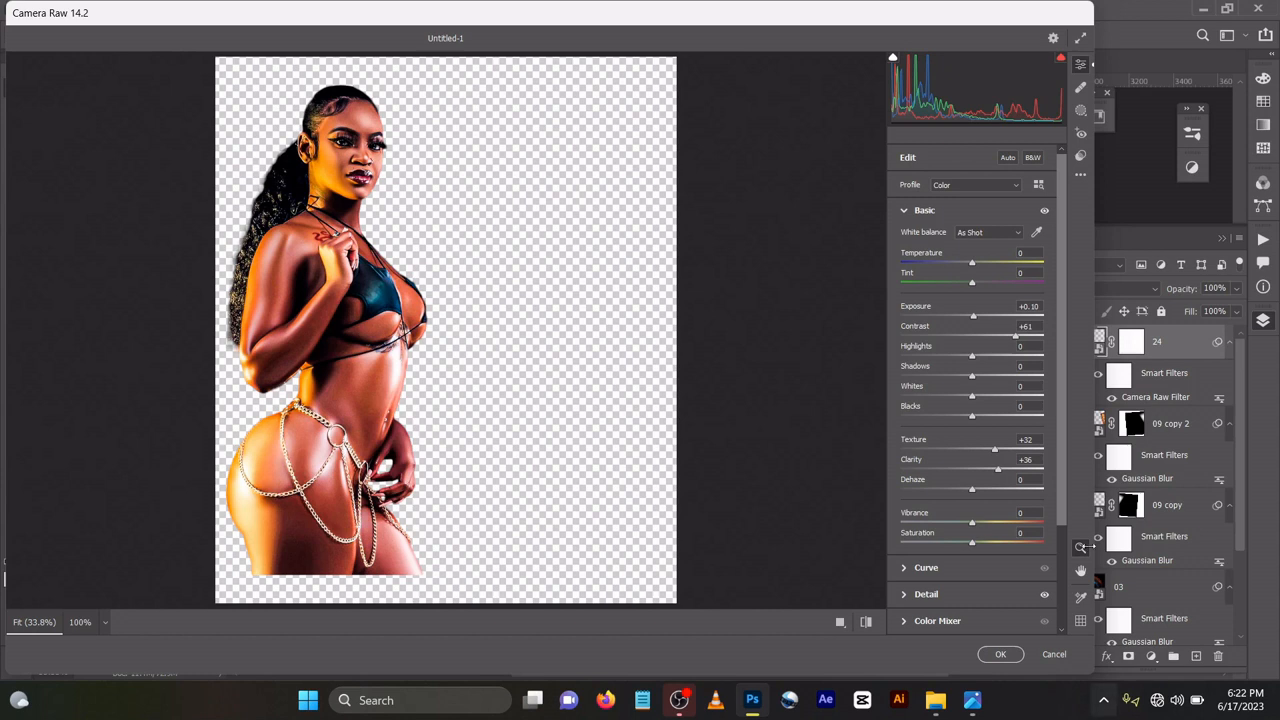
- Set Camera Raw Noise Reduction to 40 on model layer 24 and apply it
left_click(925, 263)
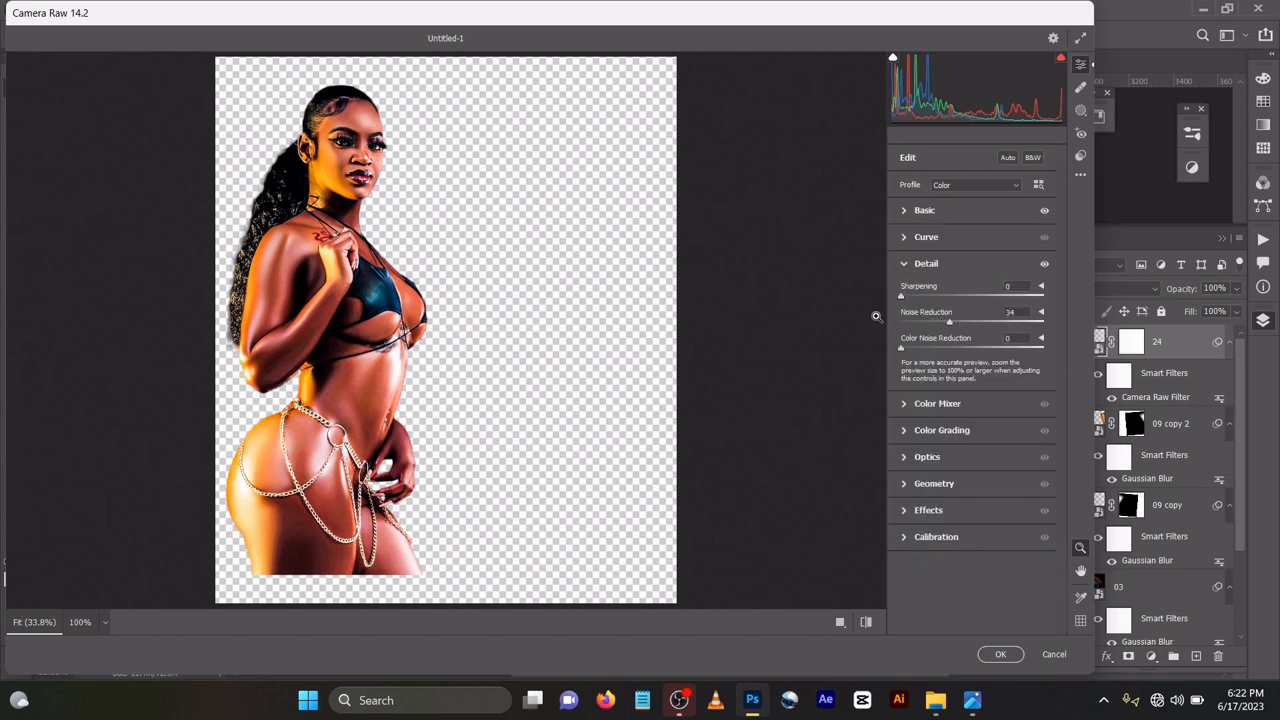
mouse_move(1000, 654)
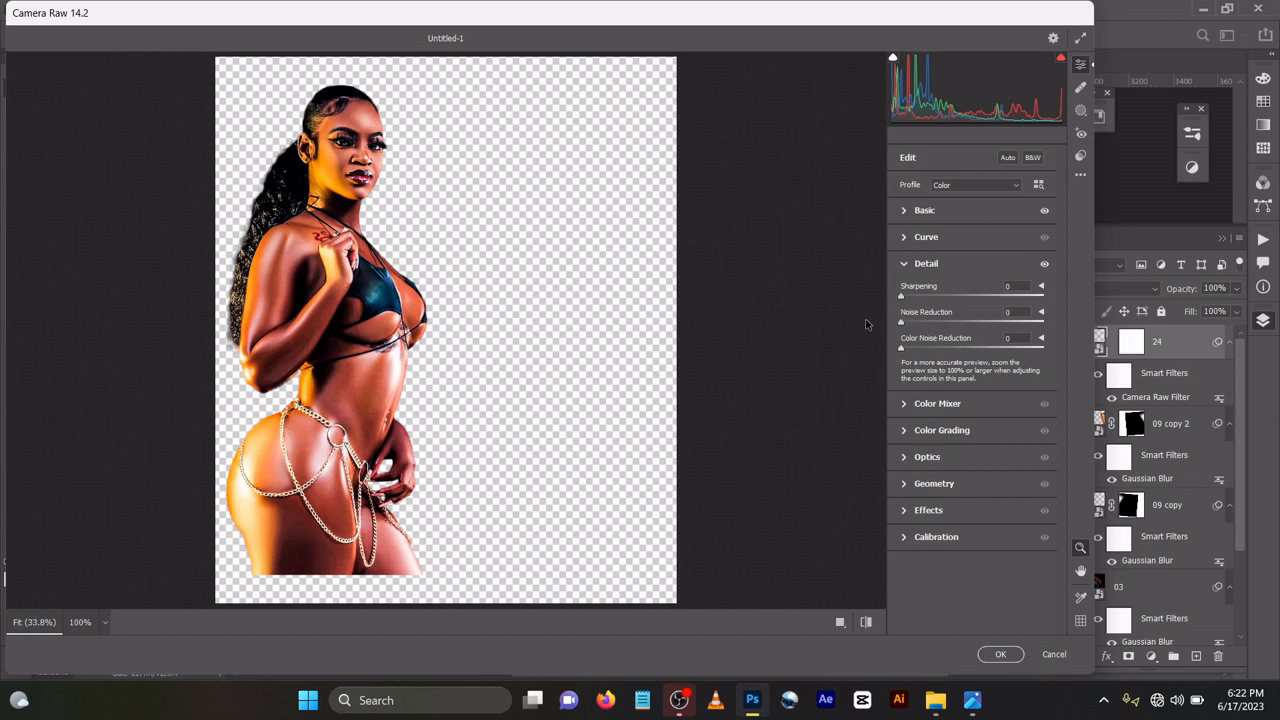
mouse_move(889, 330)
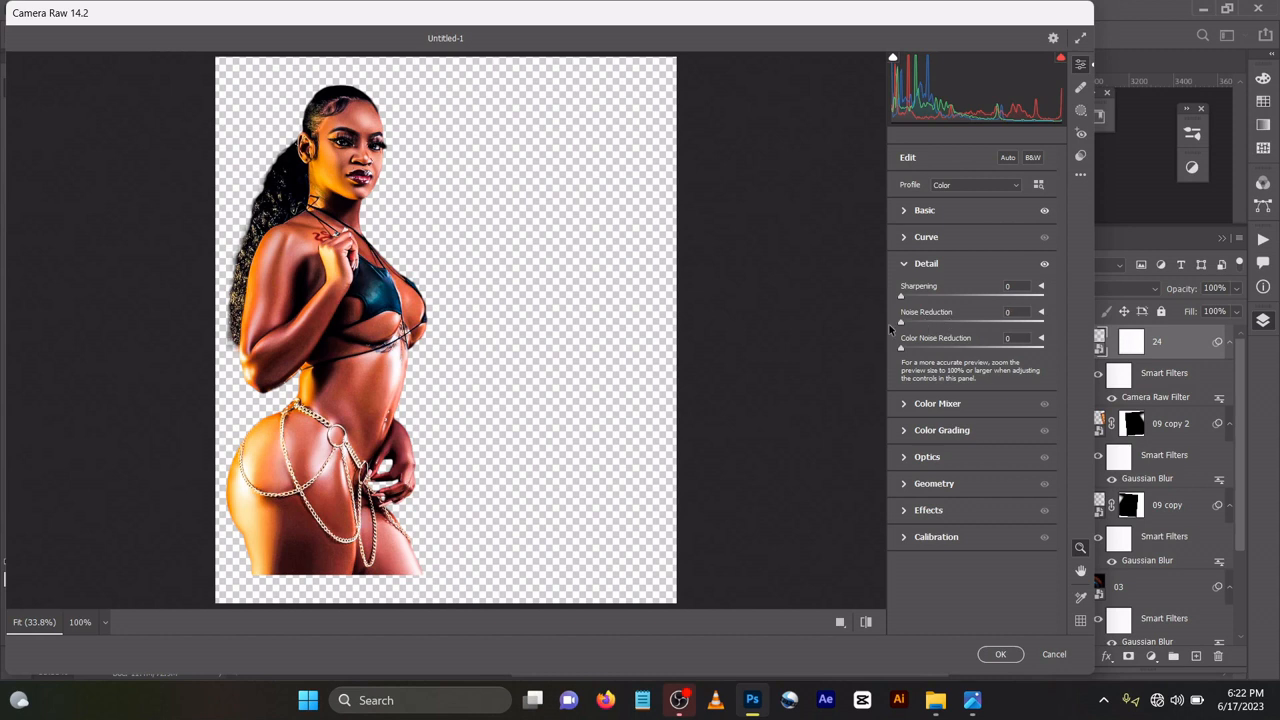
left_click_drag(901, 322, 958, 322)
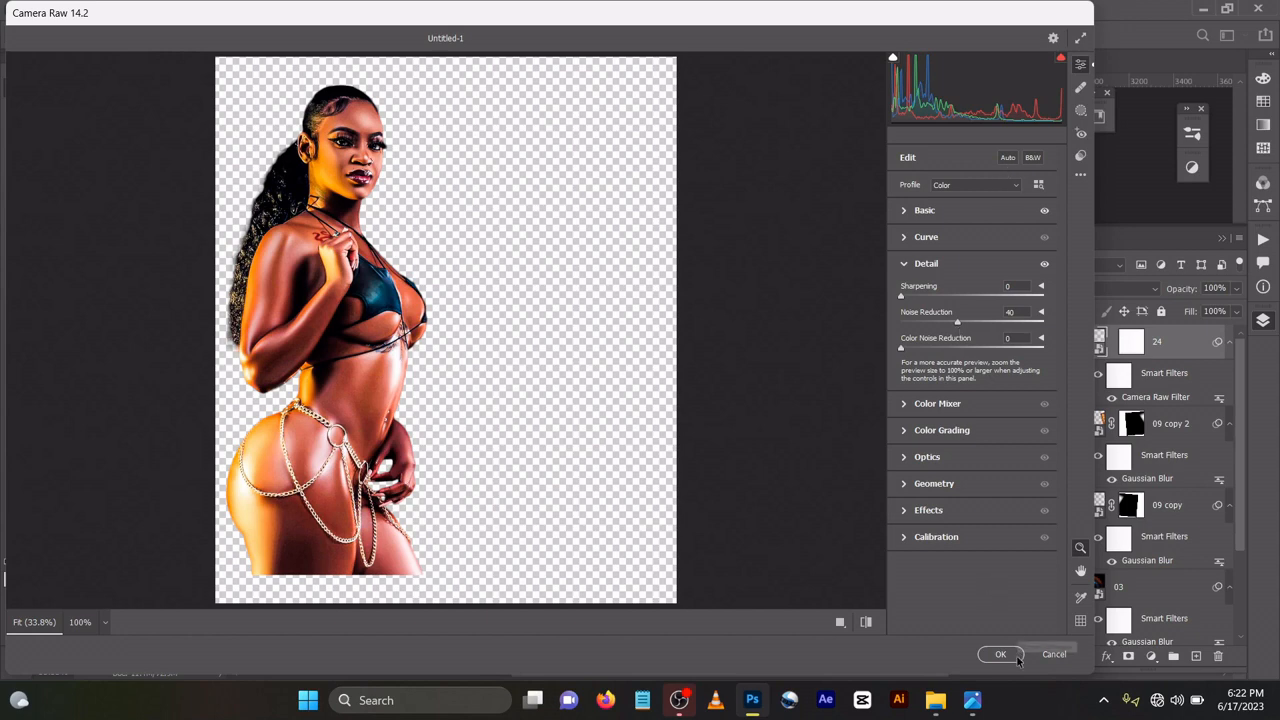
left_click(1001, 654)
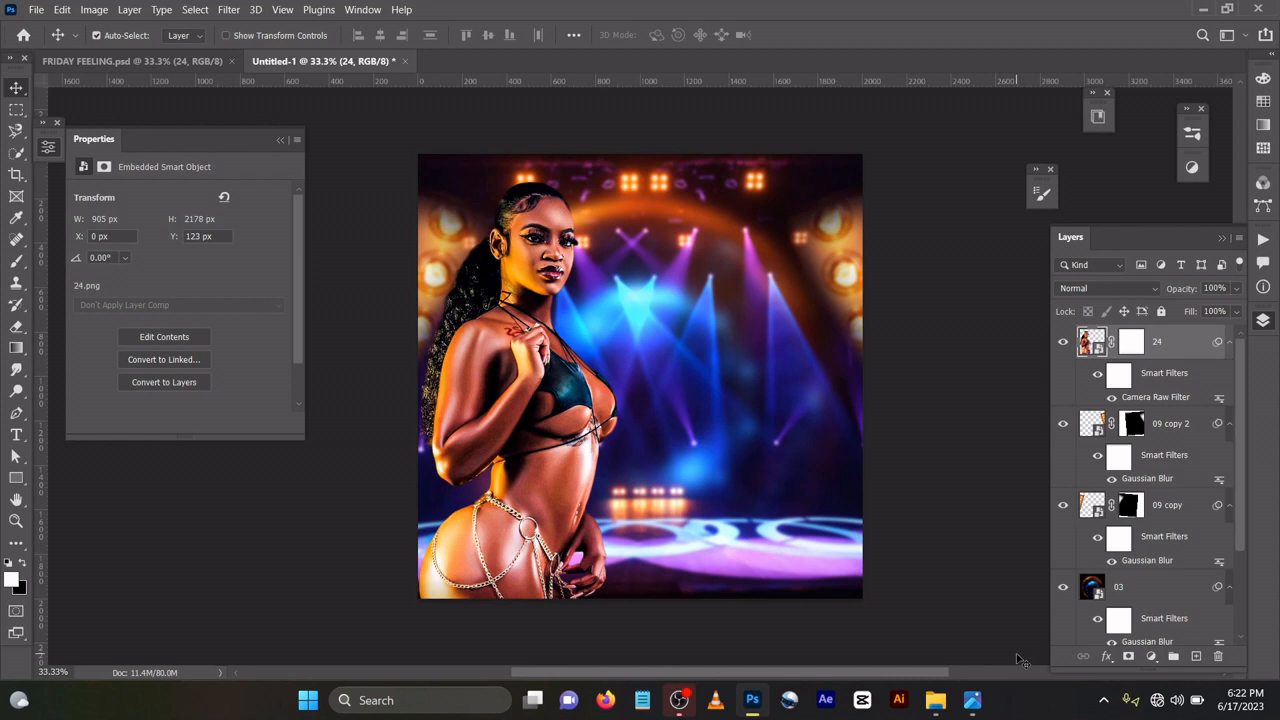
mouse_move(1020, 656)
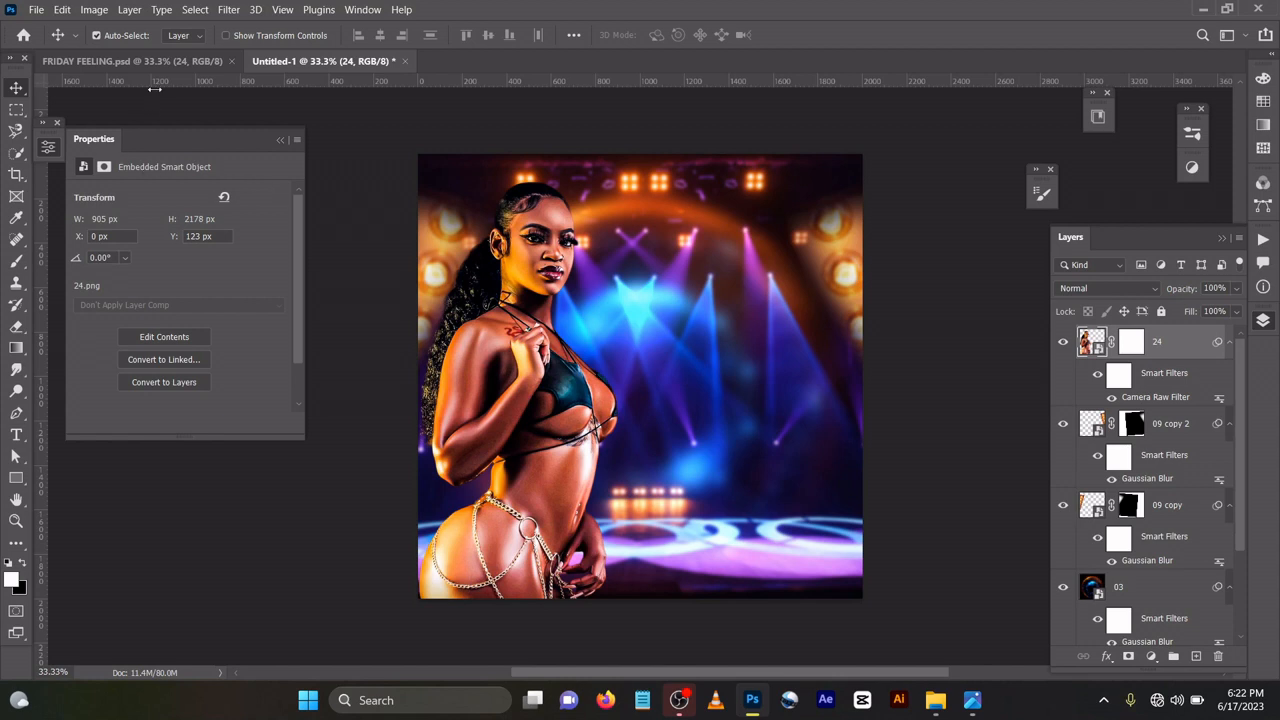
- Inspect the flyer's Linear Dodge light layer 'Layer 3 copy 5' in the Layers panel
left_click(128, 62)
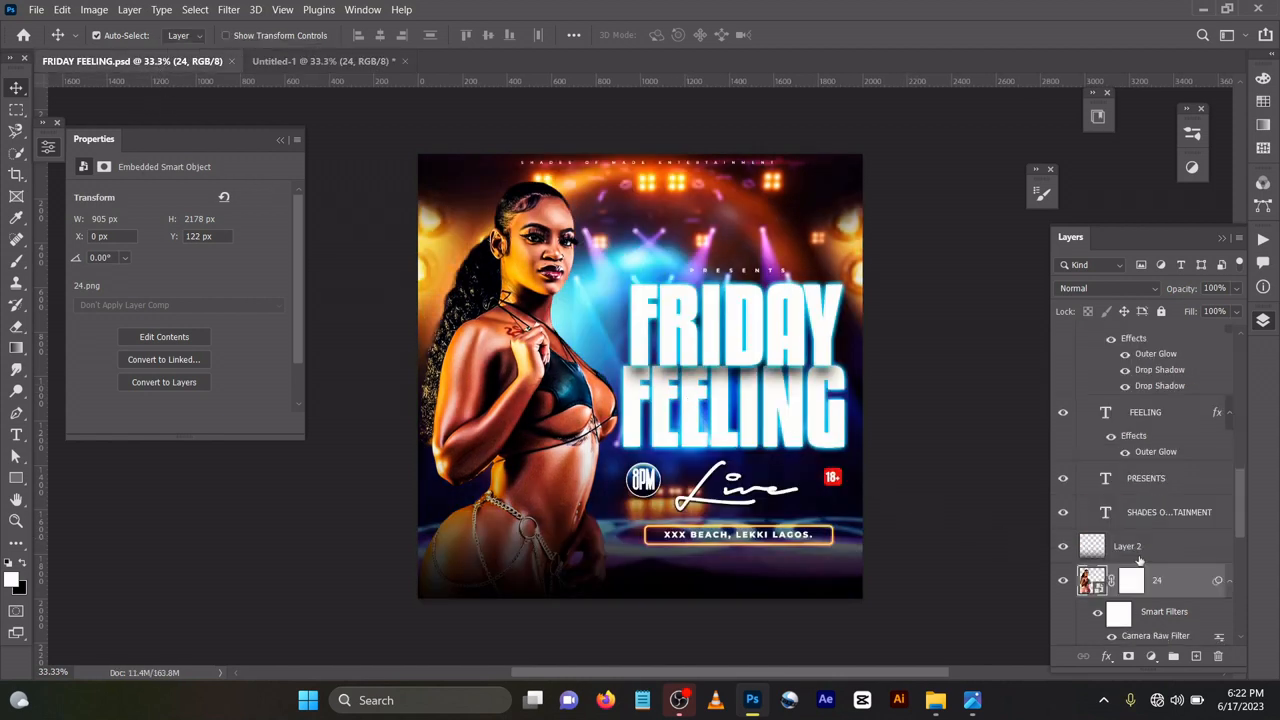
scroll("down", 3)
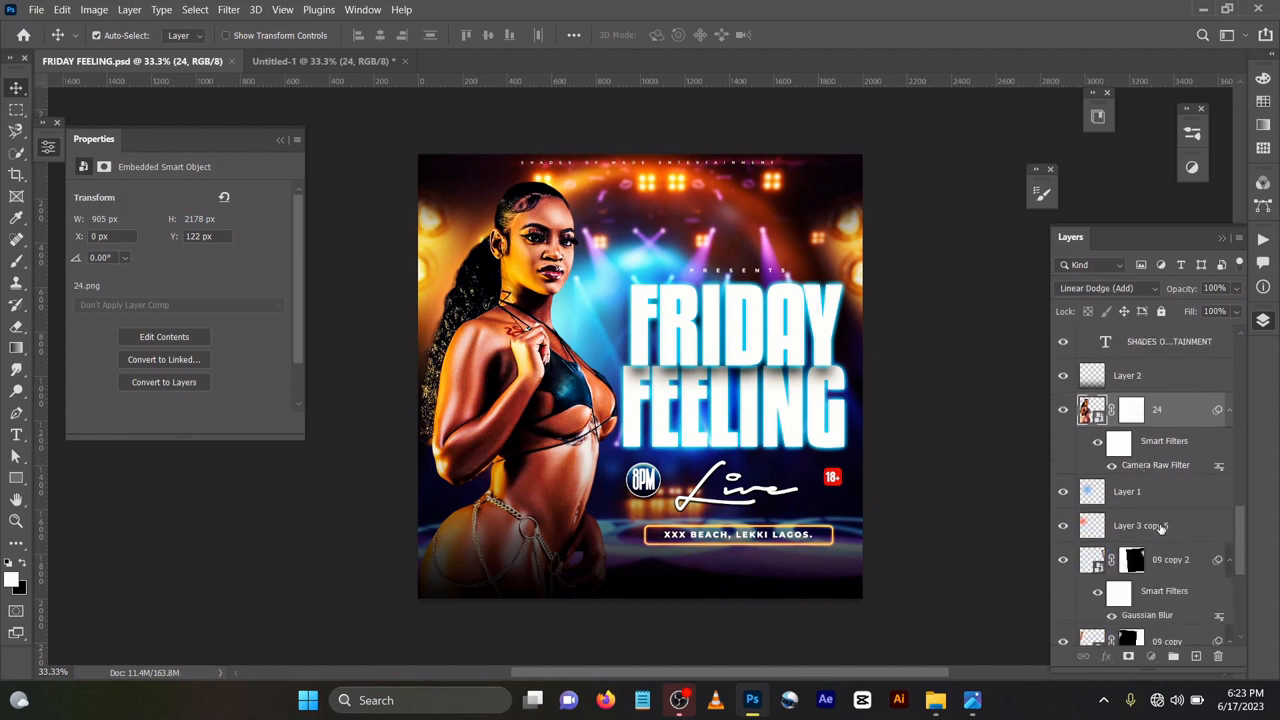
left_click(1140, 526)
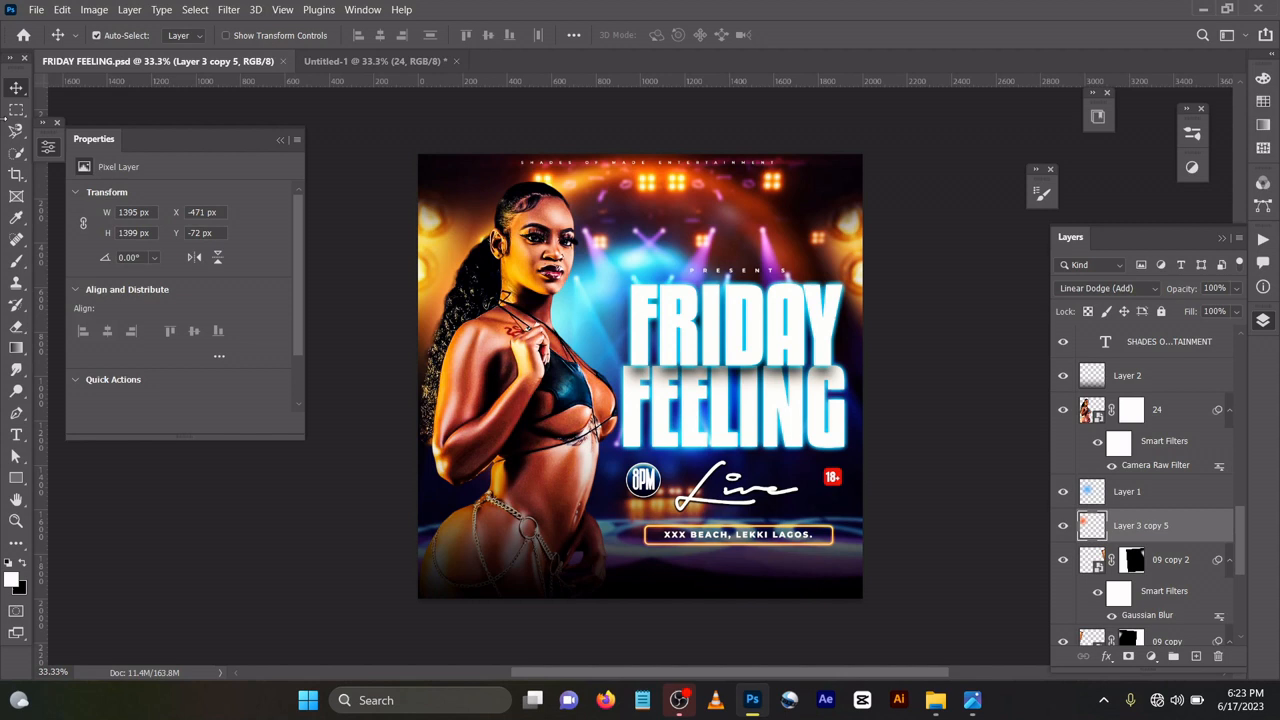
- Back in Untitled-1, set up a soft brush with orange colour #ffa800
left_click(360, 61)
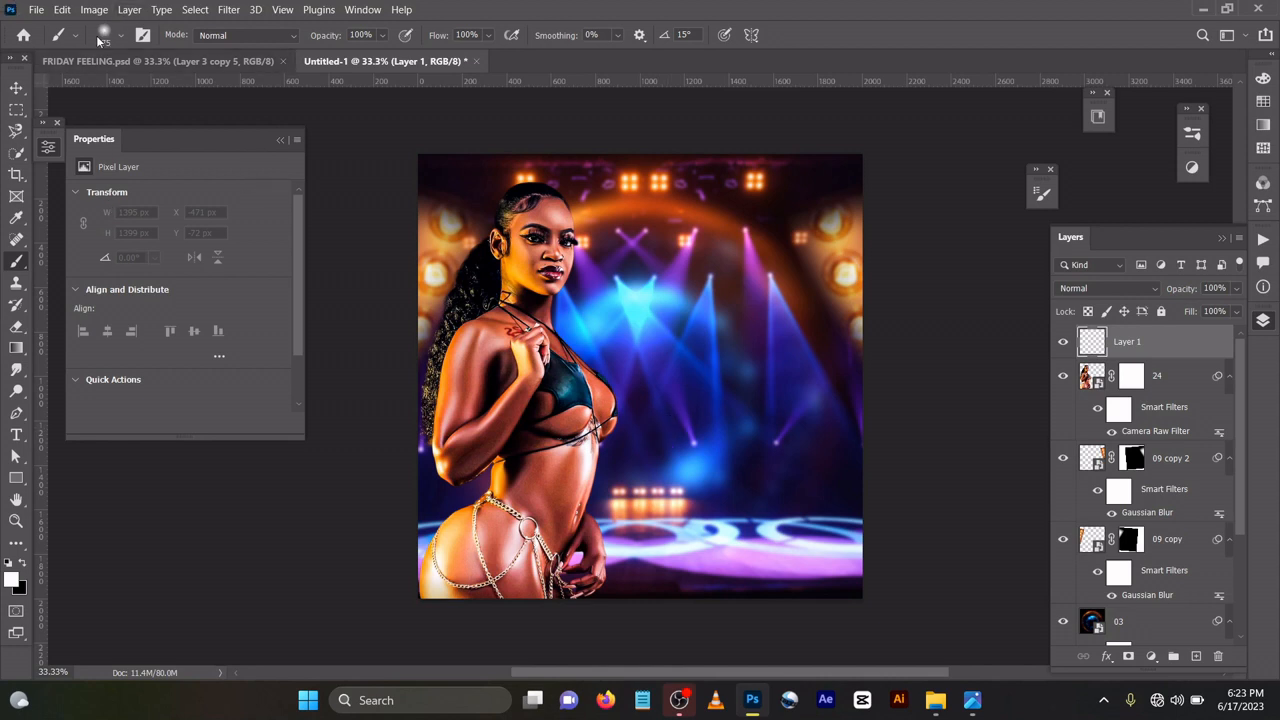
left_click(118, 35)
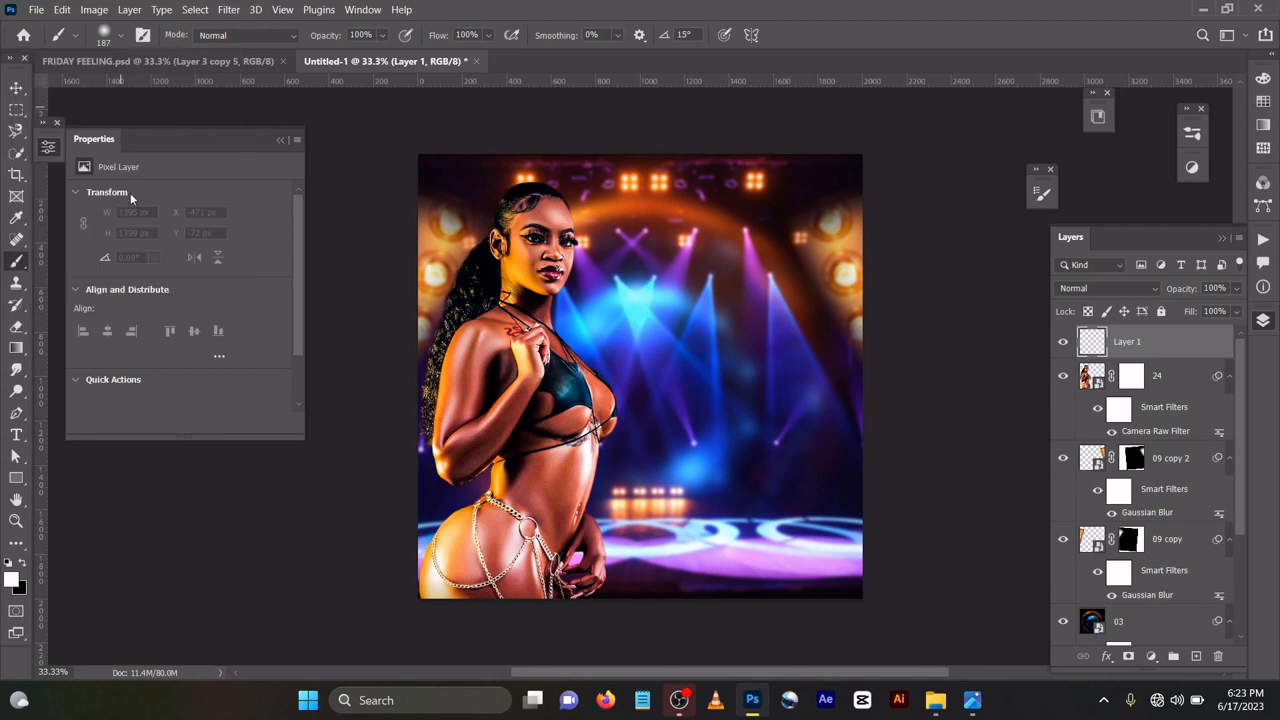
left_click(8, 578)
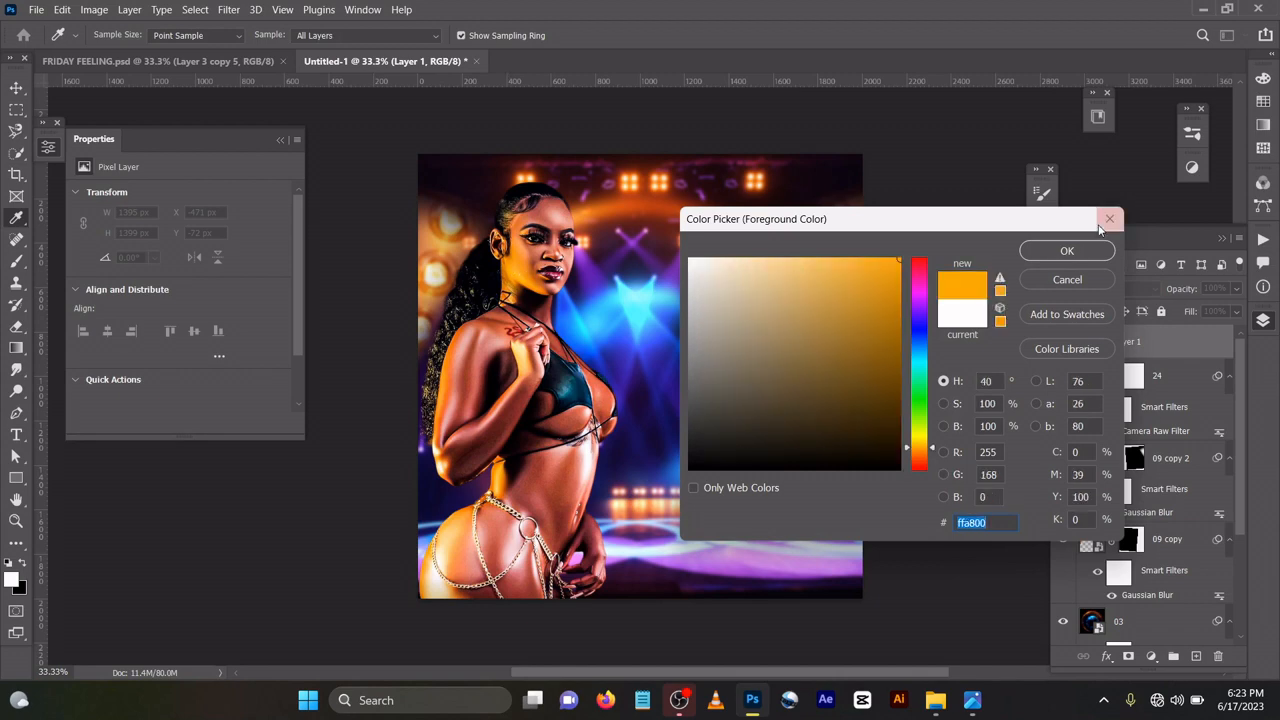
left_click(1066, 250)
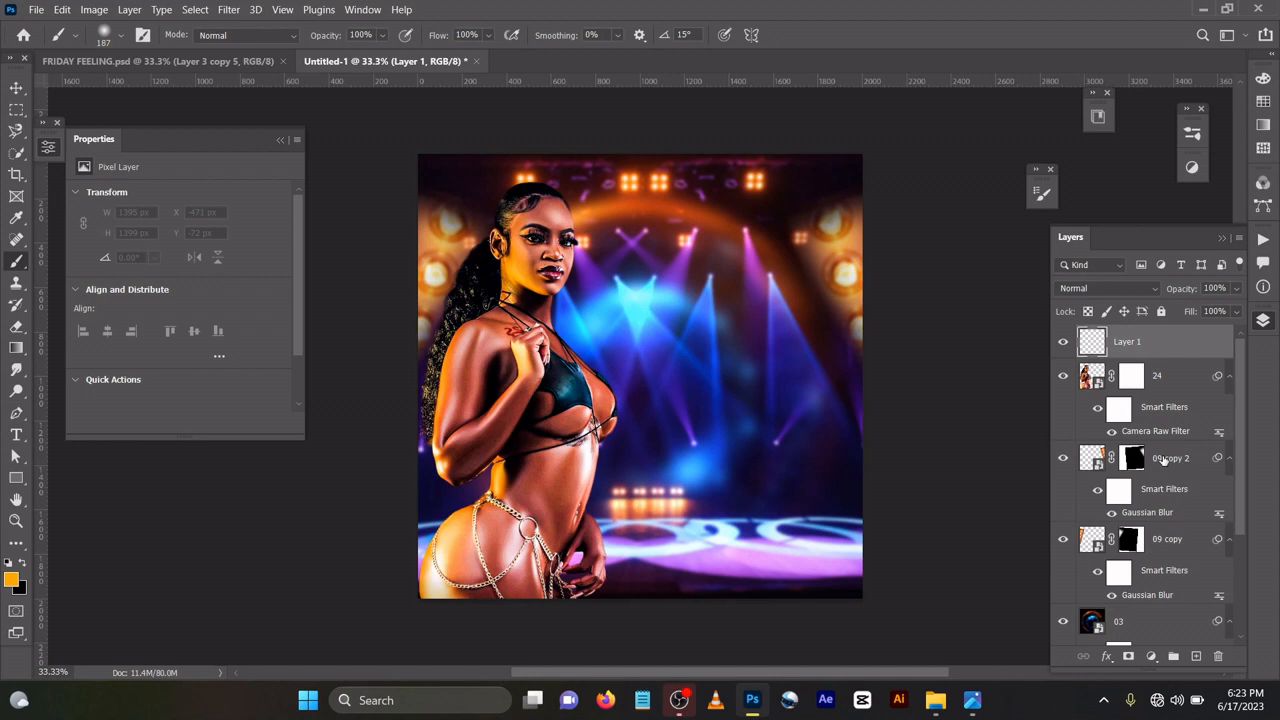
- Paint orange glow on Layer 1 below the model, blended with Linear Dodge (Add)
left_click(1166, 457)
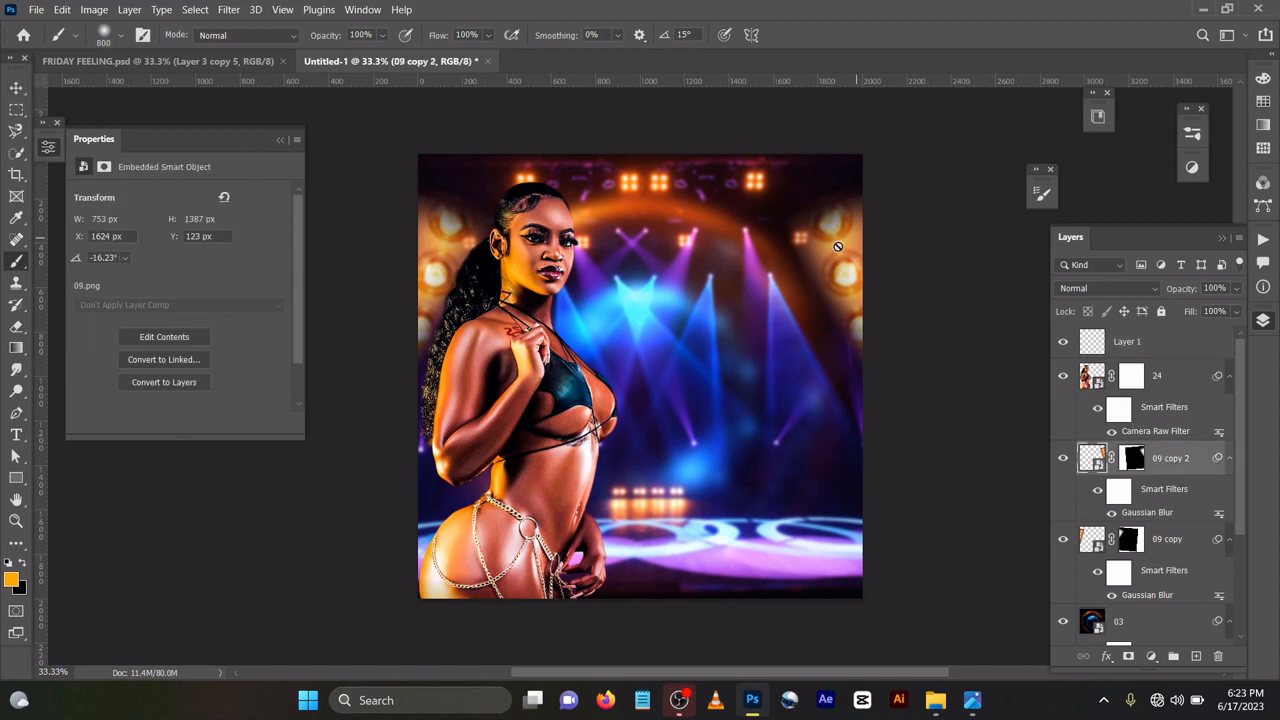
mouse_move(1131, 464)
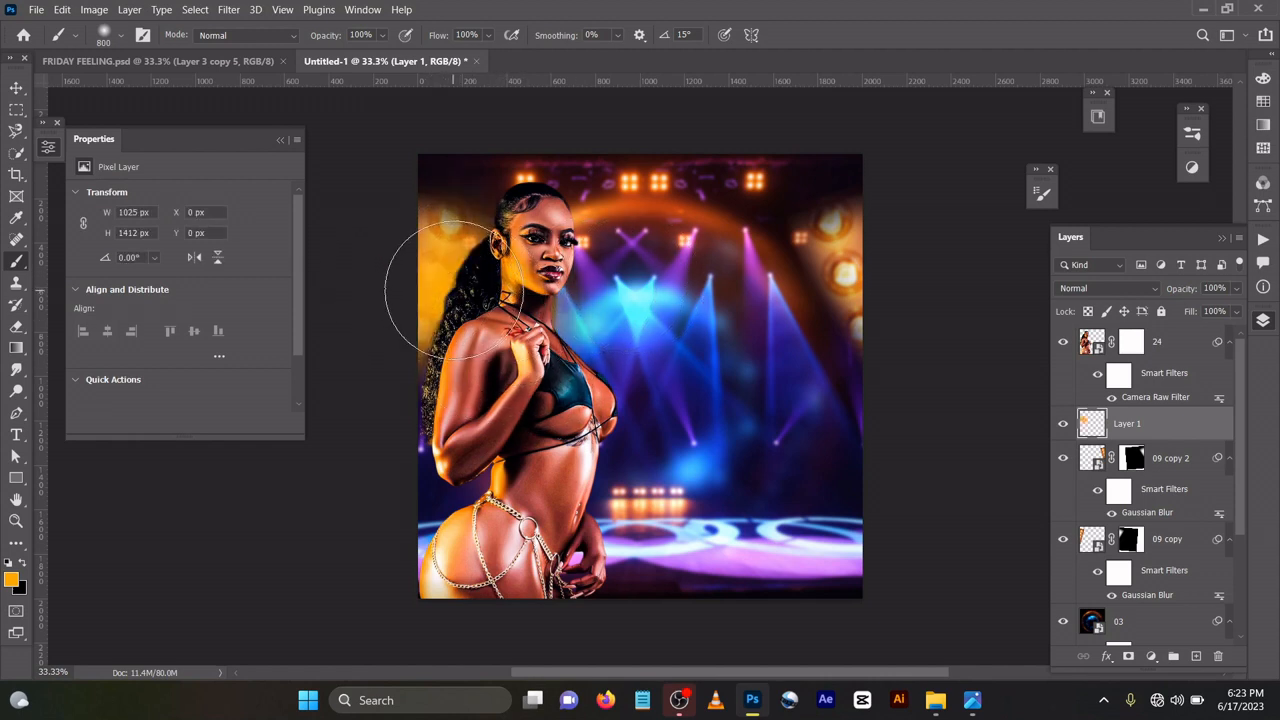
left_click(1105, 288)
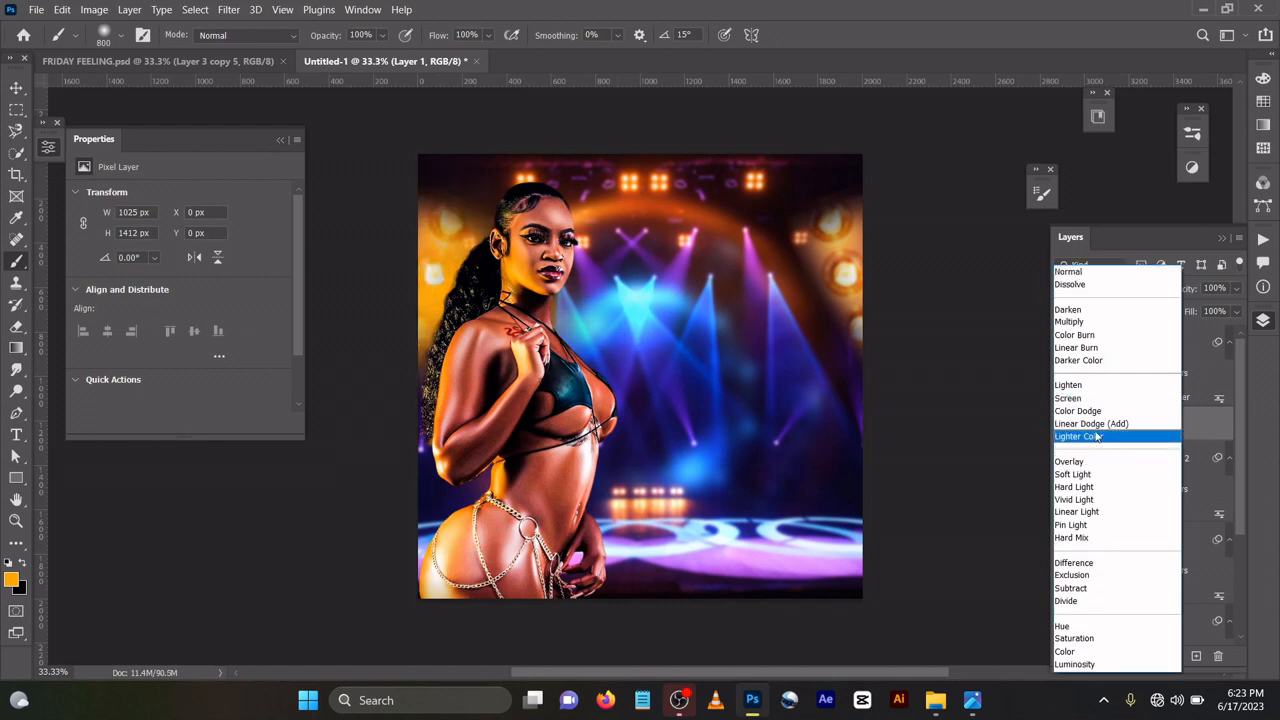
mouse_move(1104, 424)
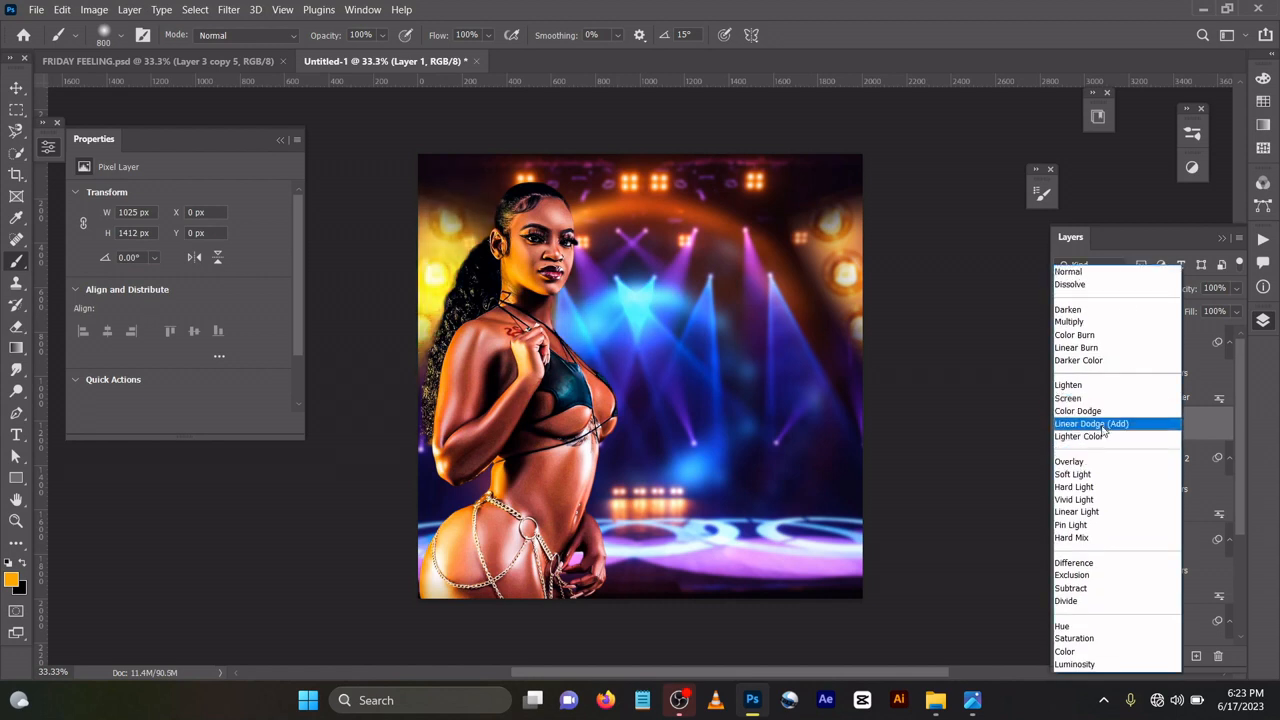
left_click(1091, 423)
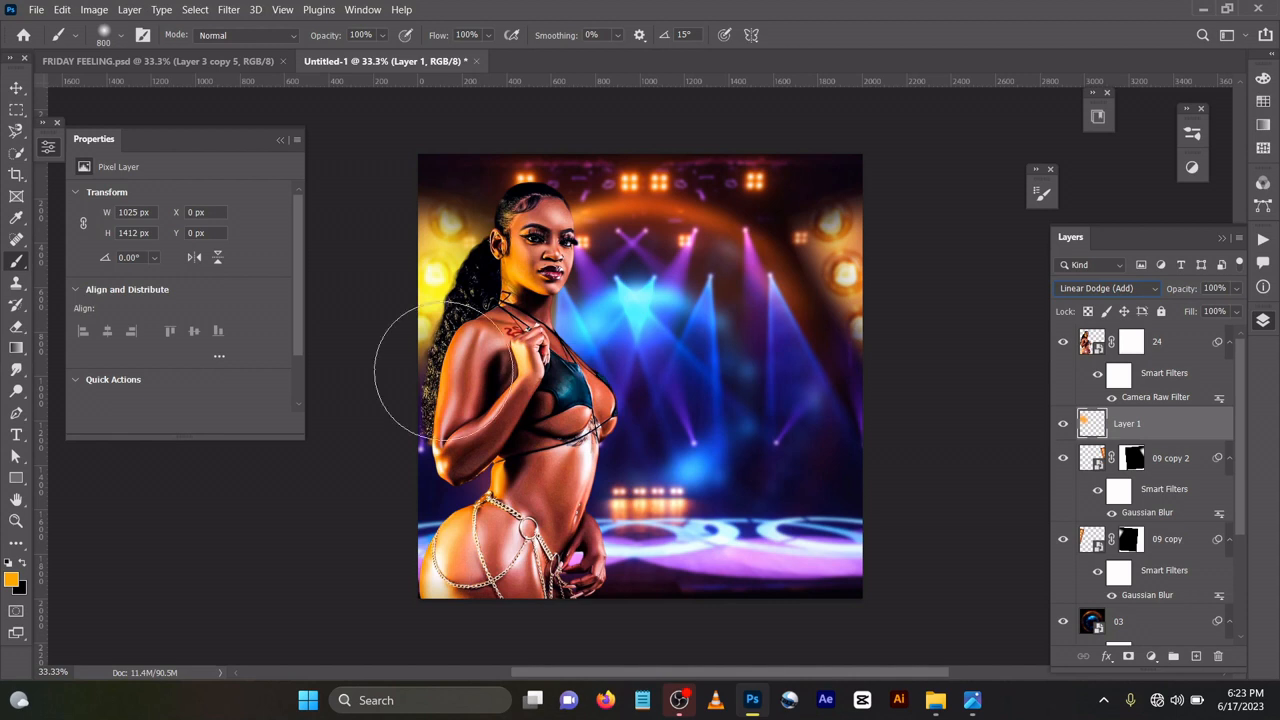
mouse_move(450, 250)
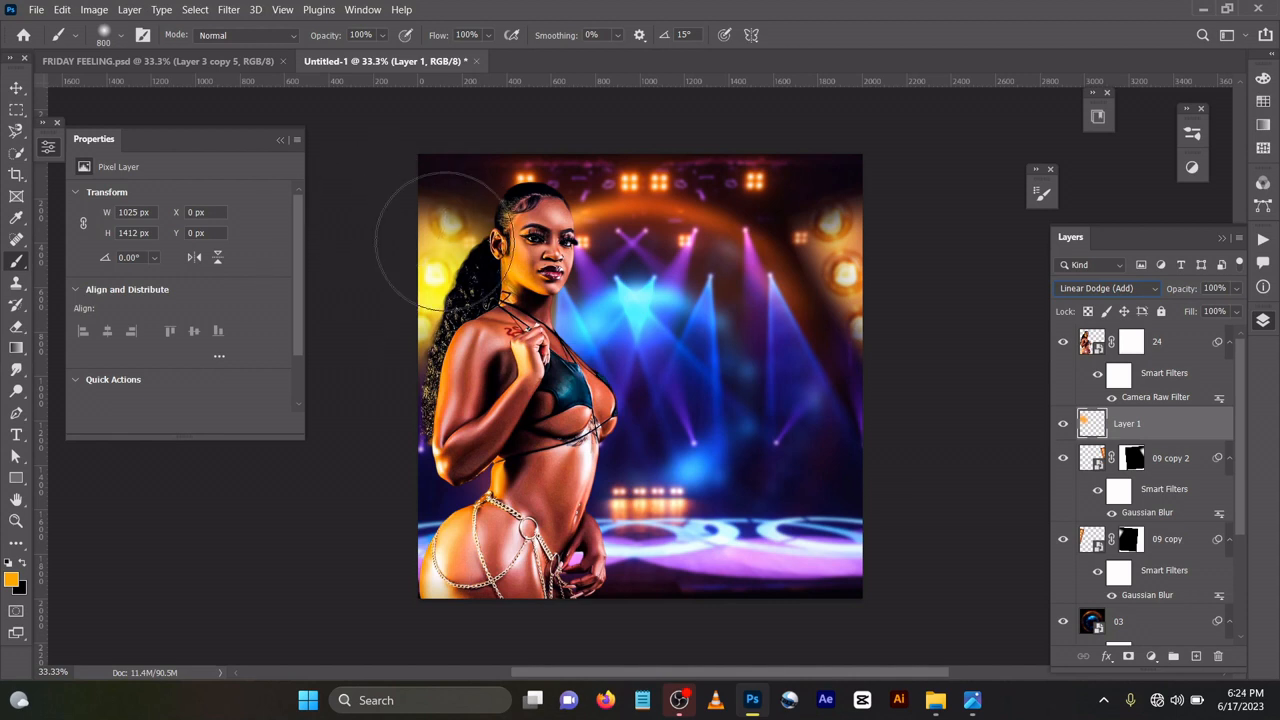
left_click(13, 90)
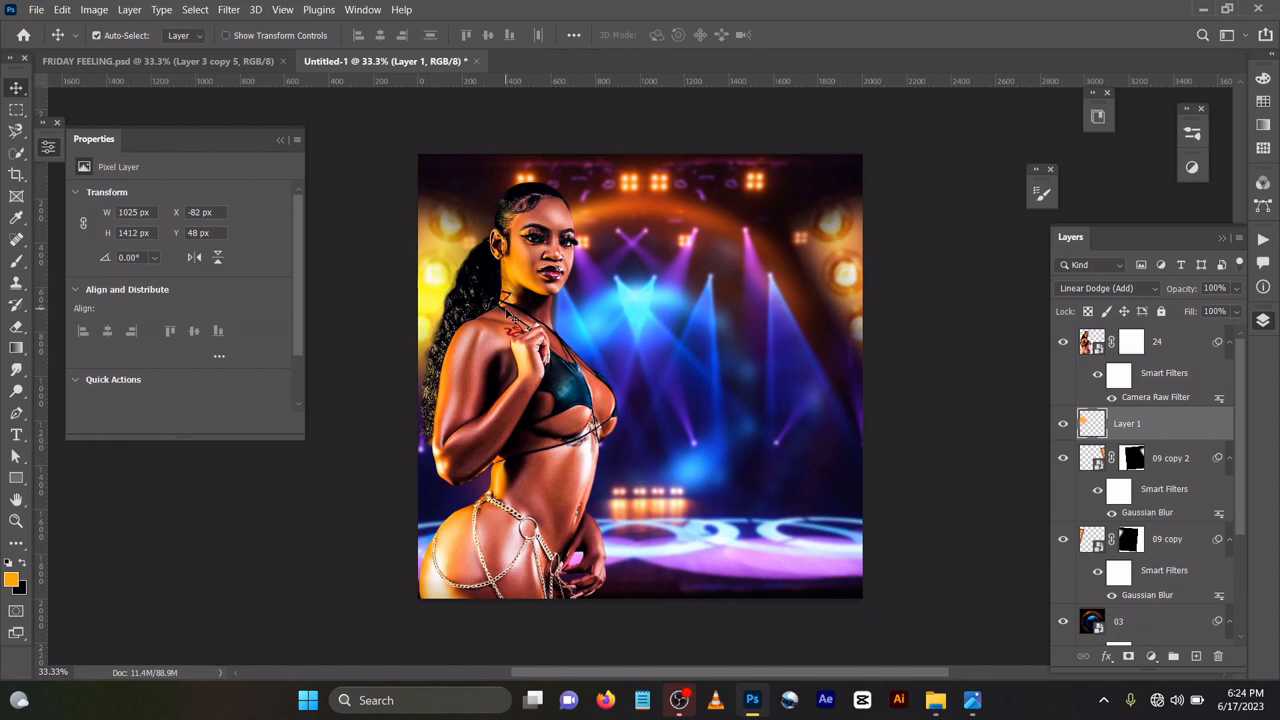
mouse_move(1244, 489)
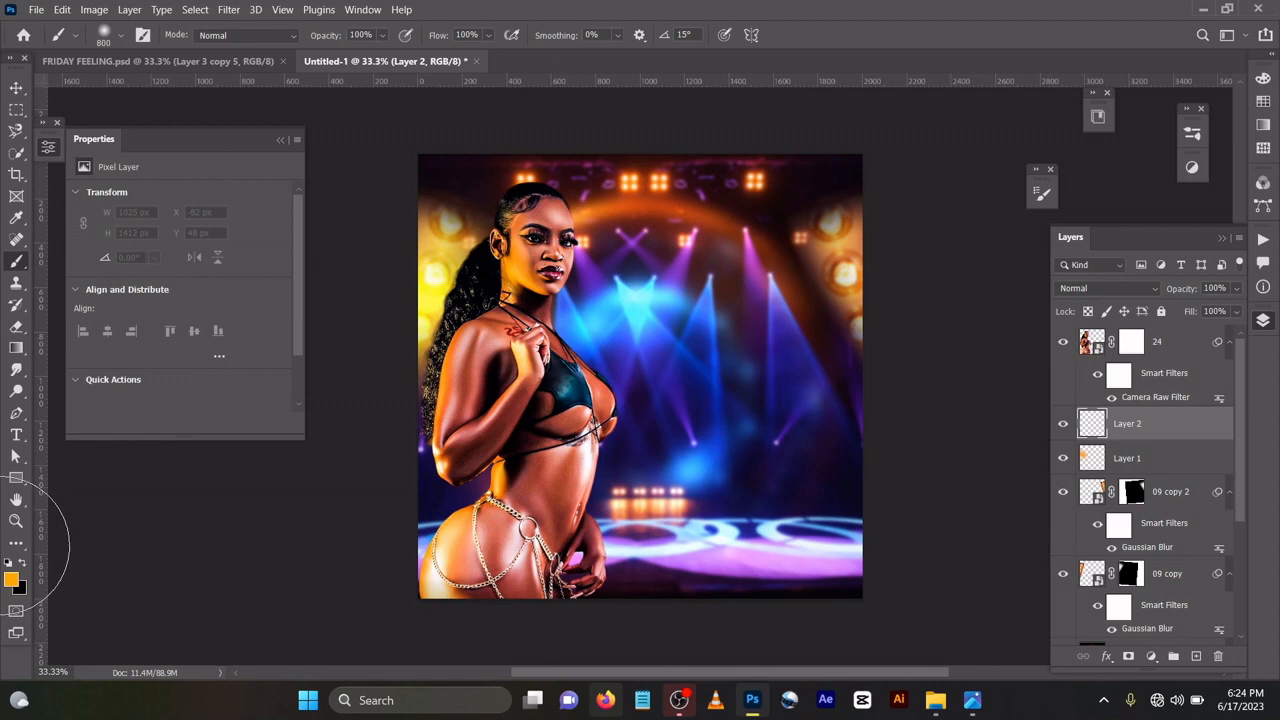
- Paint a cyan #4fffff glow on Layer 2 and set it to Linear Dodge (Add)
left_click(14, 582)
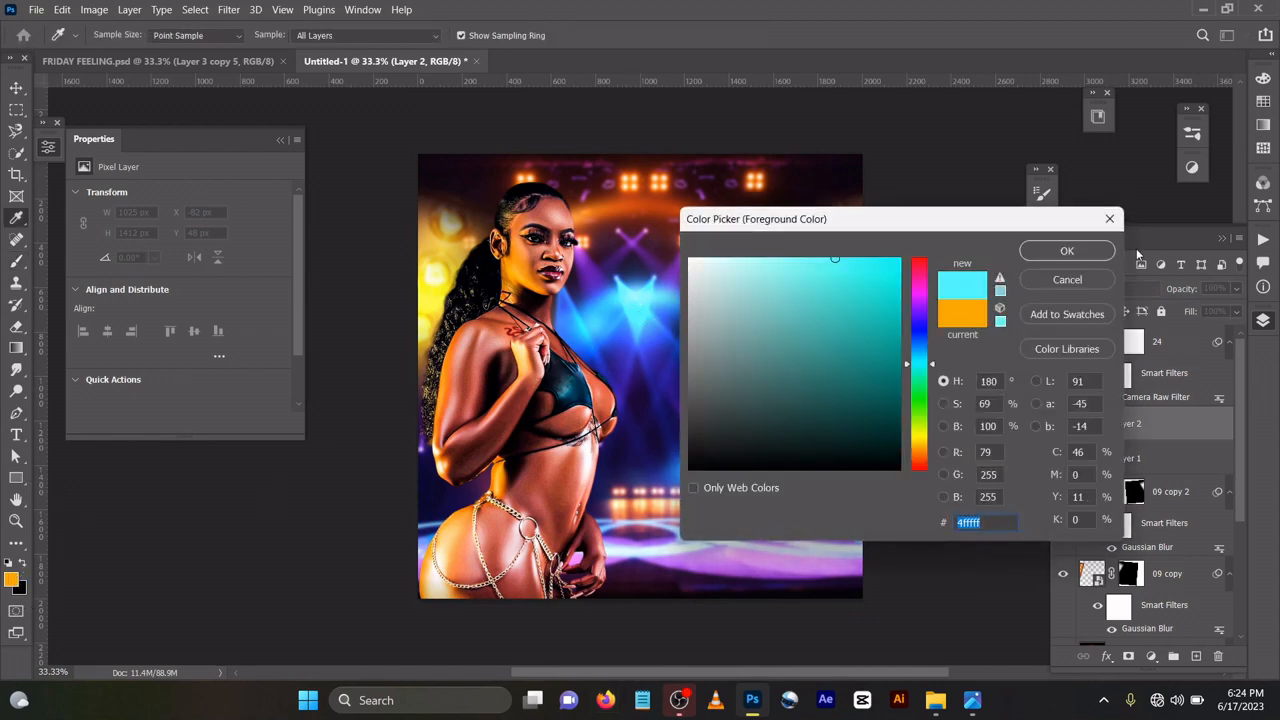
left_click(1067, 250)
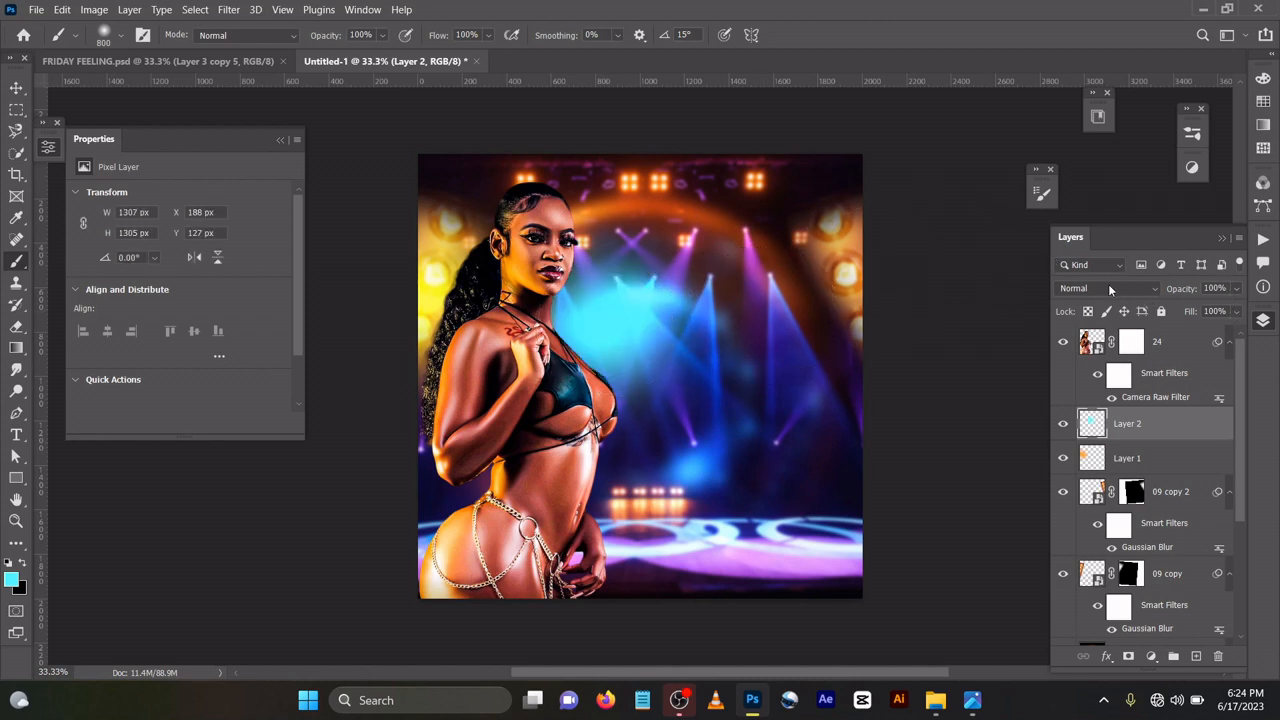
left_click(1108, 288)
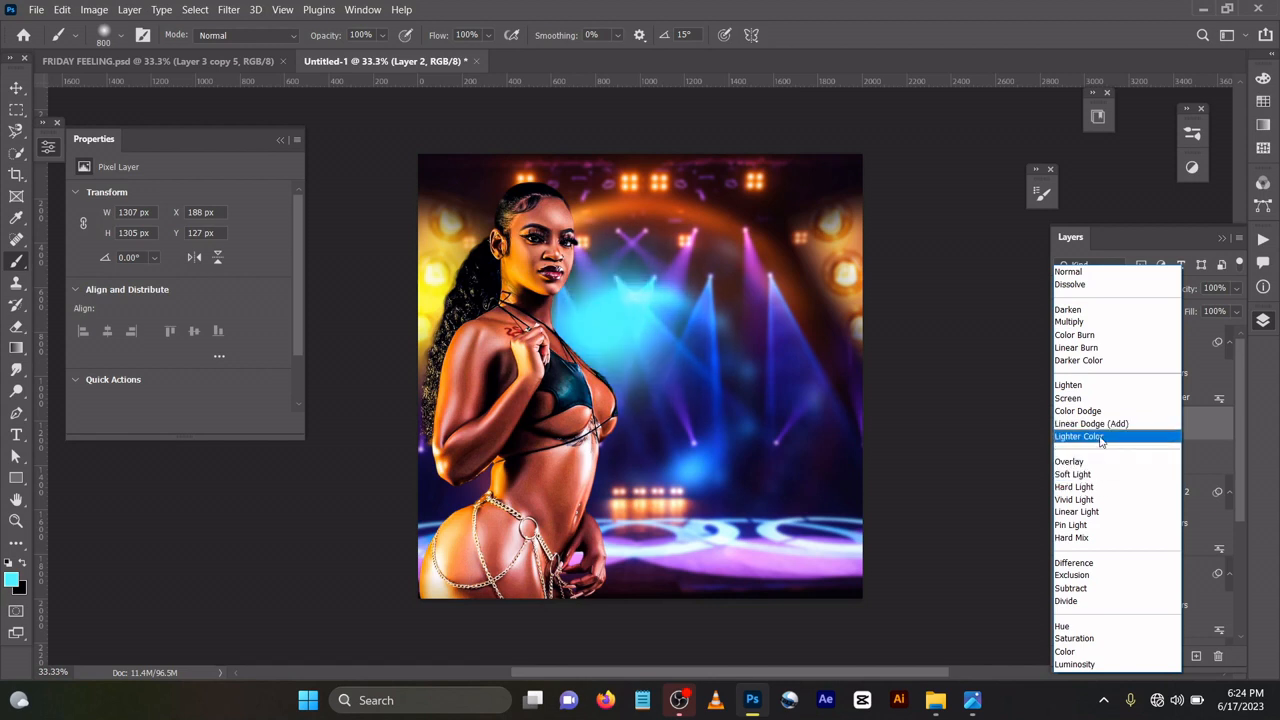
left_click(1091, 423)
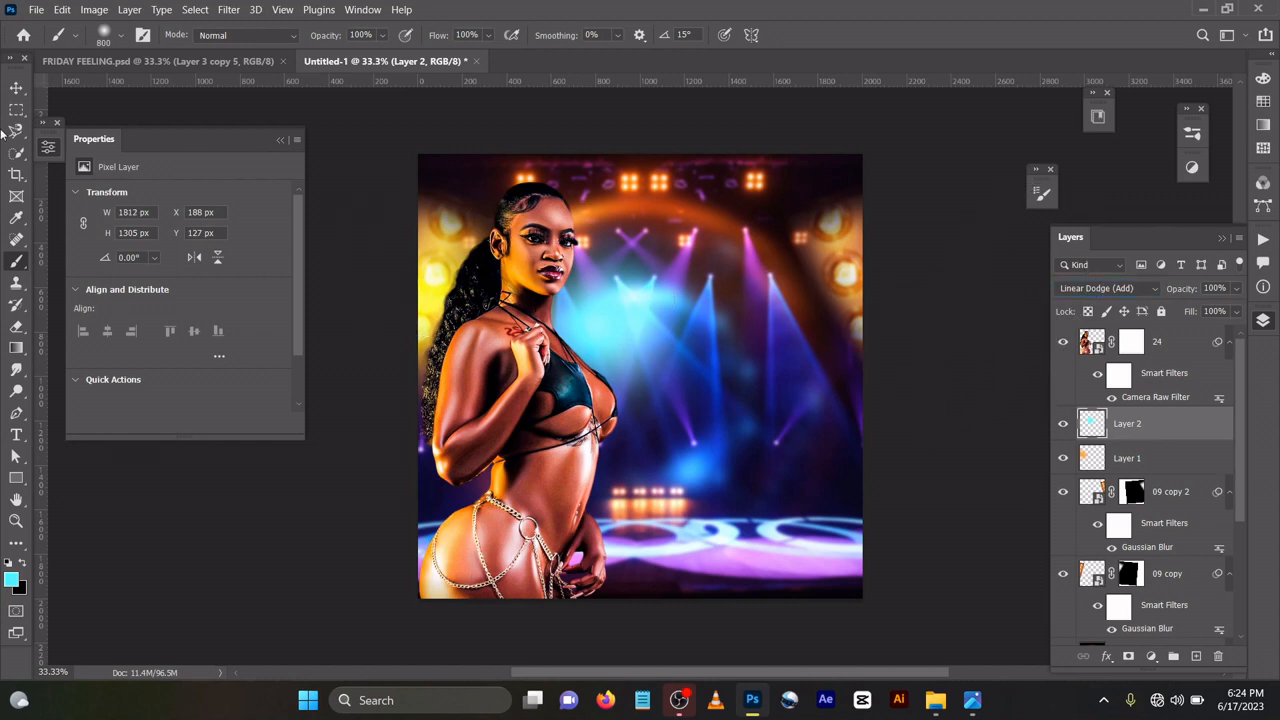
left_click(13, 90)
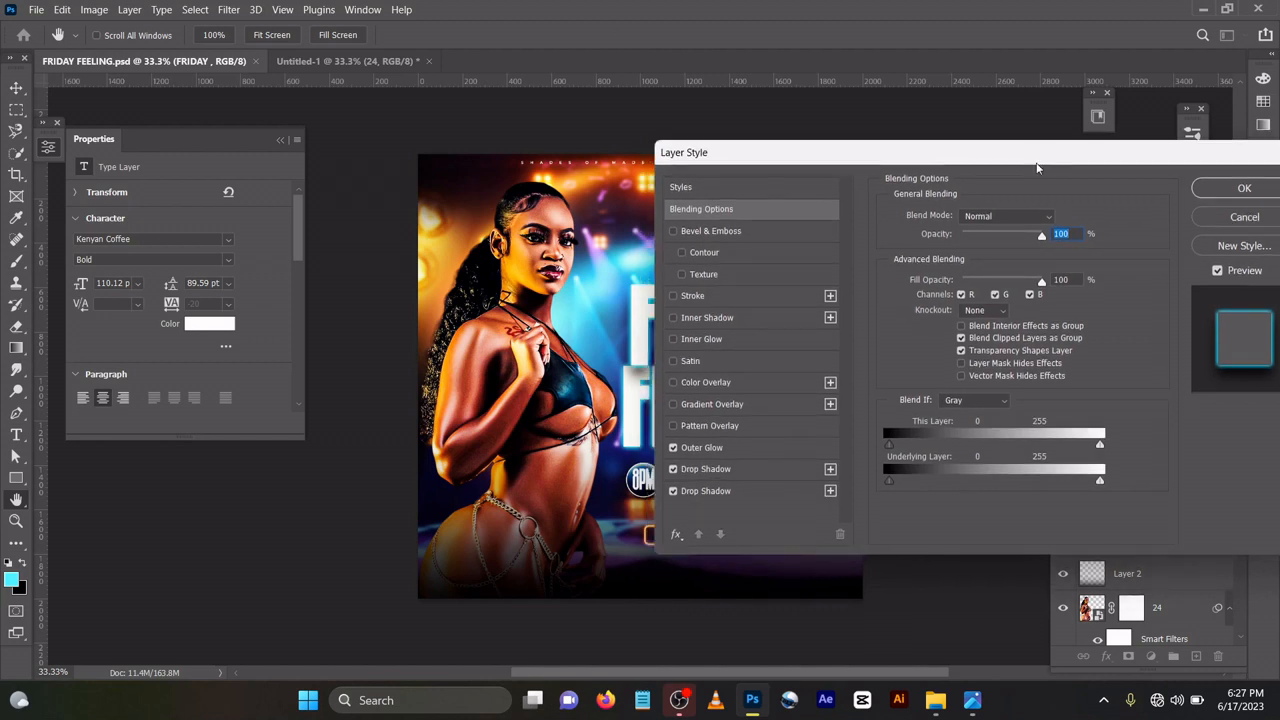
mouse_move(992, 237)
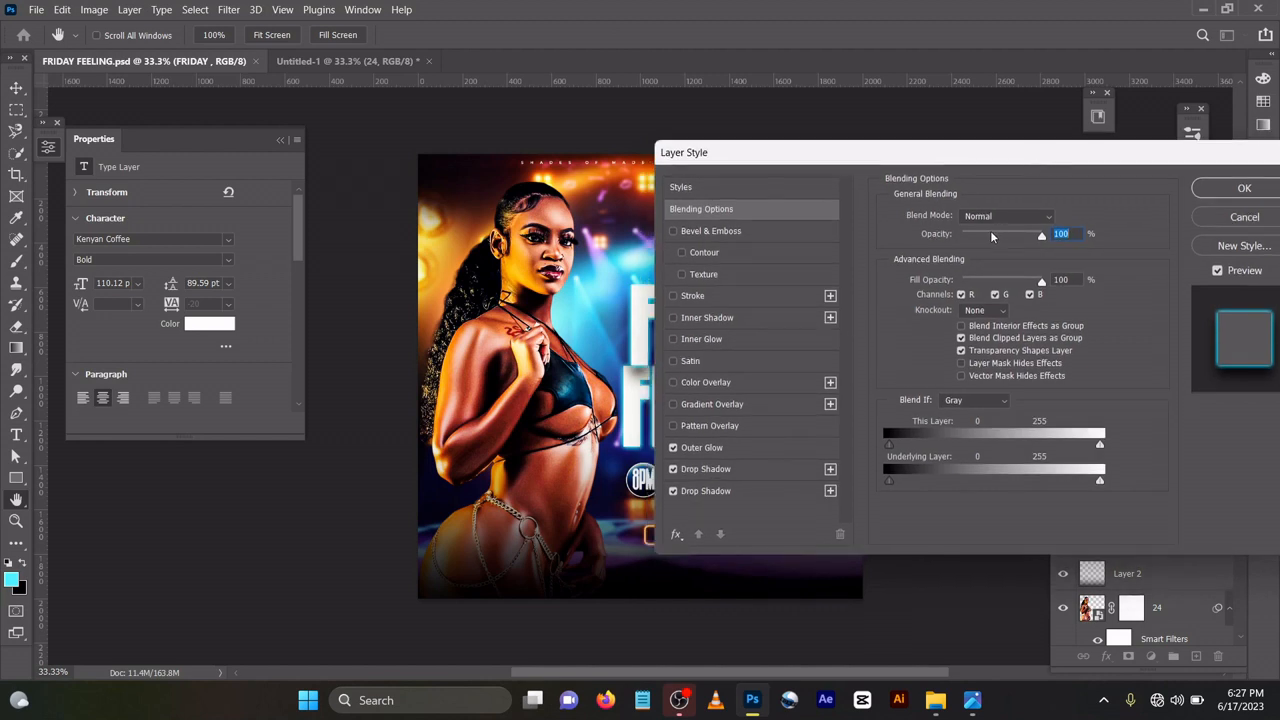
- Preview pink colours for the FRIDAY outer glow, then keep cyan 00d2ff
left_click(701, 447)
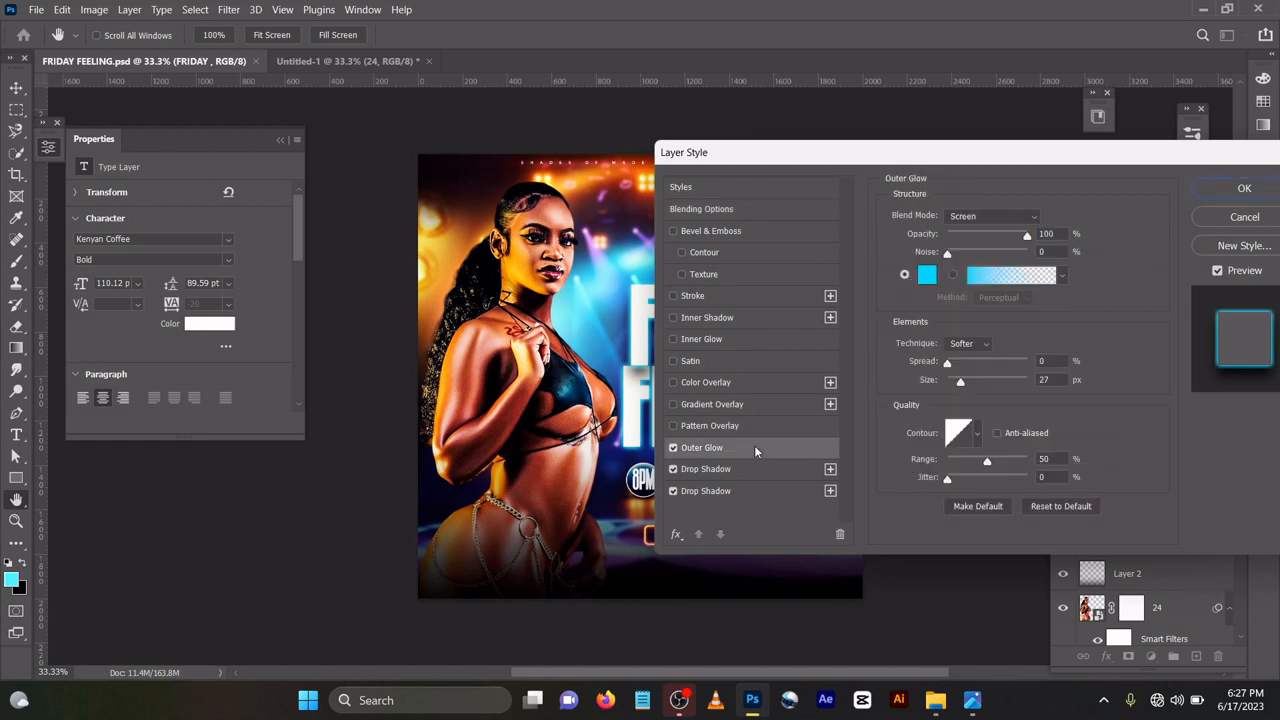
mouse_move(972, 227)
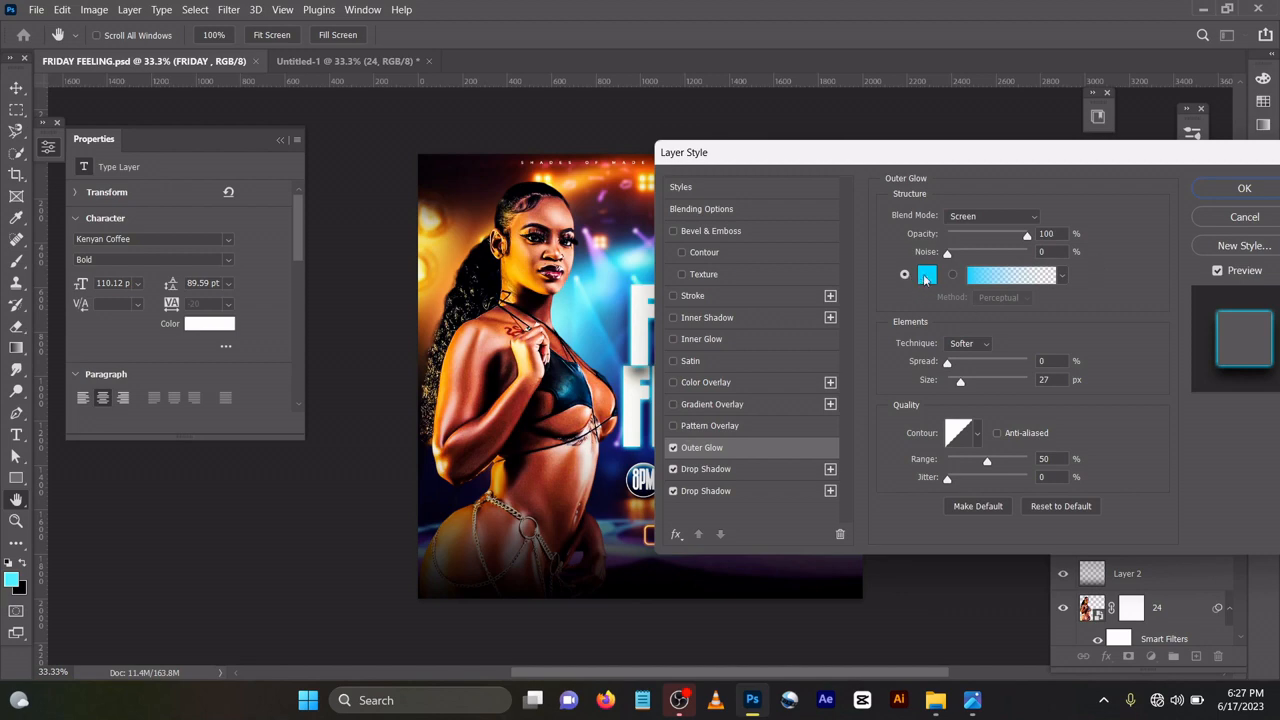
left_click(926, 275)
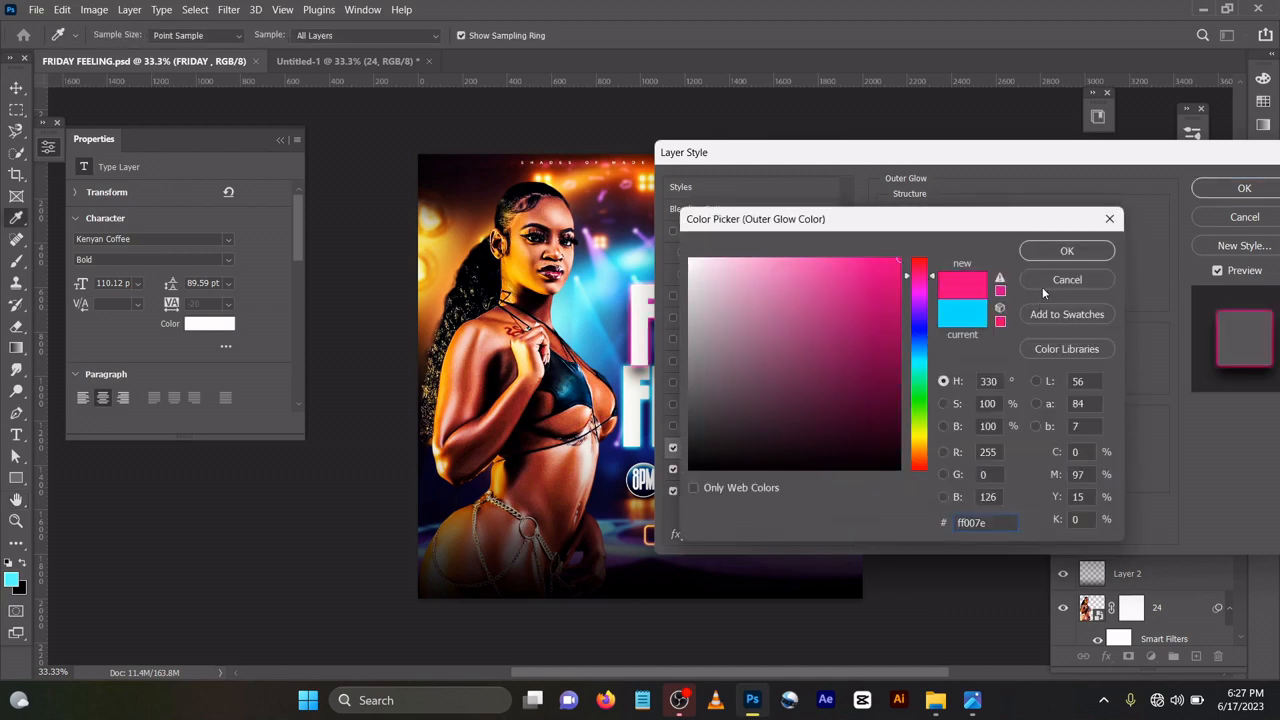
left_click(1066, 250)
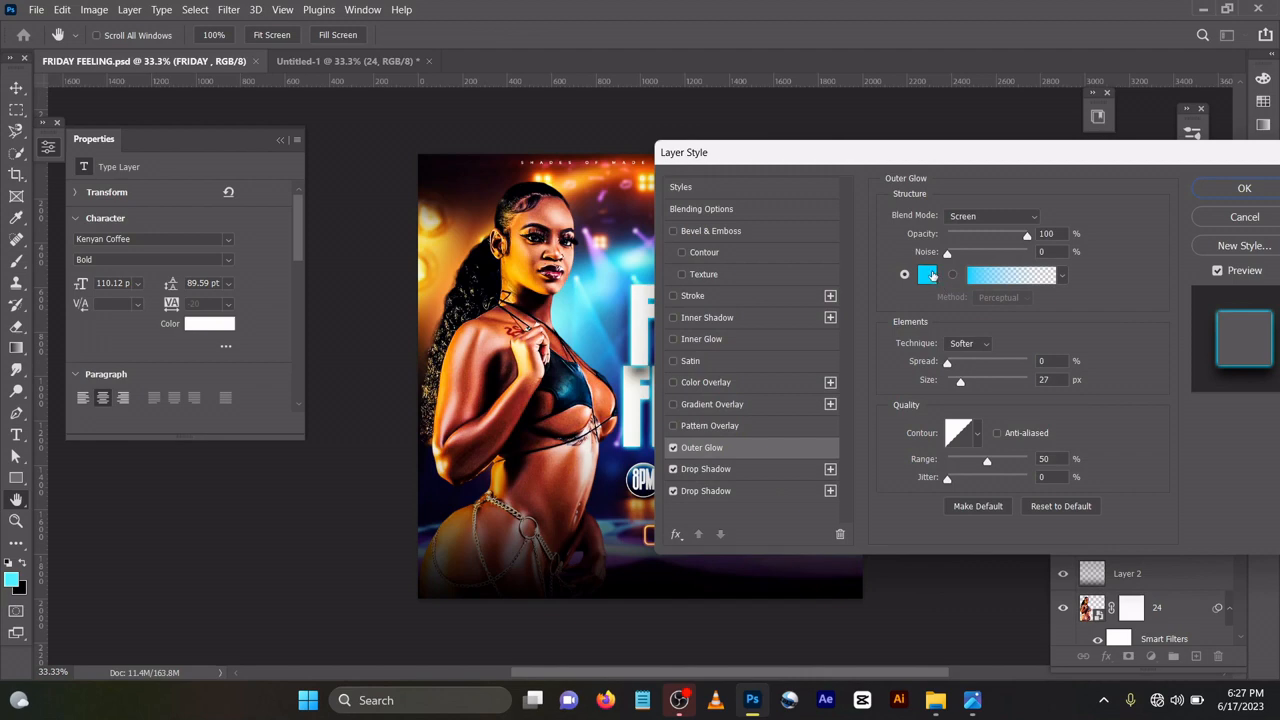
left_click(927, 274)
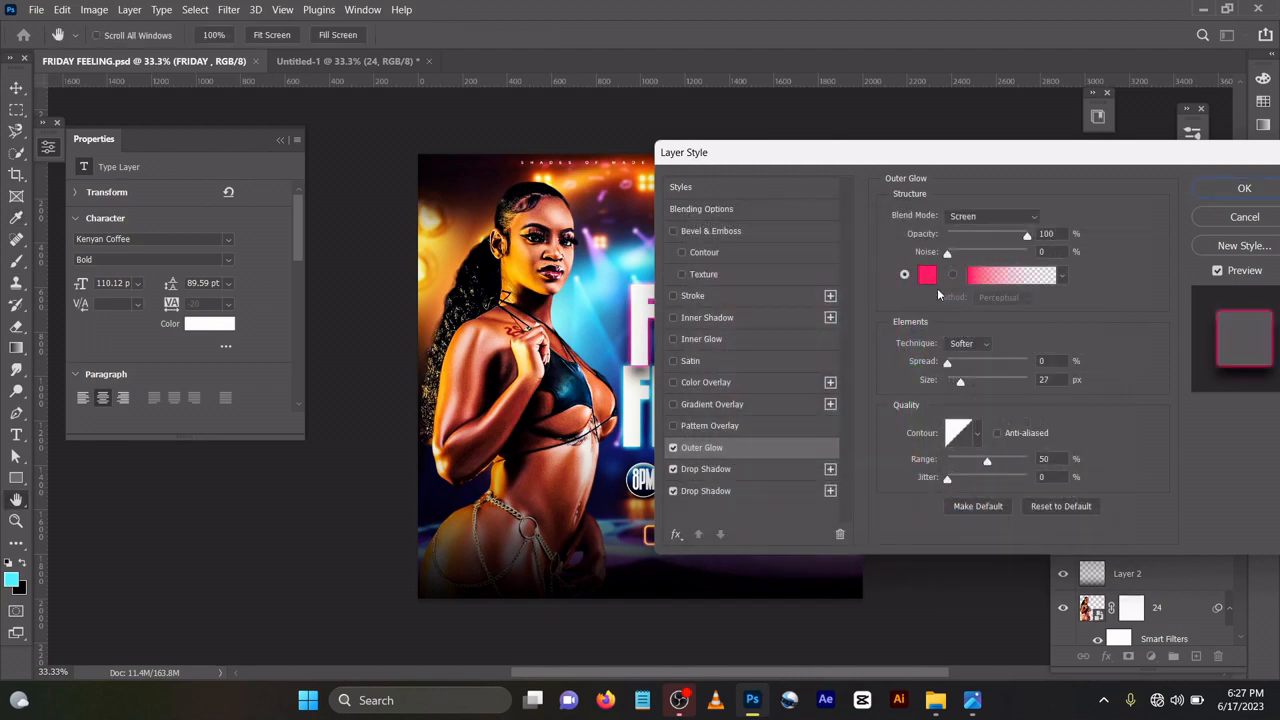
left_click(927, 274)
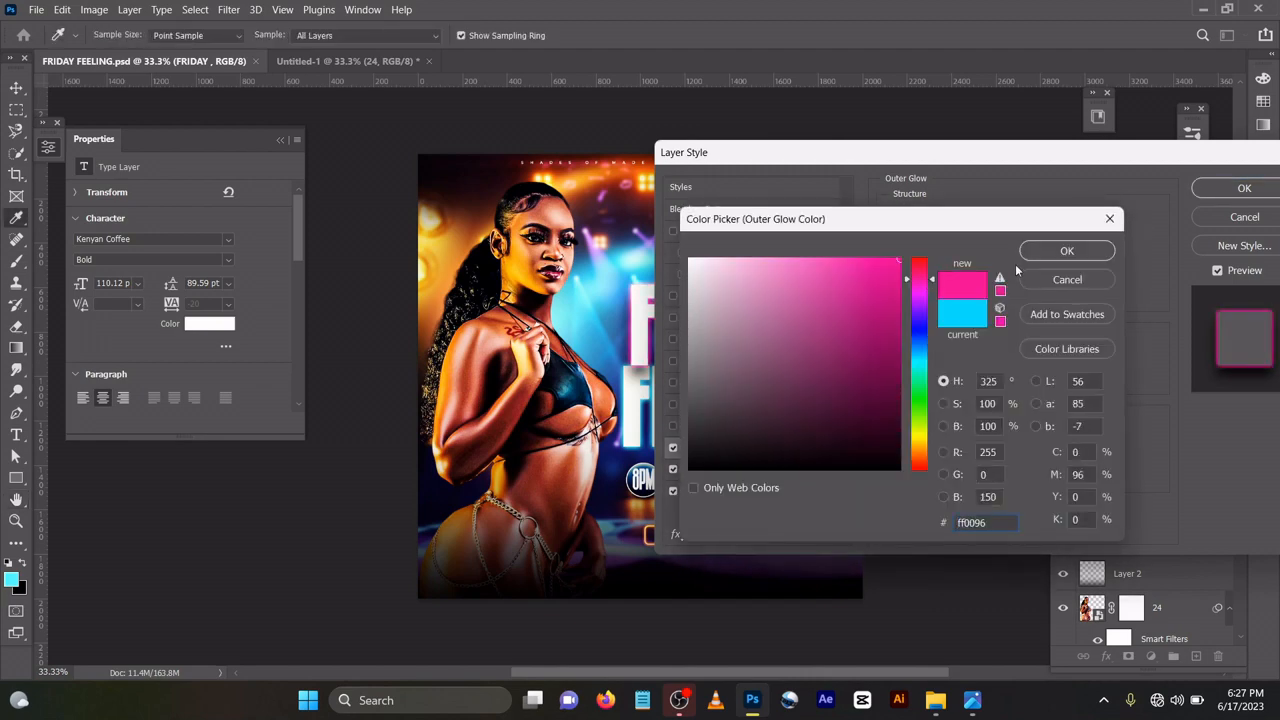
left_click(1066, 250)
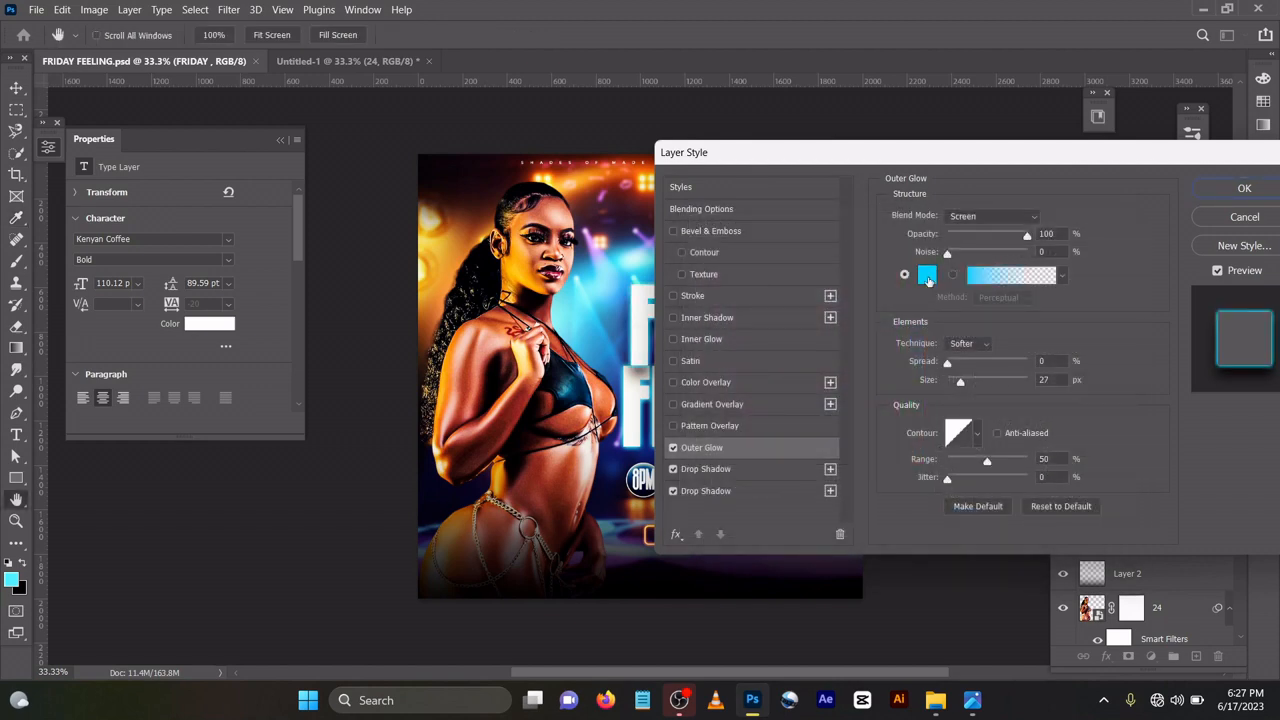
left_click(925, 275)
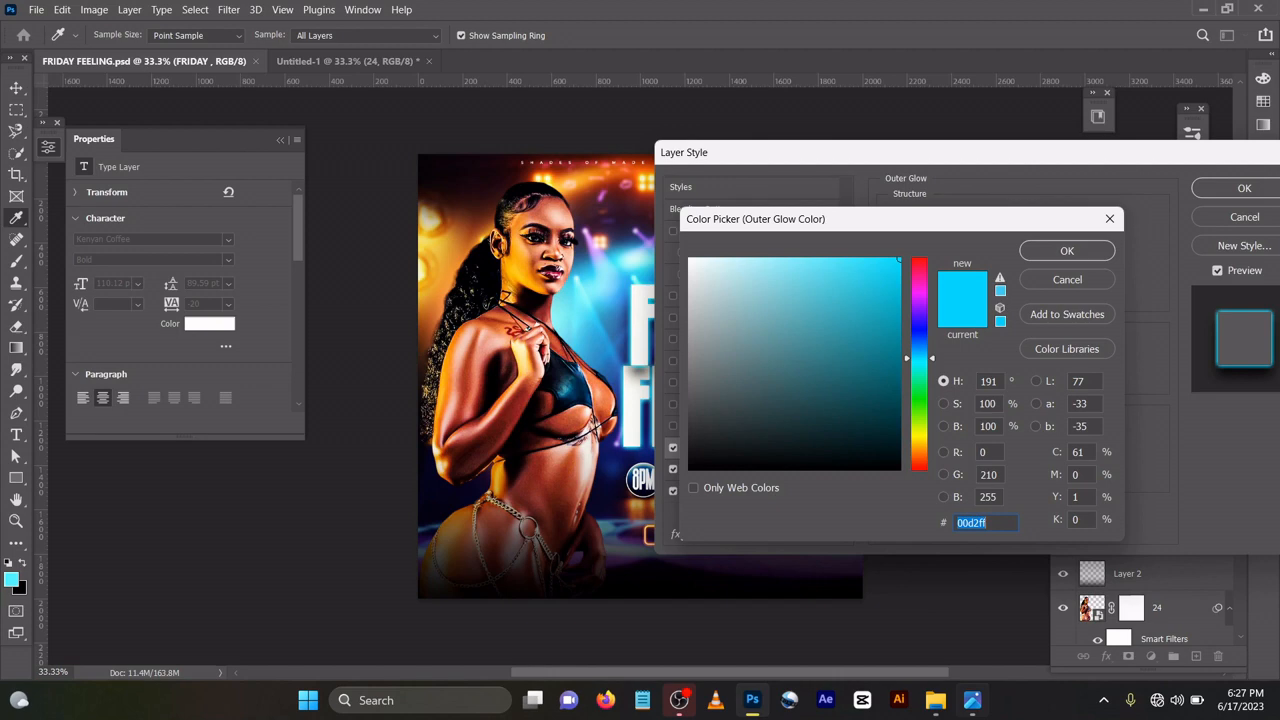
left_click(1066, 250)
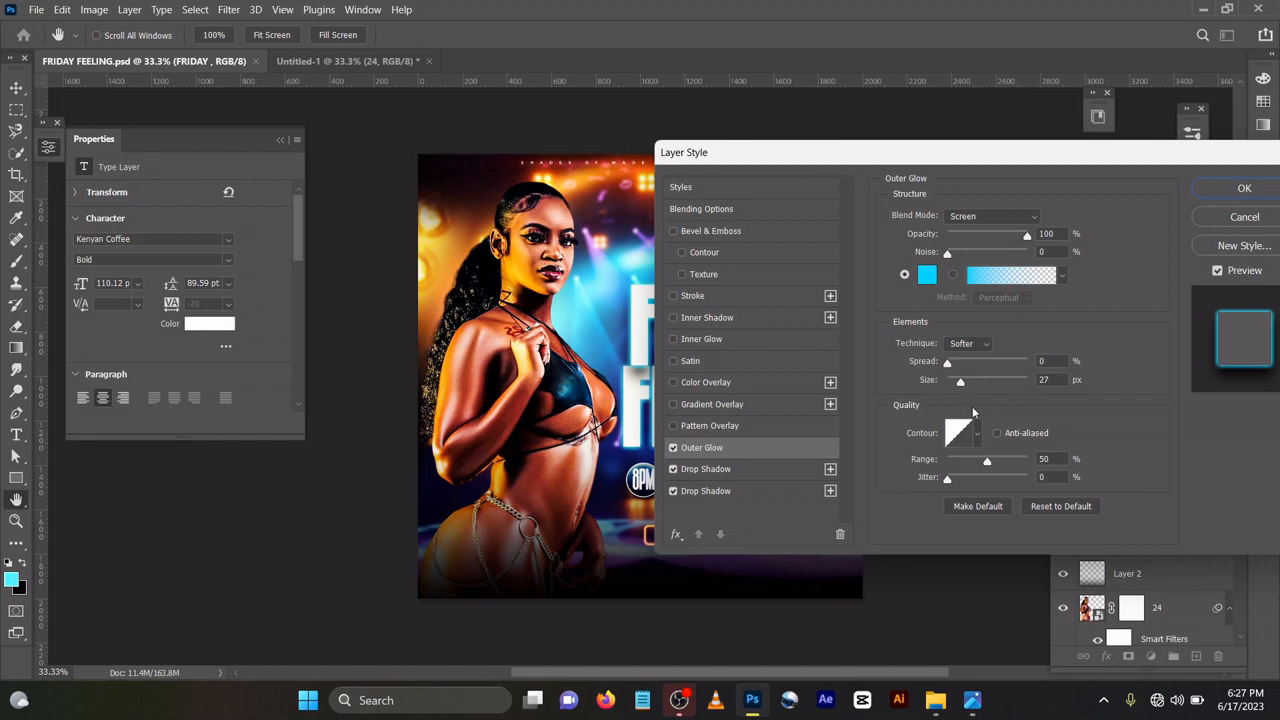
left_click(706, 469)
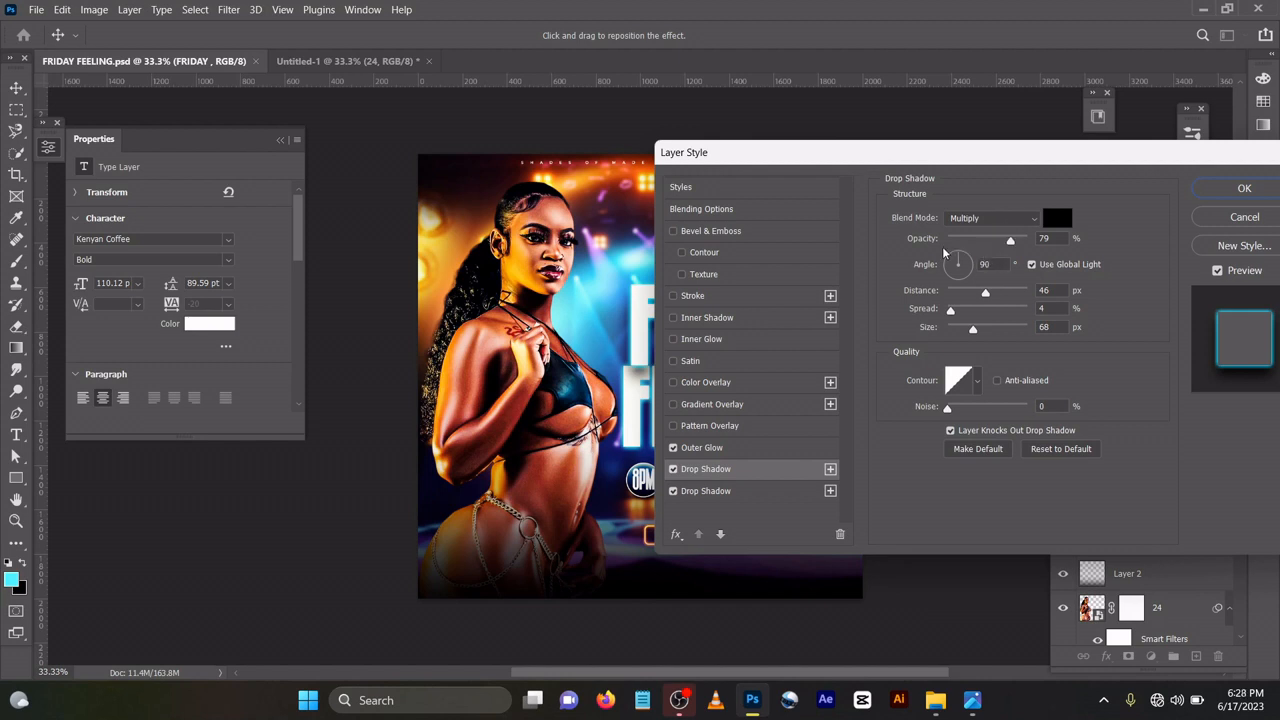
- Adjust the two drop shadows (Multiply 79%, Normal 26%, size 100 px) and confirm the style
left_click(1031, 264)
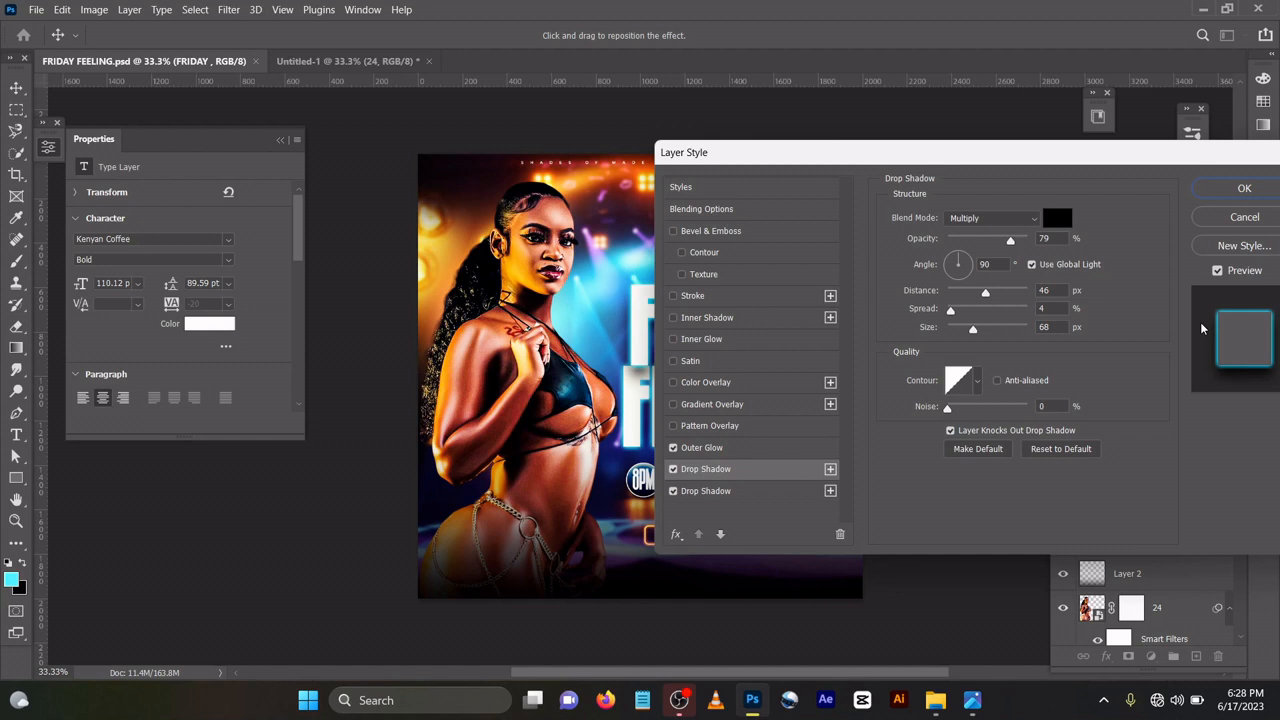
mouse_move(954, 361)
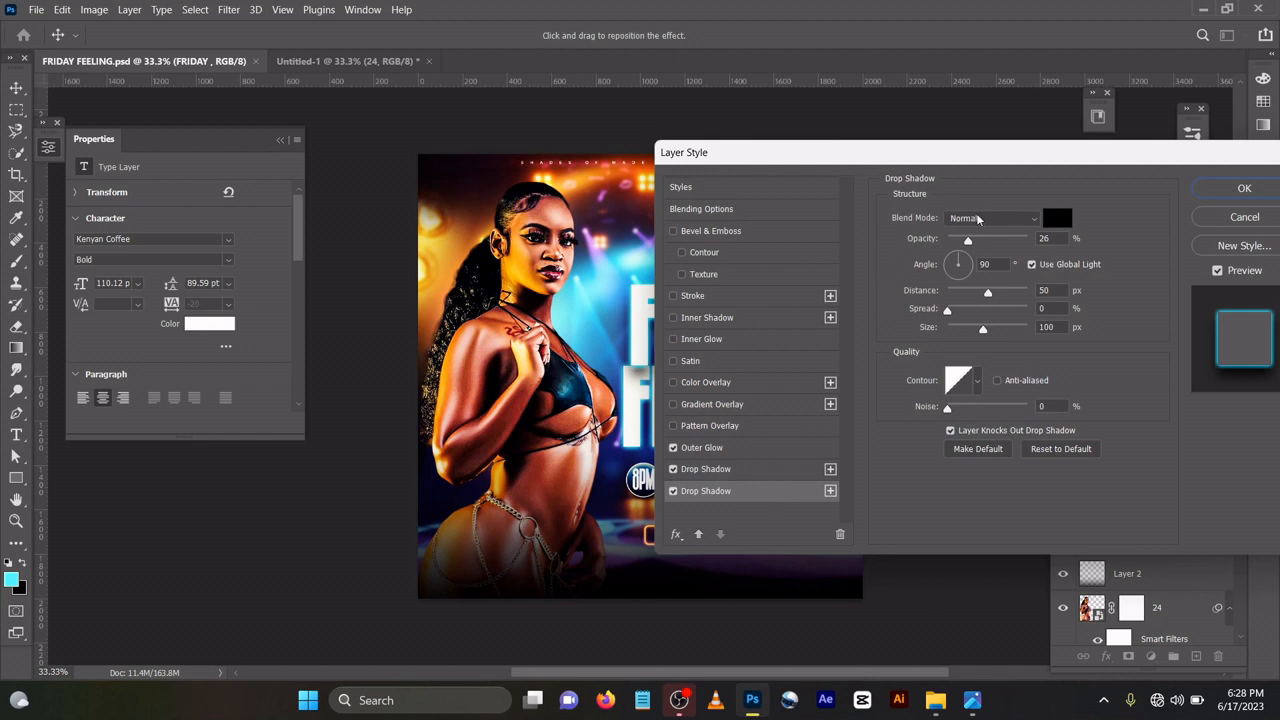
mouse_move(1084, 307)
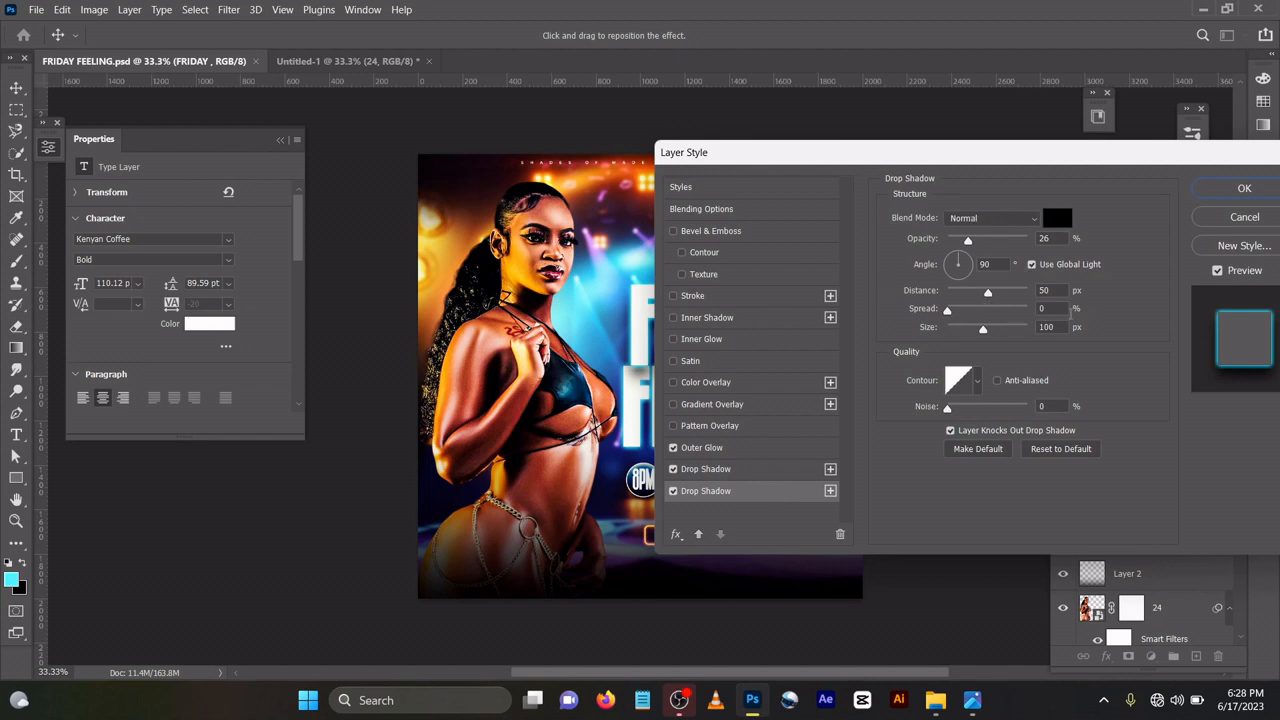
left_click(1236, 188)
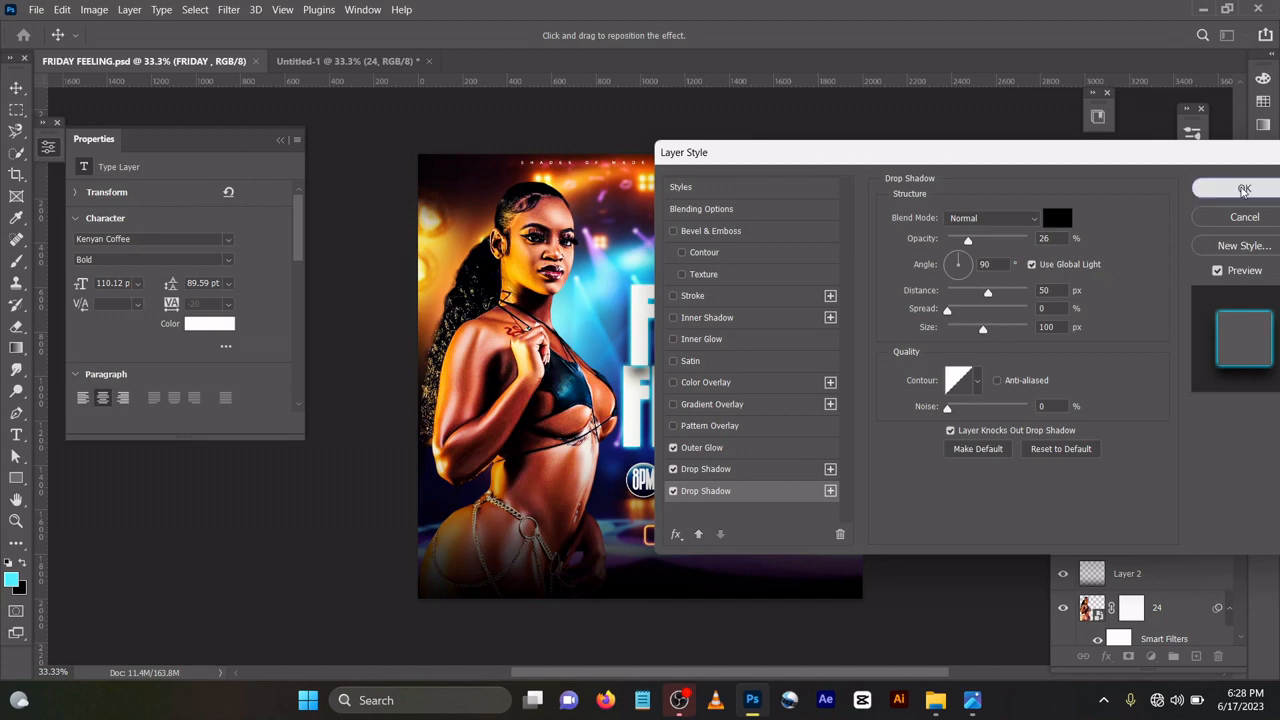
left_click(1238, 188)
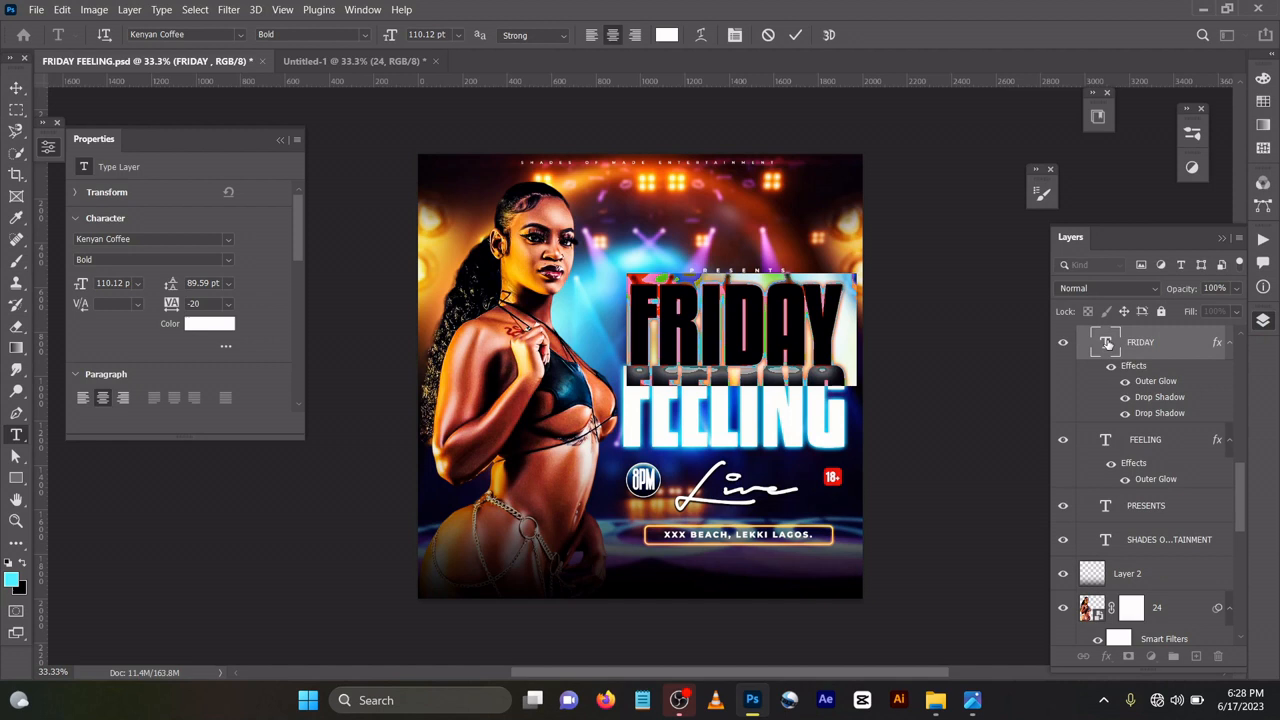
mouse_move(1105, 342)
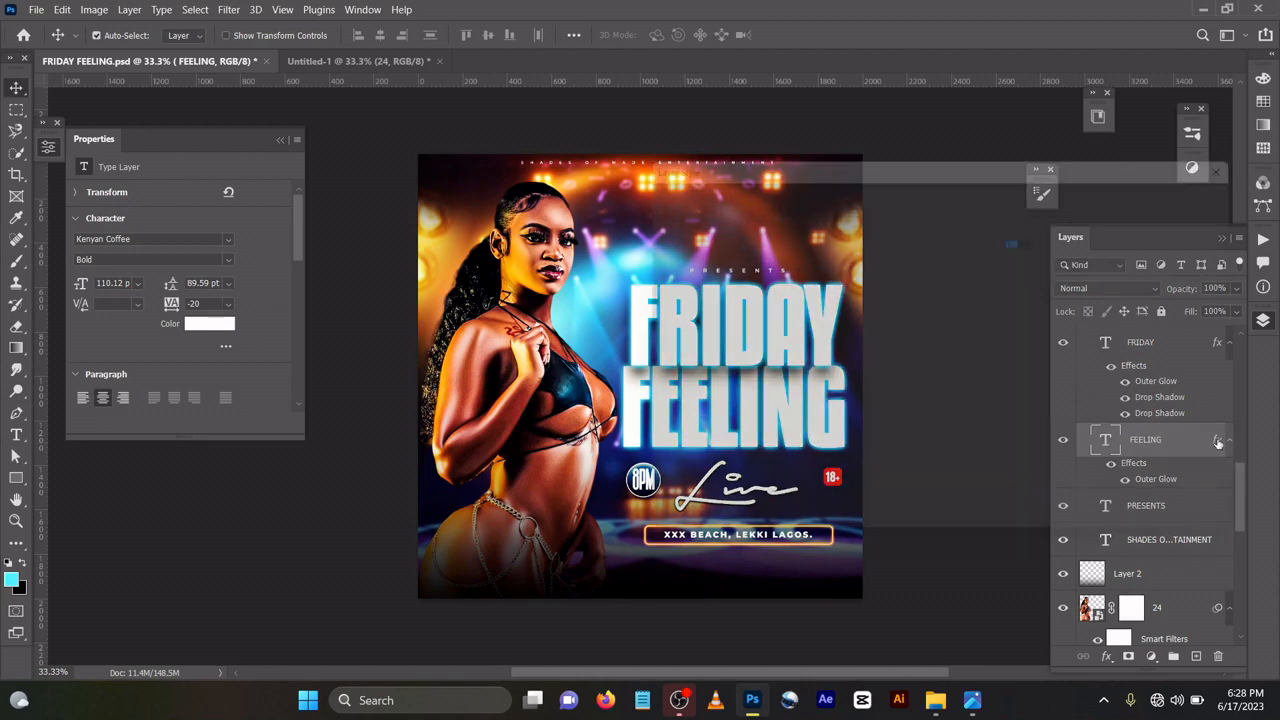
- Review and accept the FEELING title's 27 px cyan Outer Glow, then scroll the layers
double_click(1216, 440)
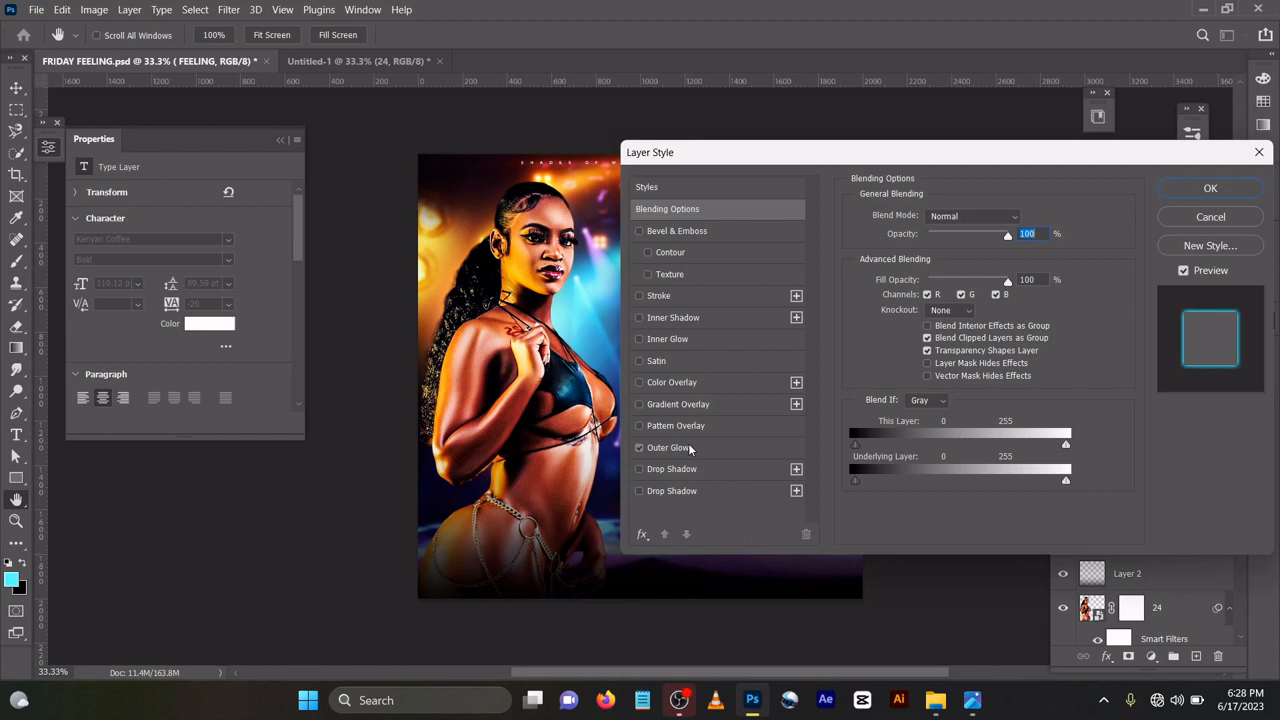
left_click(669, 447)
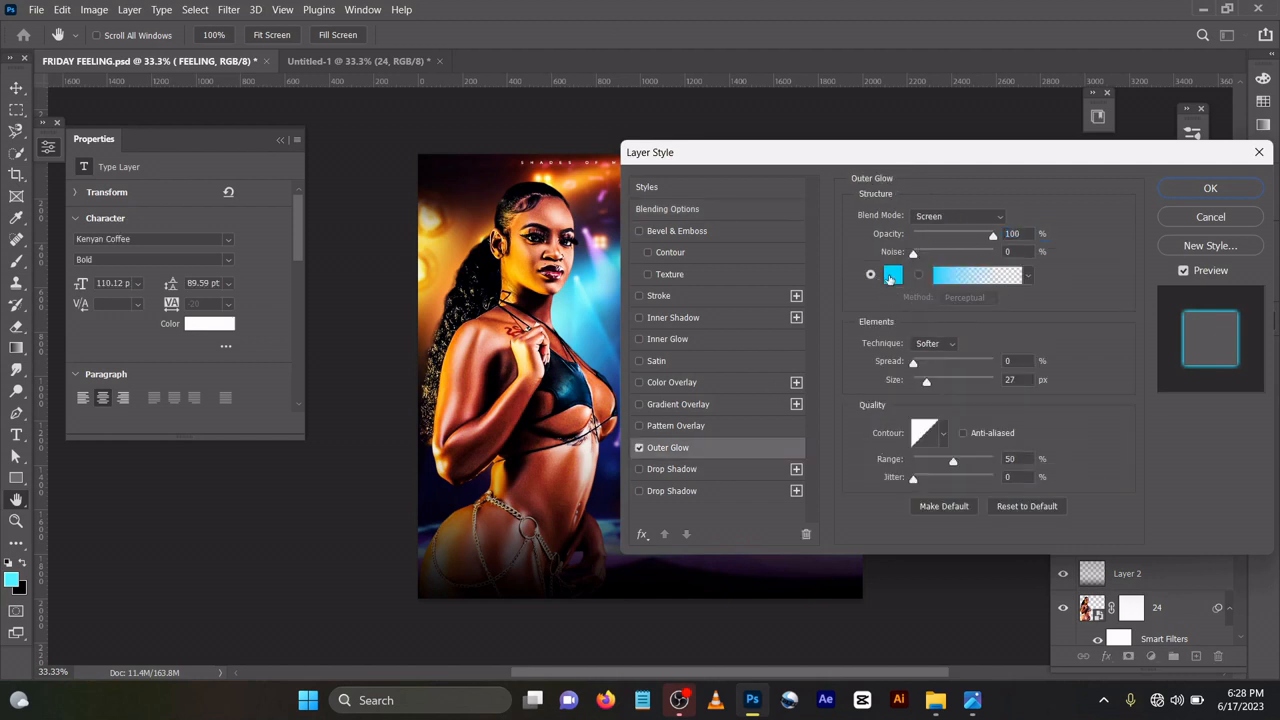
left_click(892, 274)
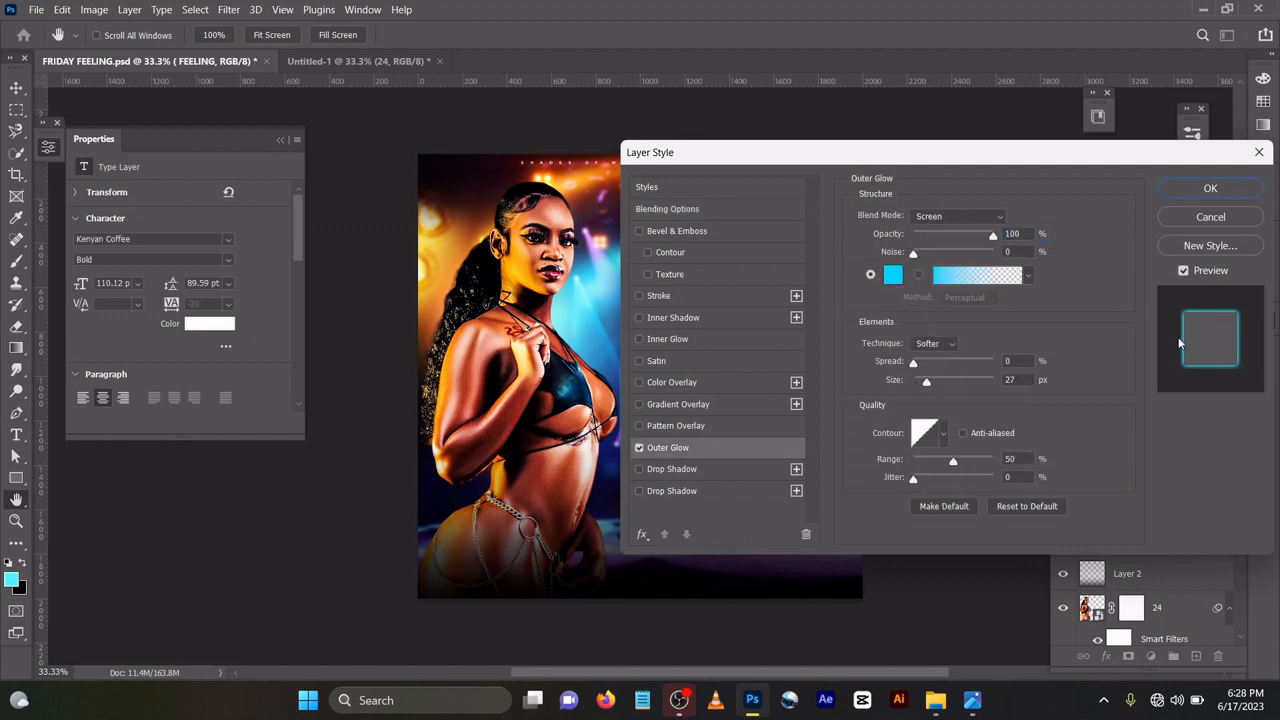
left_click(1210, 188)
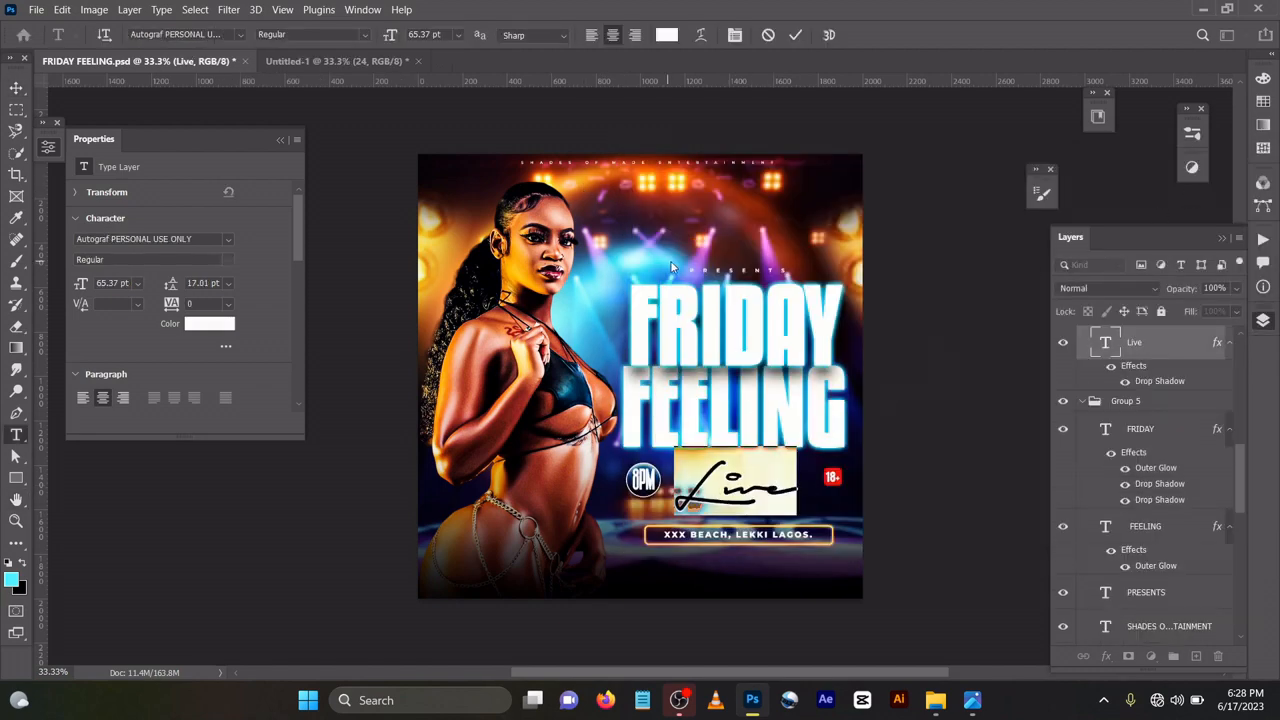
left_click(795, 35)
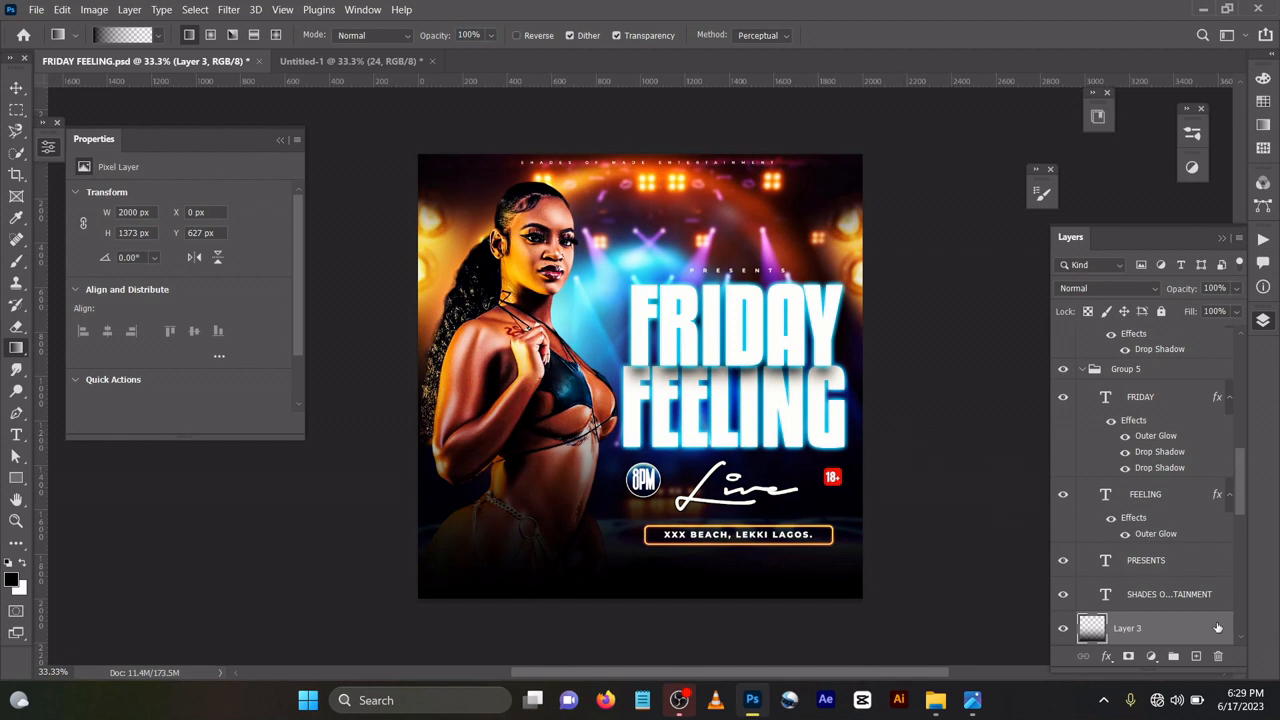
scroll("down", 3)
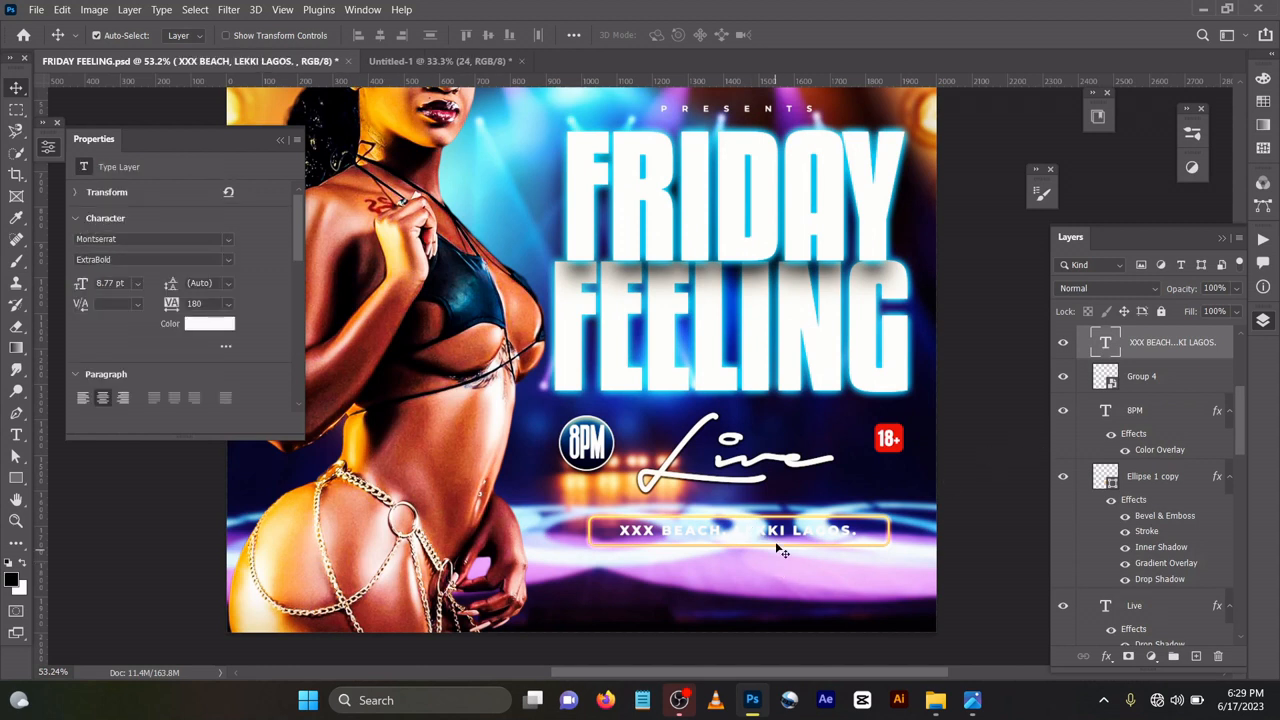
mouse_move(895, 531)
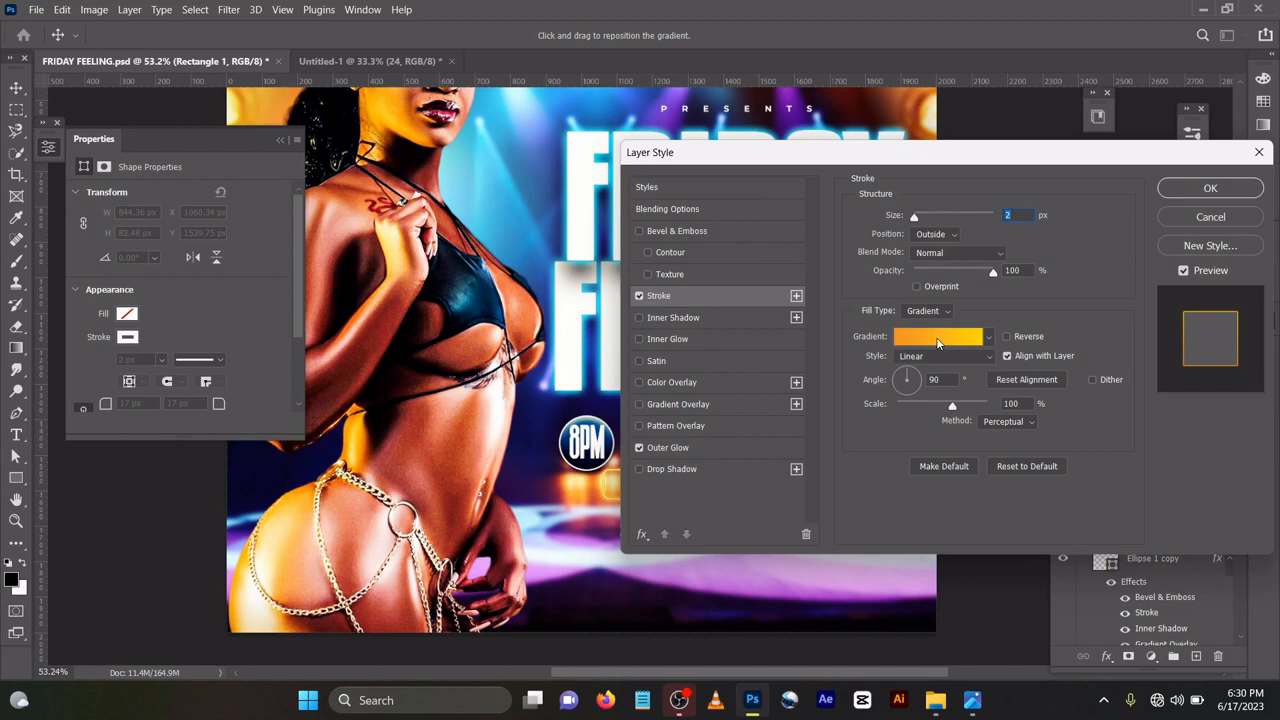
- Make both Rectangle 1 stroke gradient stops orange f7971e, then view its Outer Glow settings
left_click(935, 336)
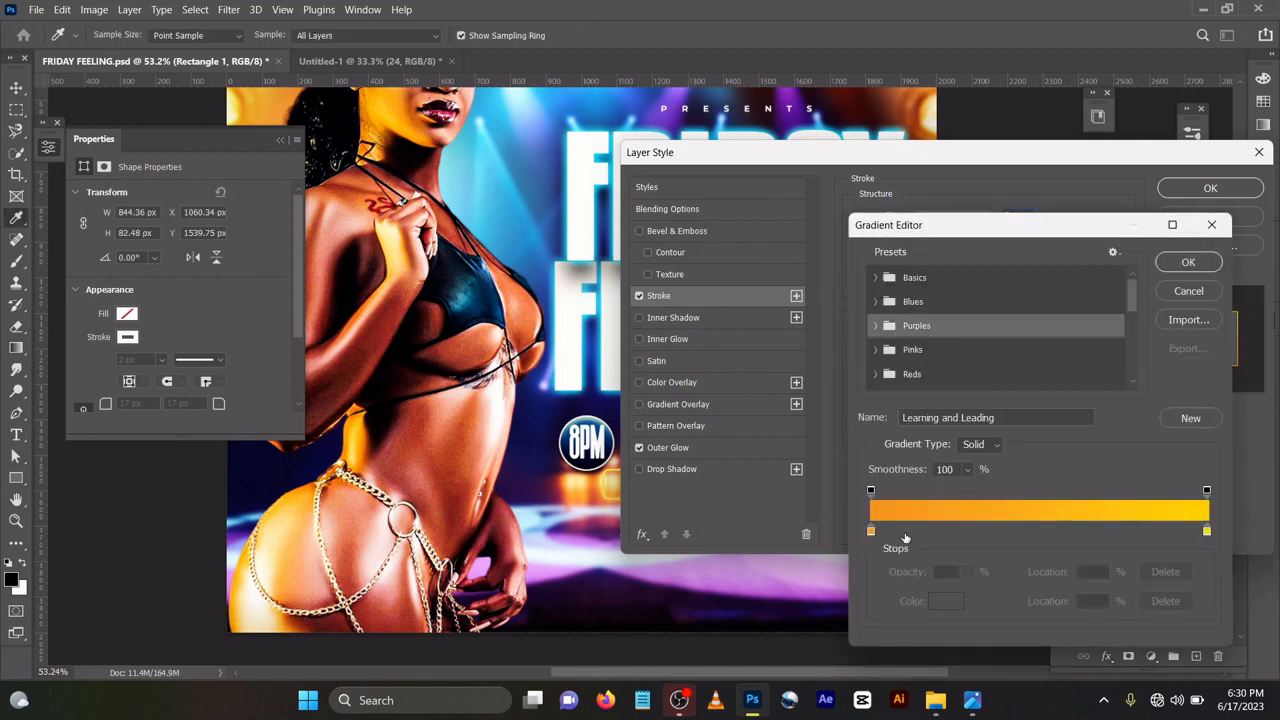
double_click(870, 528)
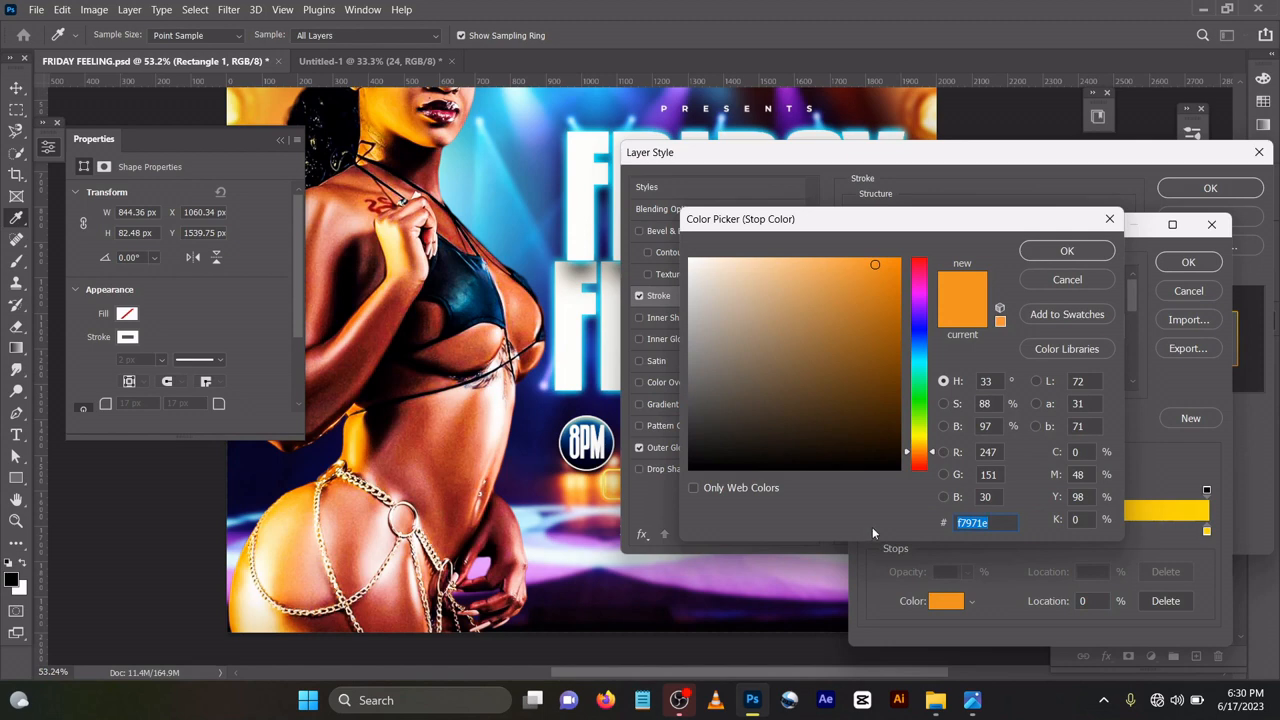
left_click(1067, 250)
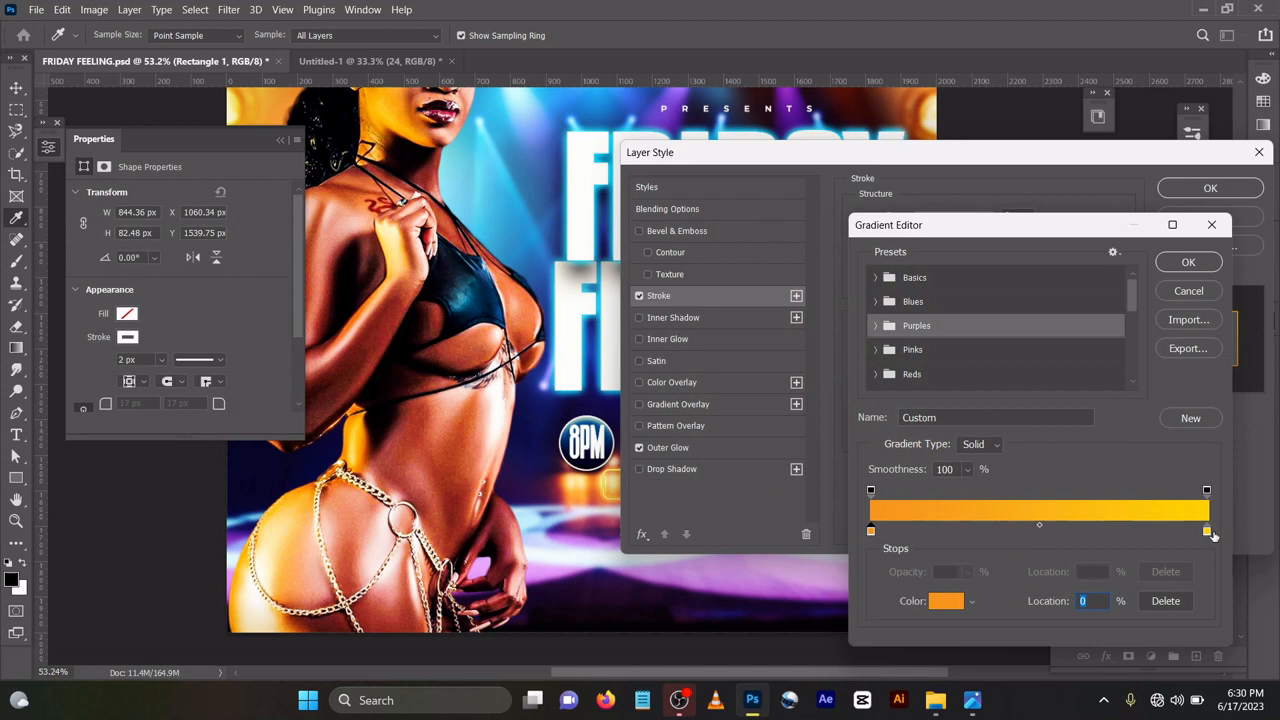
left_click(1205, 532)
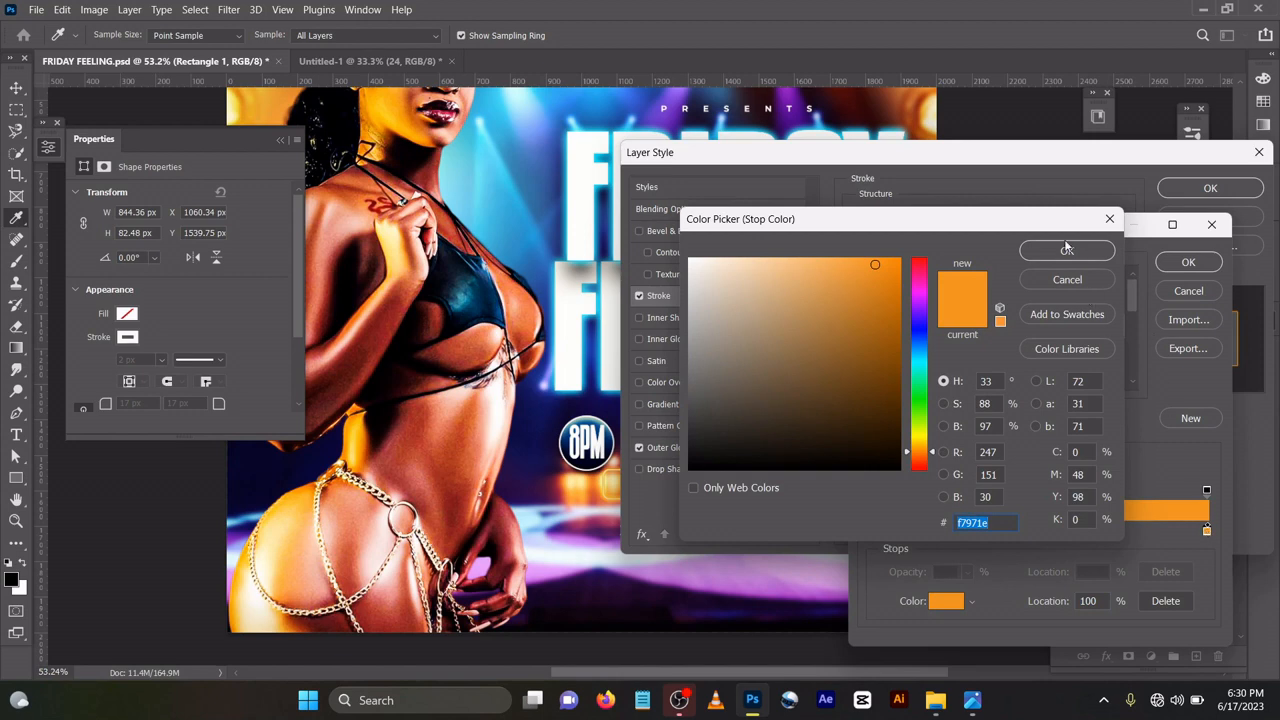
left_click(1067, 250)
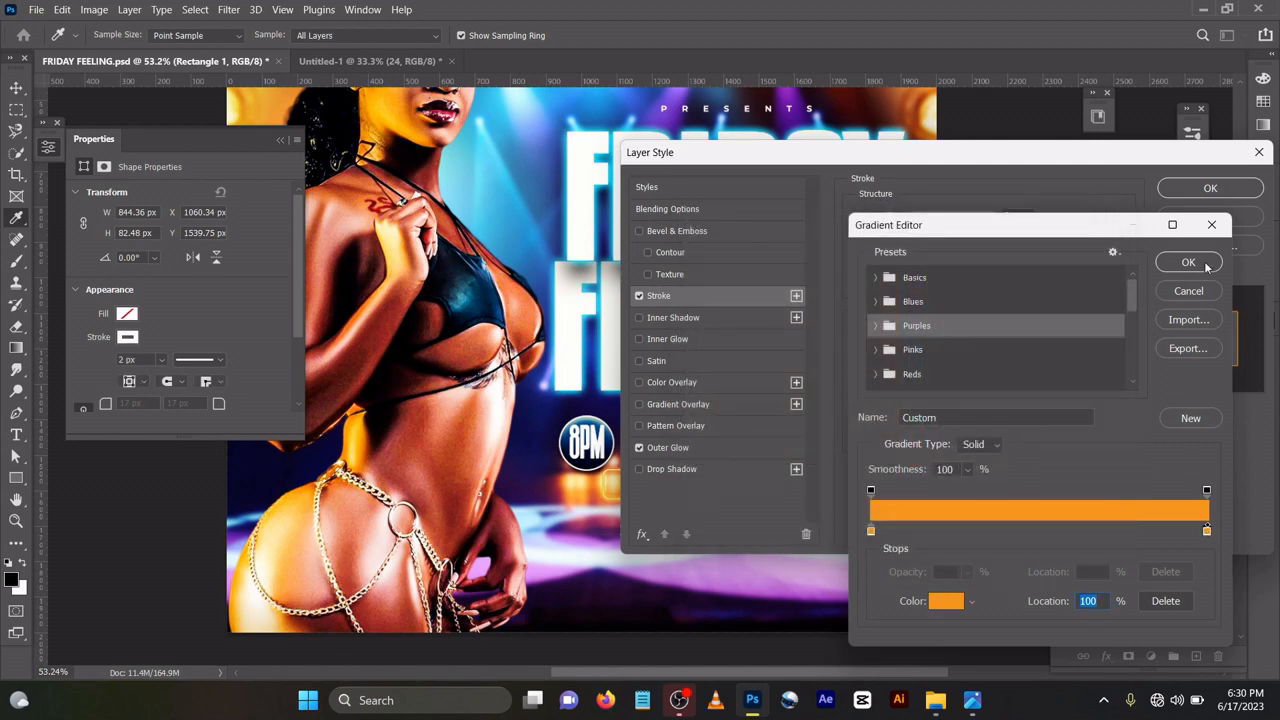
left_click(1188, 261)
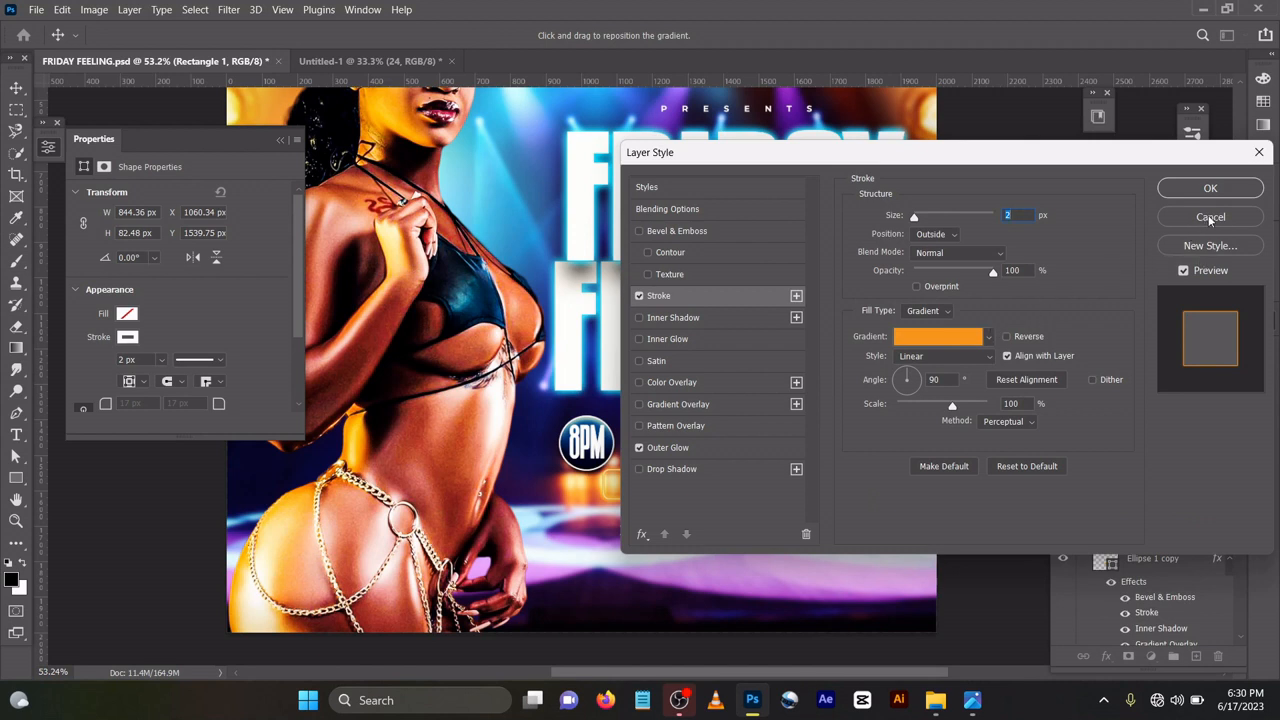
left_click(667, 447)
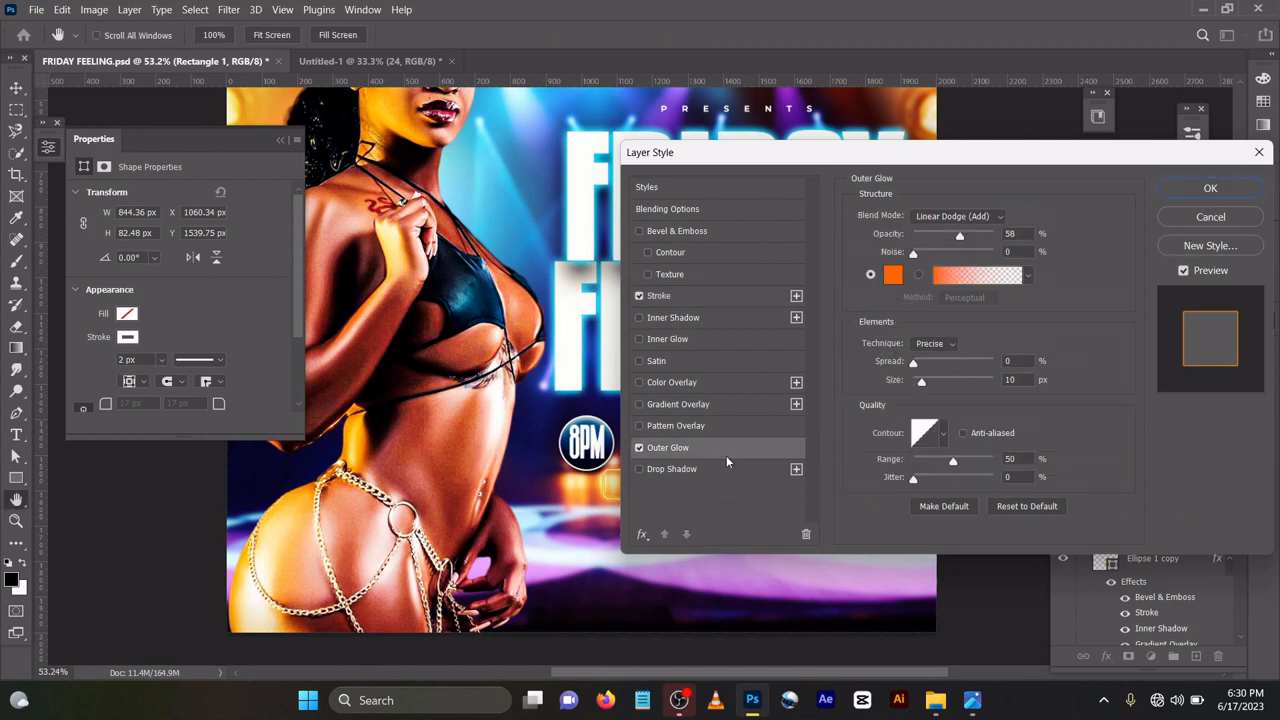
- Keep the address bar's orange outer glow colour and close its Layer Style
left_click(893, 274)
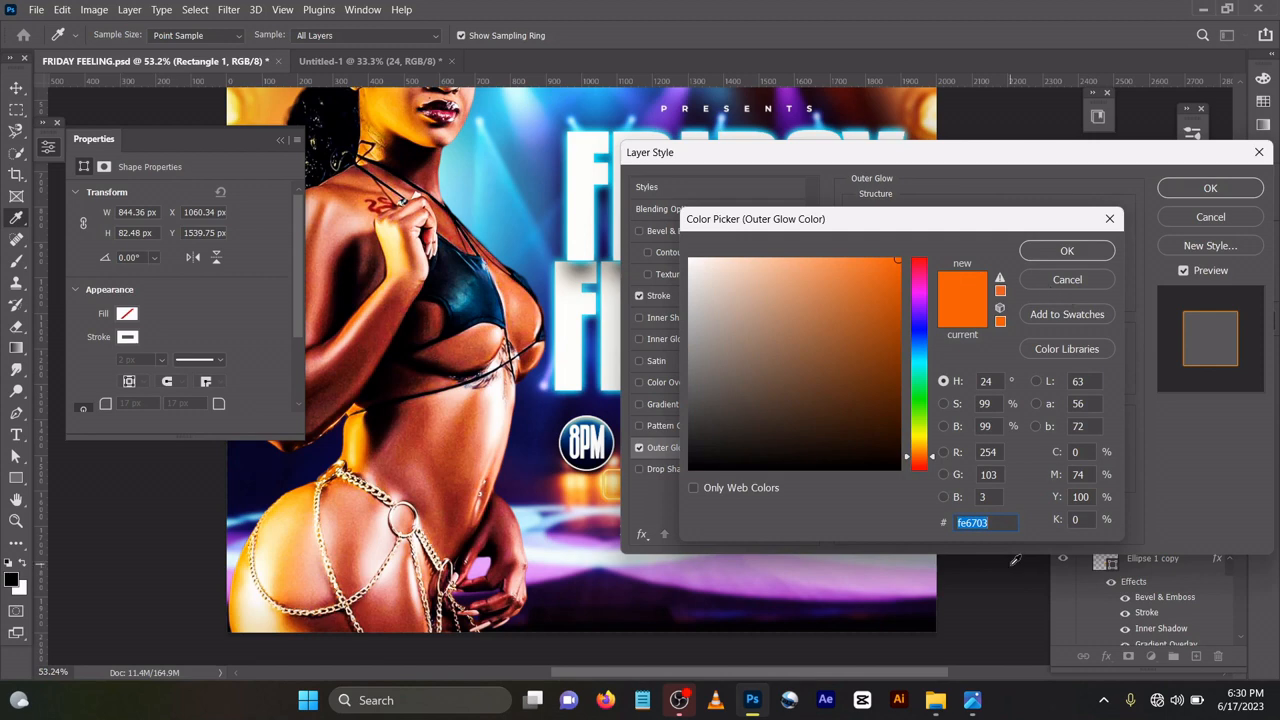
left_click(1067, 250)
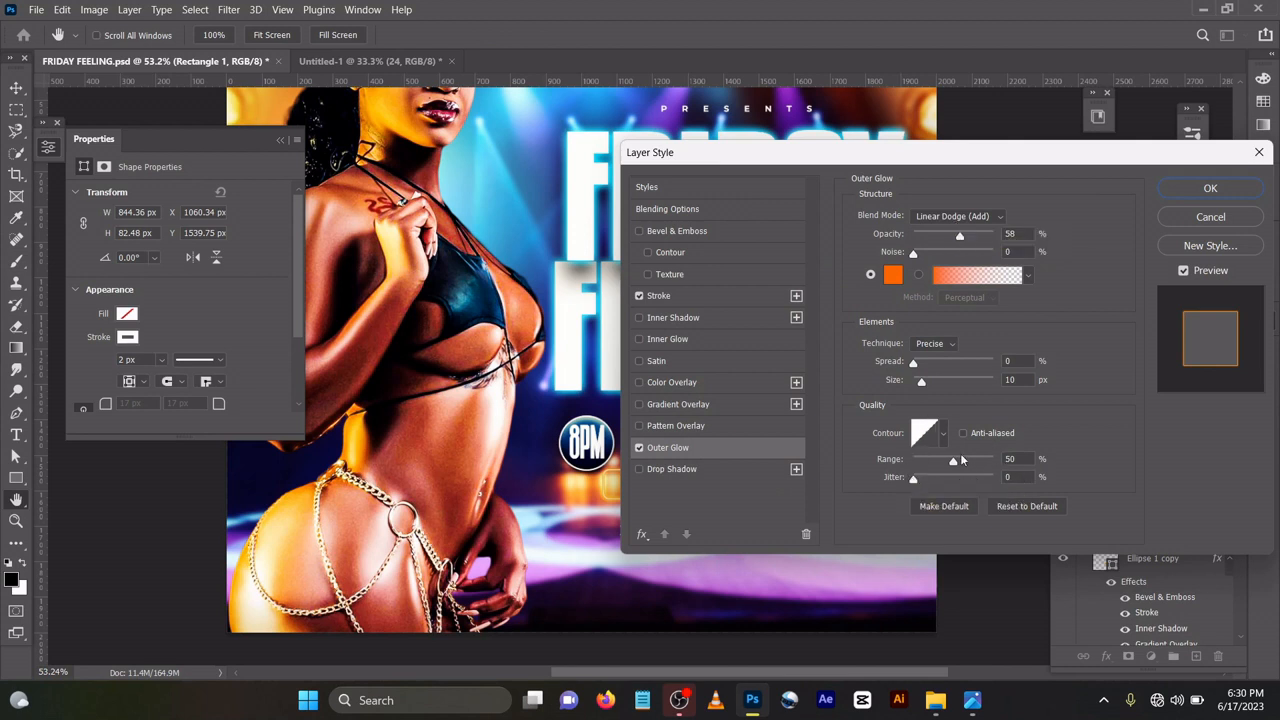
mouse_move(1195, 216)
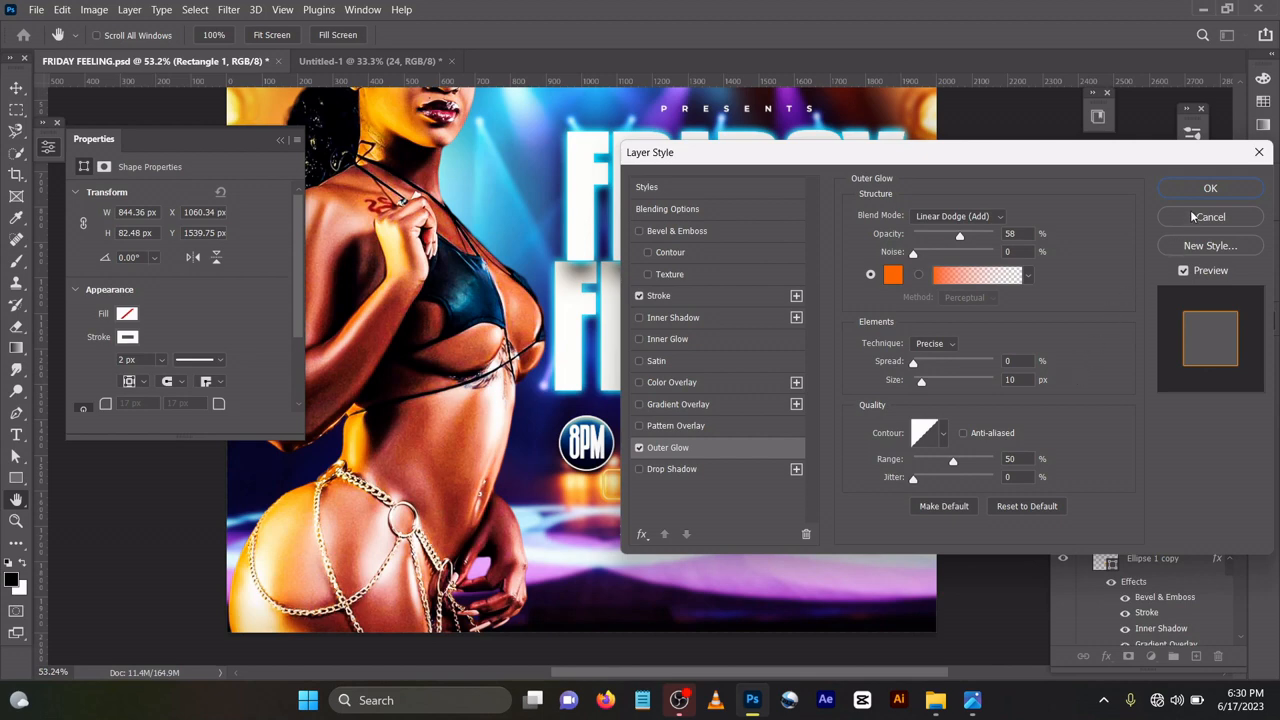
left_click(1209, 188)
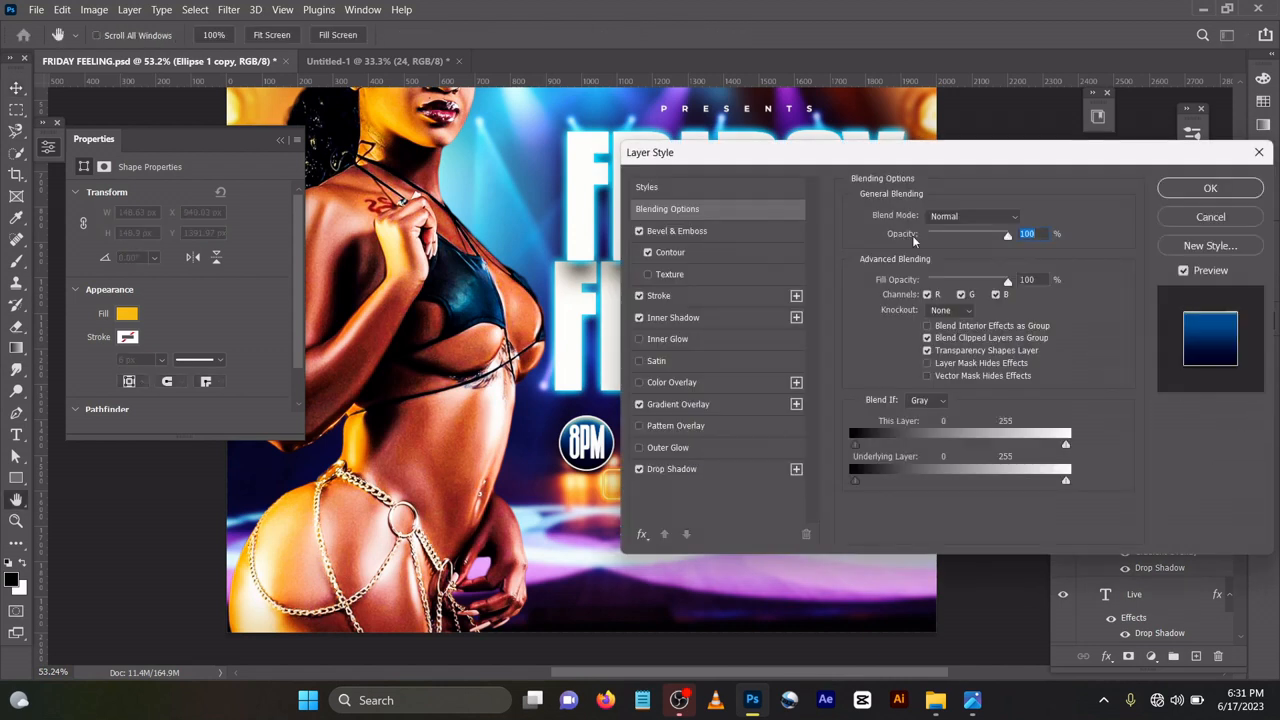
- Set the badge bevel shadow colour to 8e3001 and review its white stroke and inner shadow
left_click(675, 230)
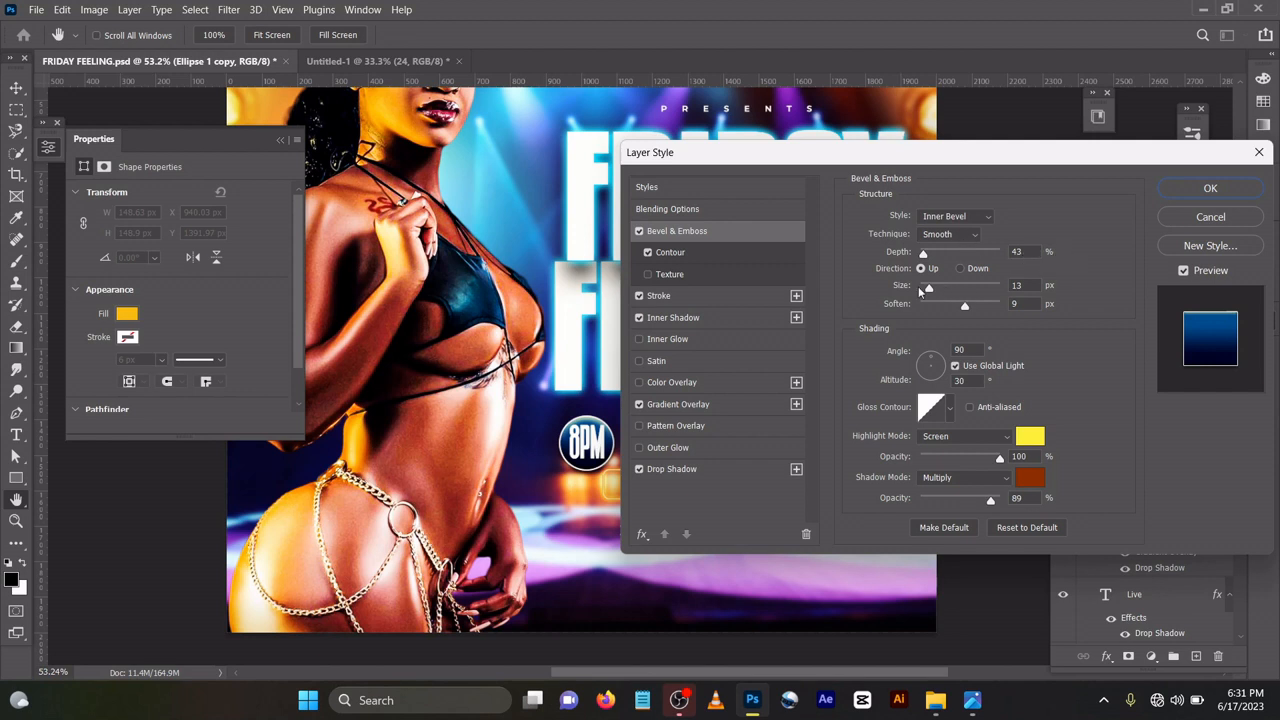
mouse_move(940, 308)
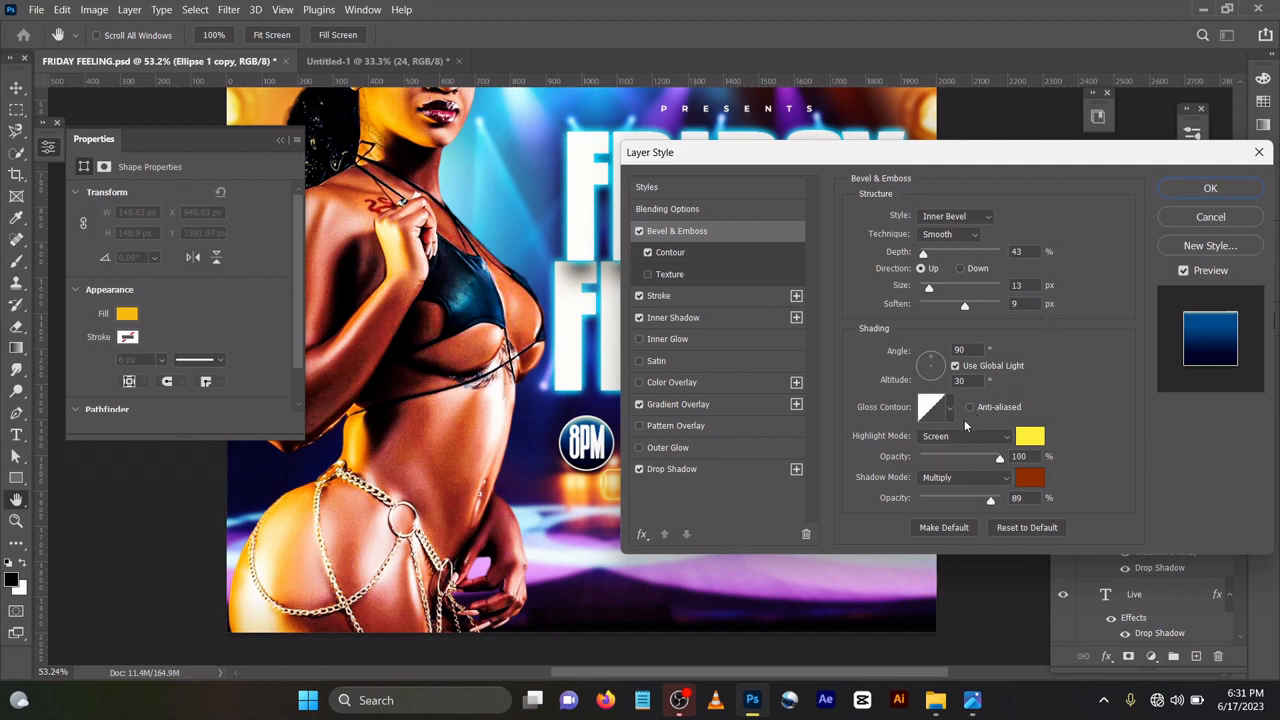
mouse_move(894, 465)
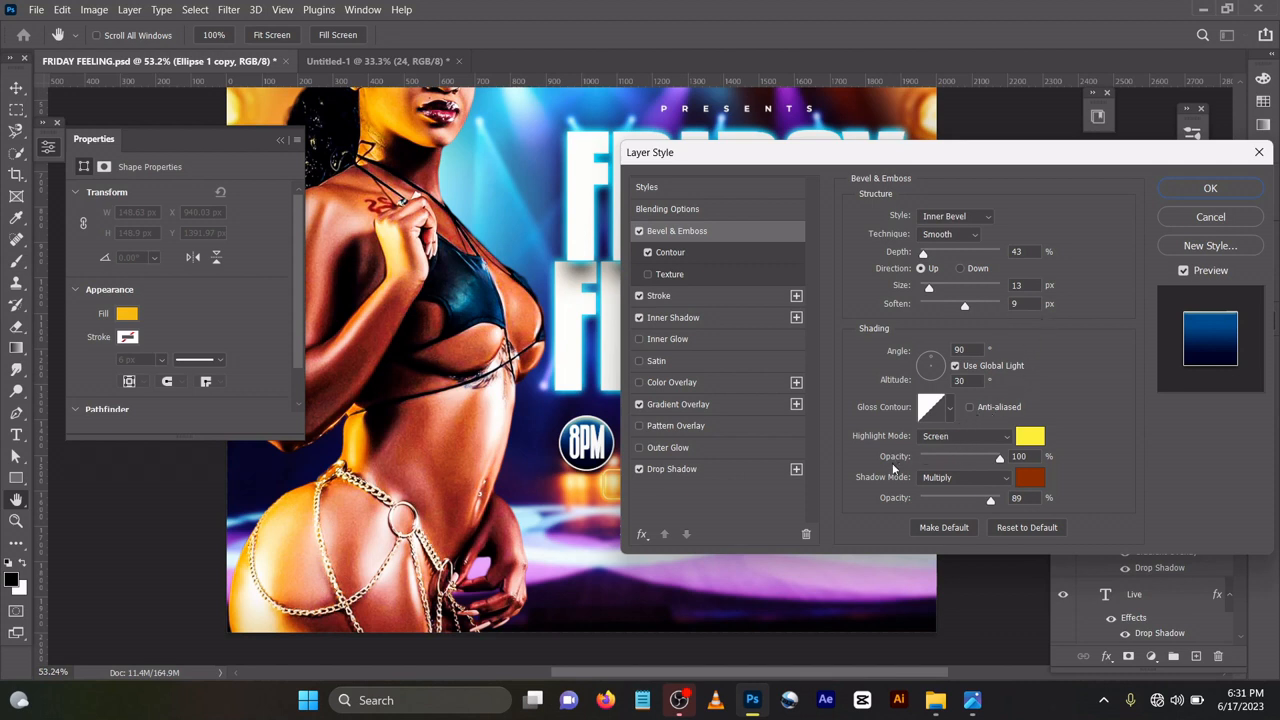
mouse_move(910, 510)
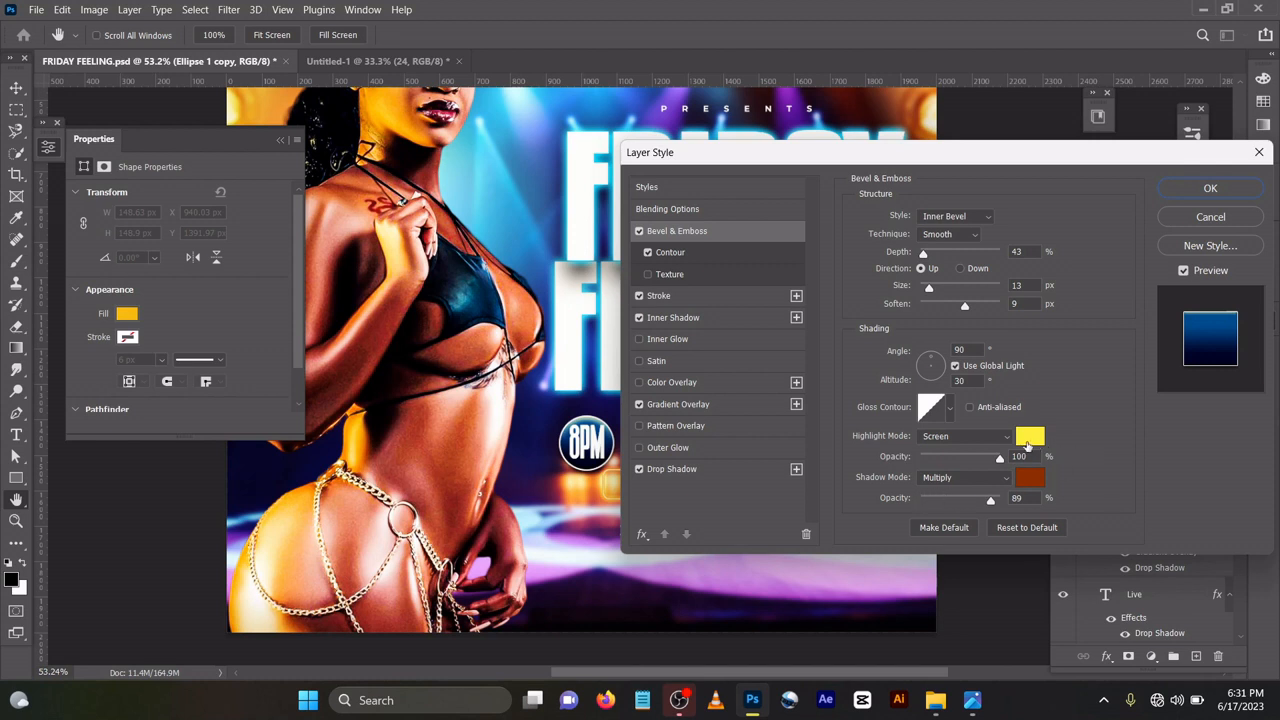
left_click(1031, 478)
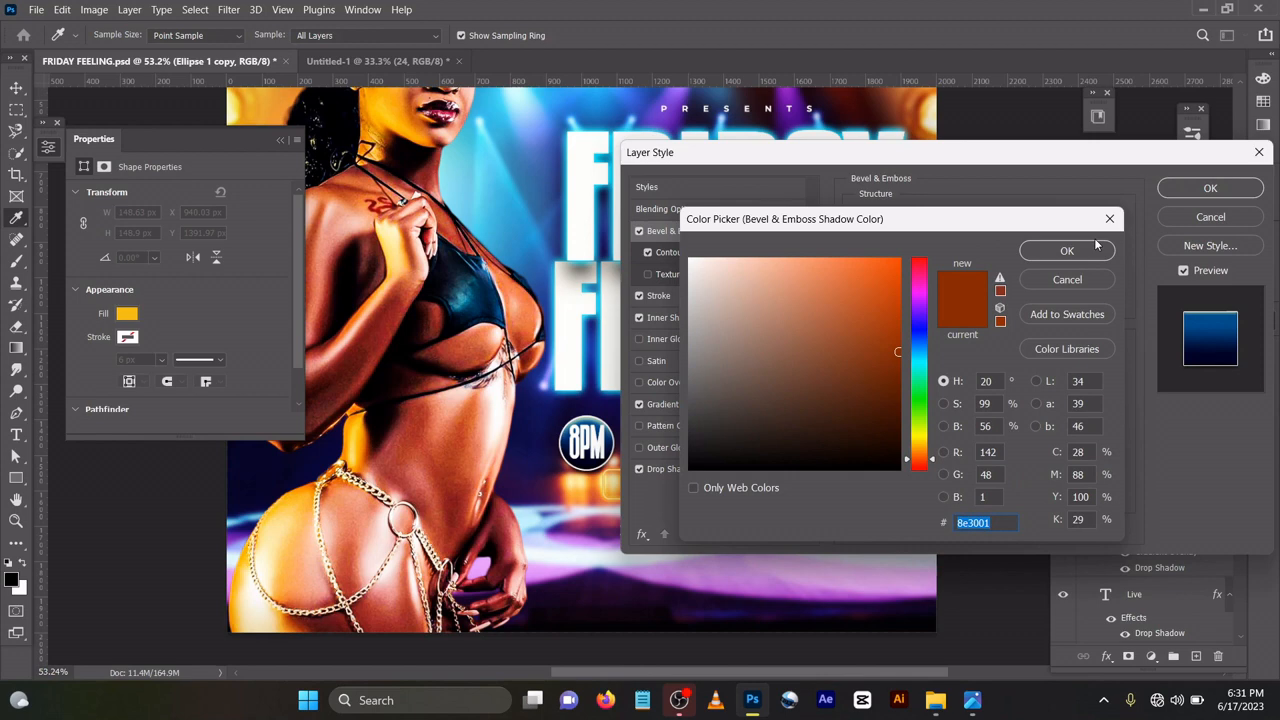
left_click(1067, 250)
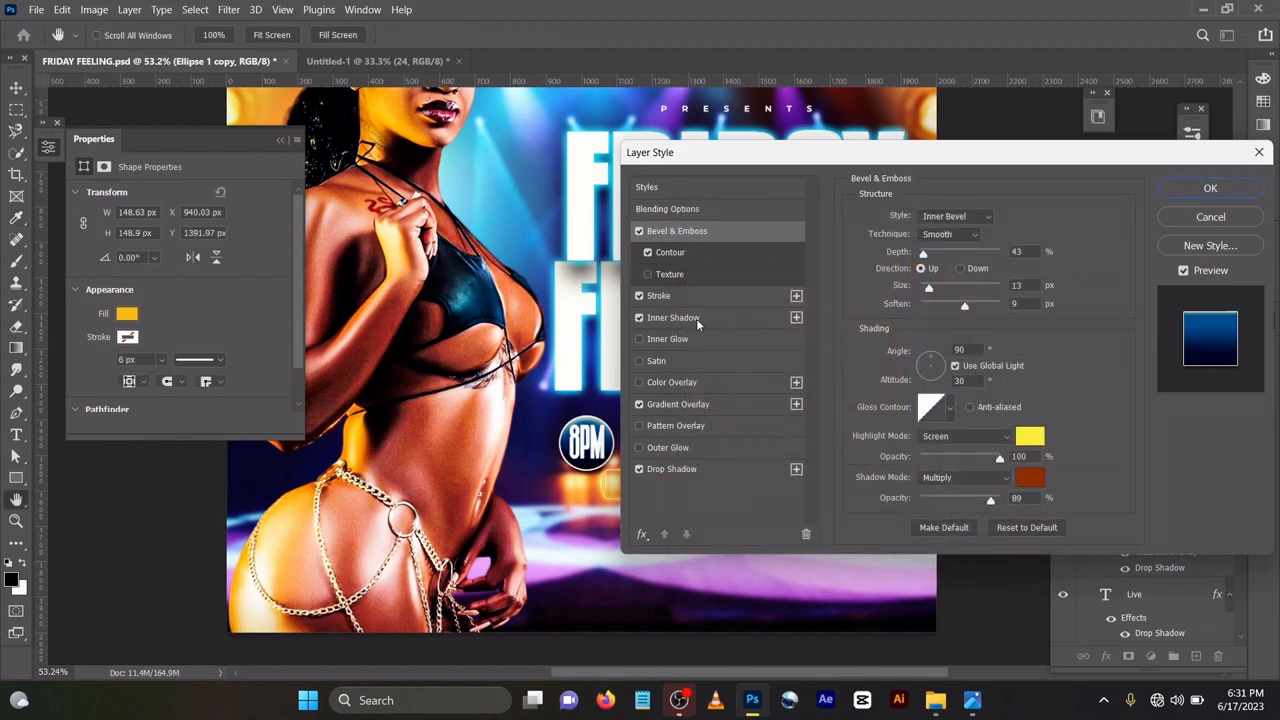
left_click(658, 295)
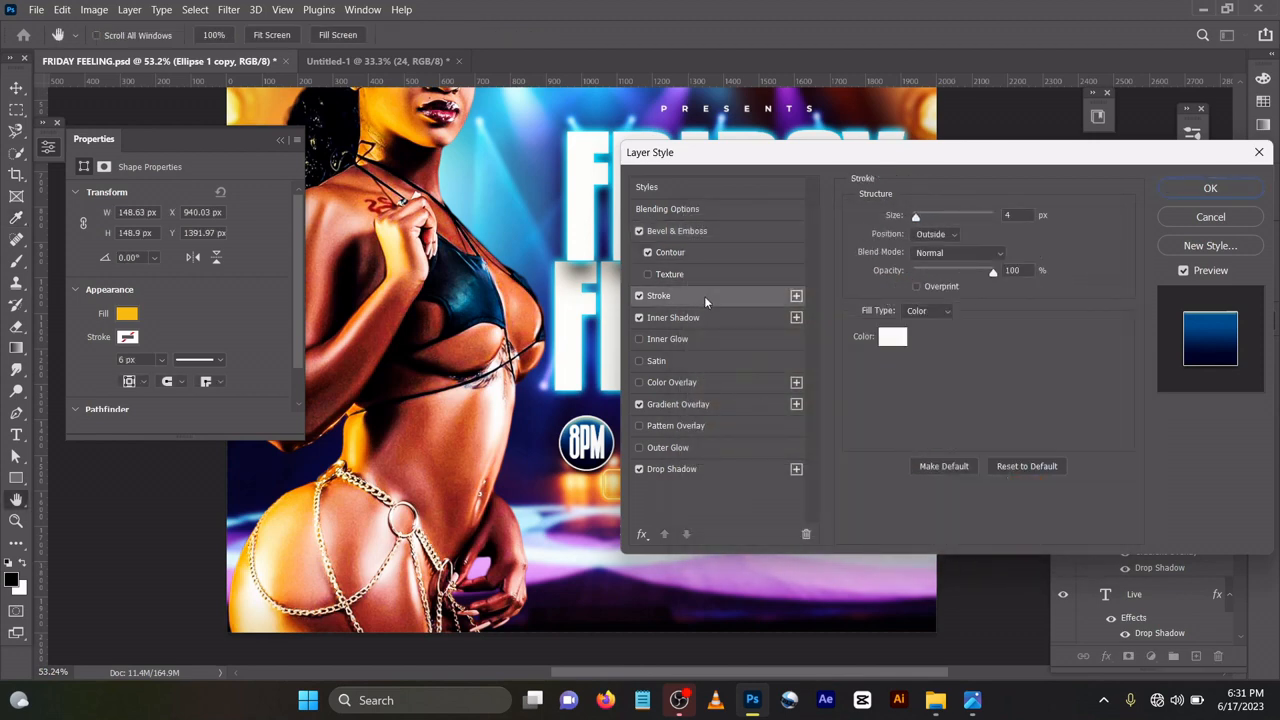
mouse_move(975, 245)
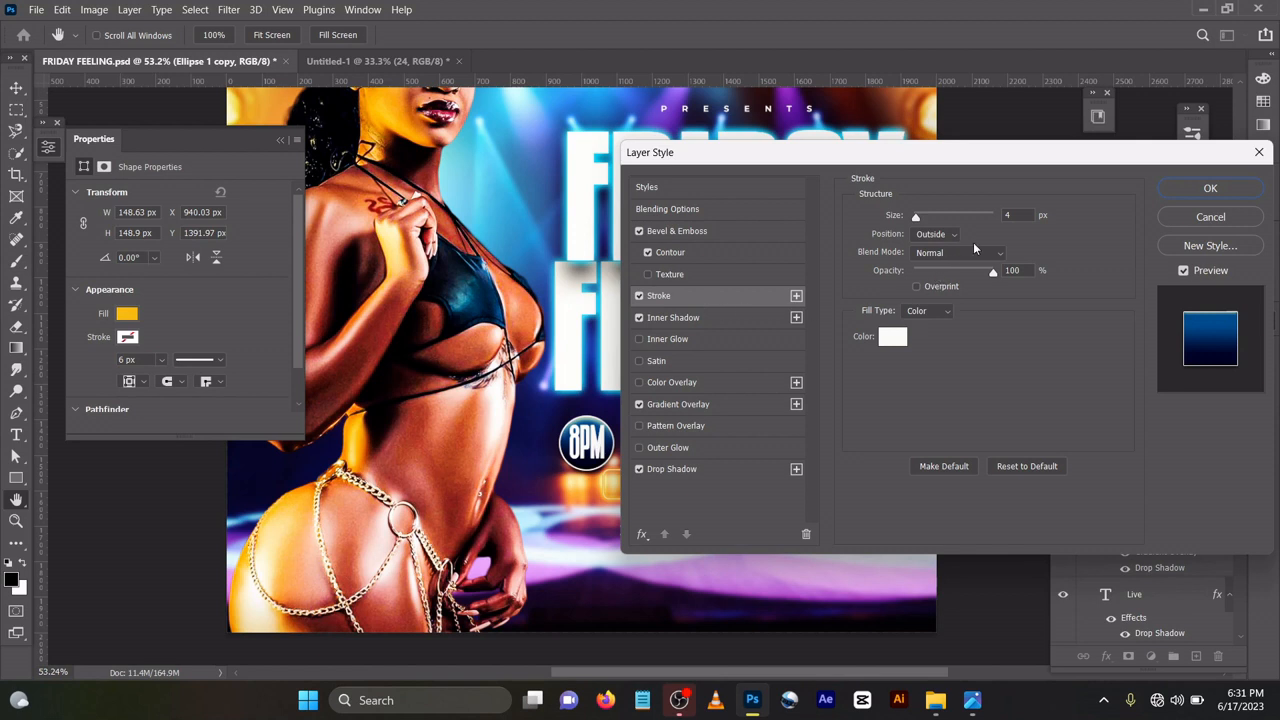
mouse_move(953, 254)
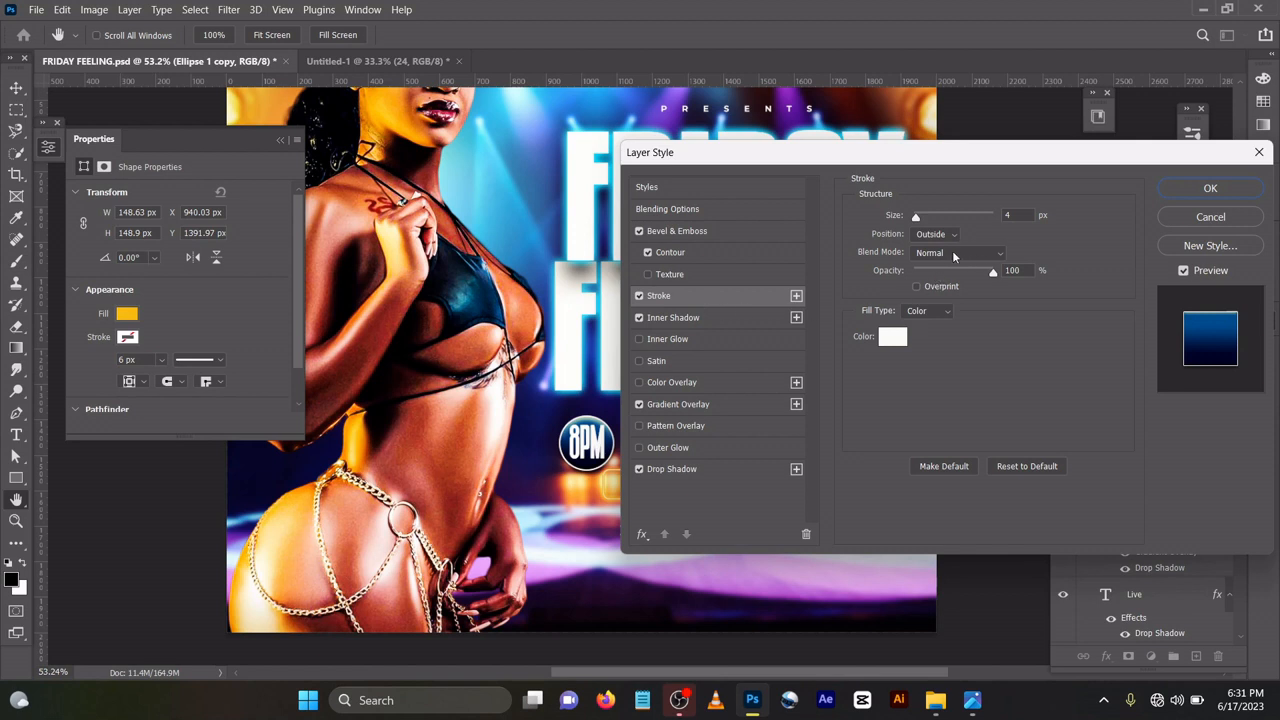
mouse_move(978, 293)
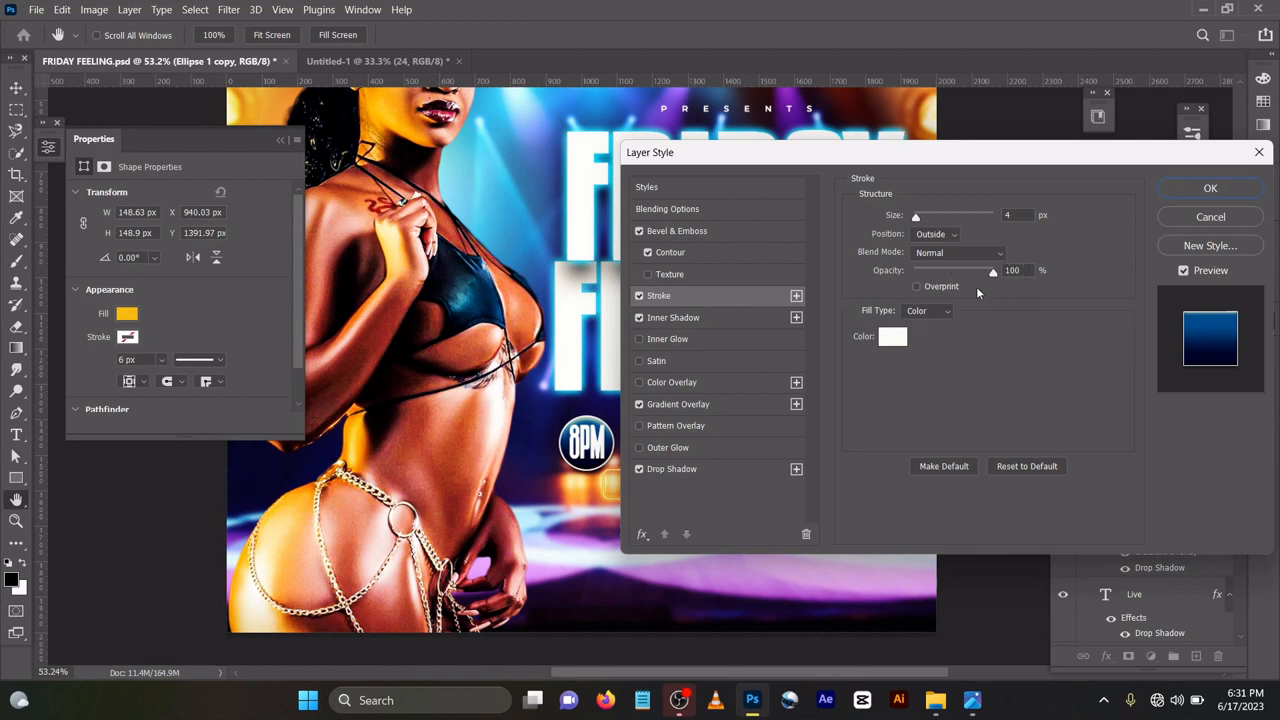
left_click(673, 317)
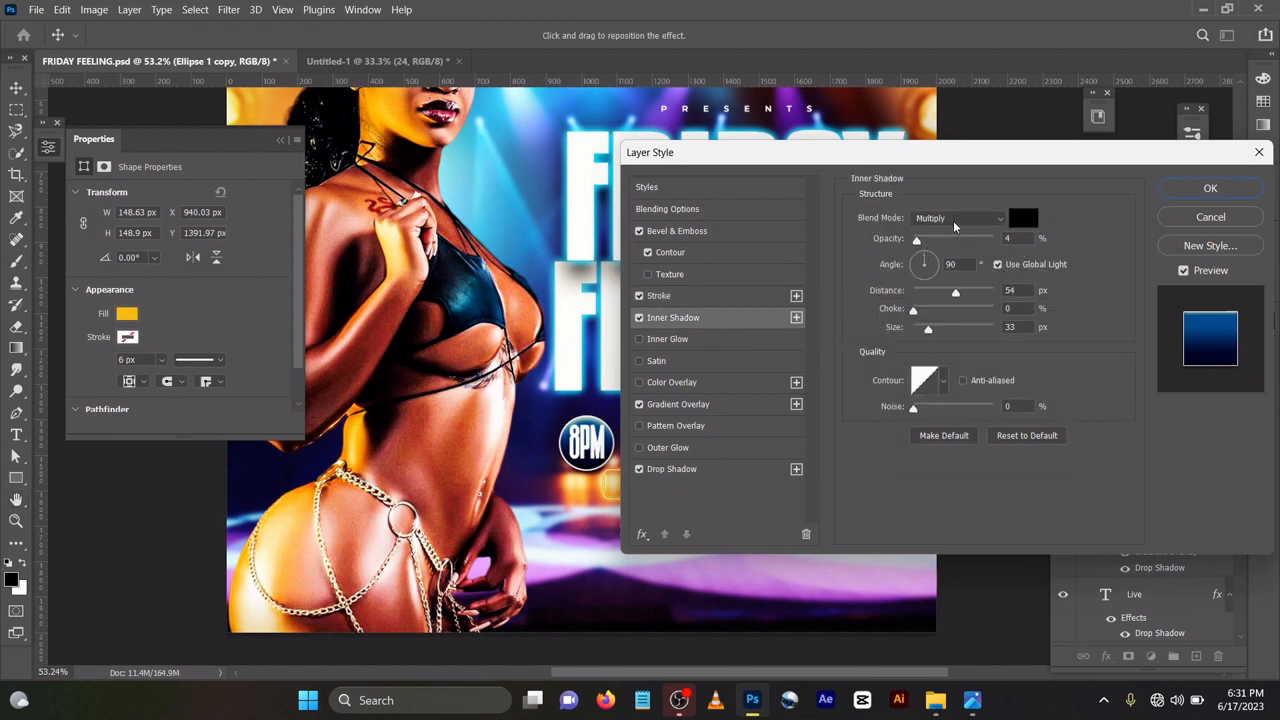
mouse_move(926, 290)
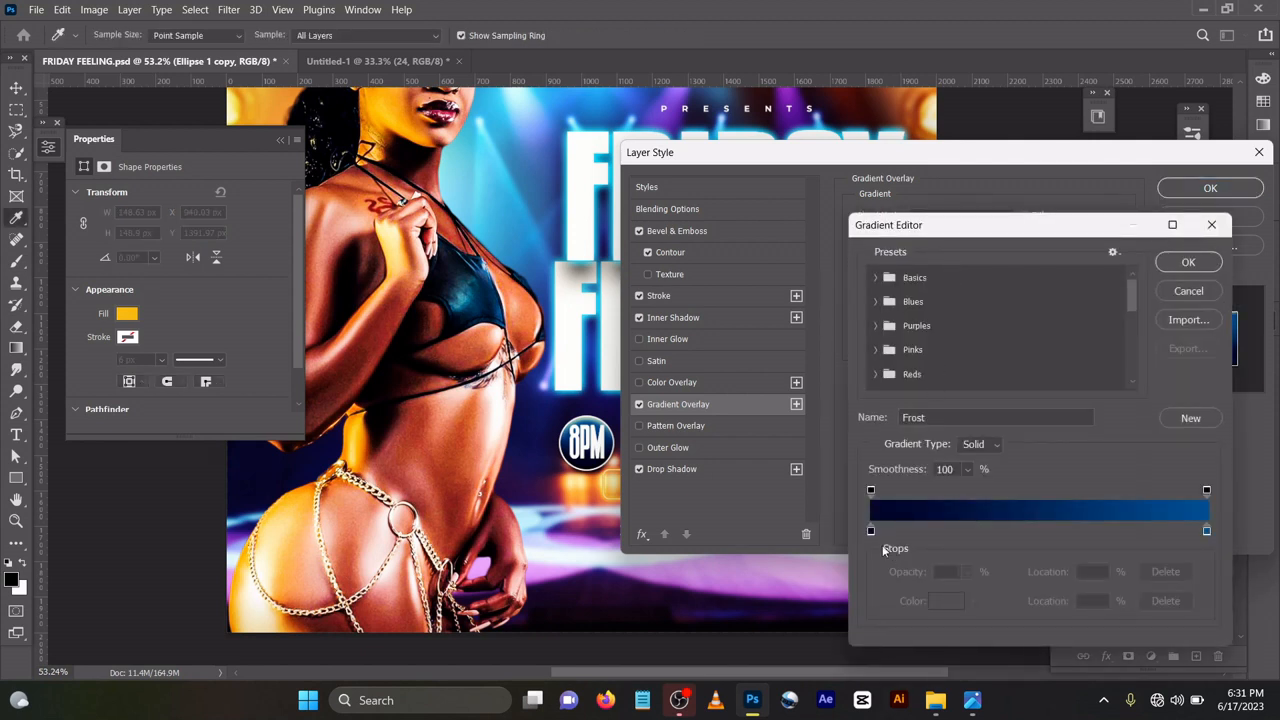
- Set the badge gradient overlay stops to 000428 and 004e92, check the drop shadow, and apply
left_click(871, 530)
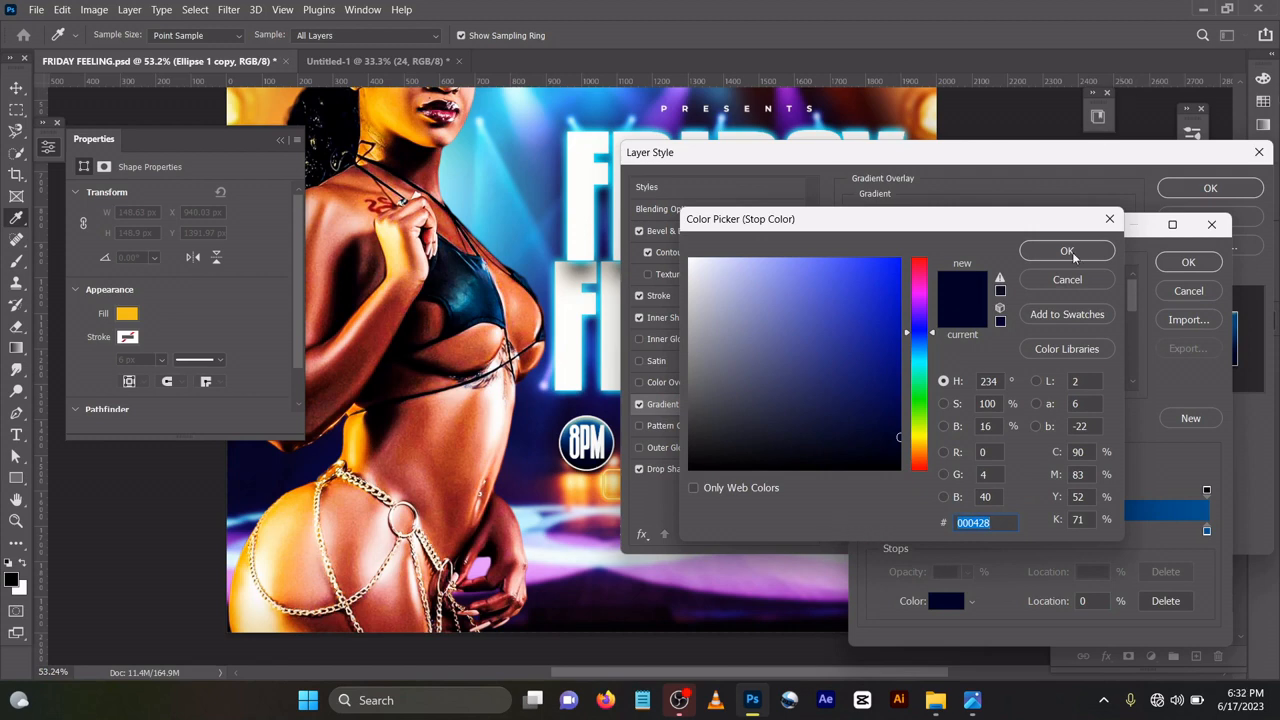
left_click(1066, 250)
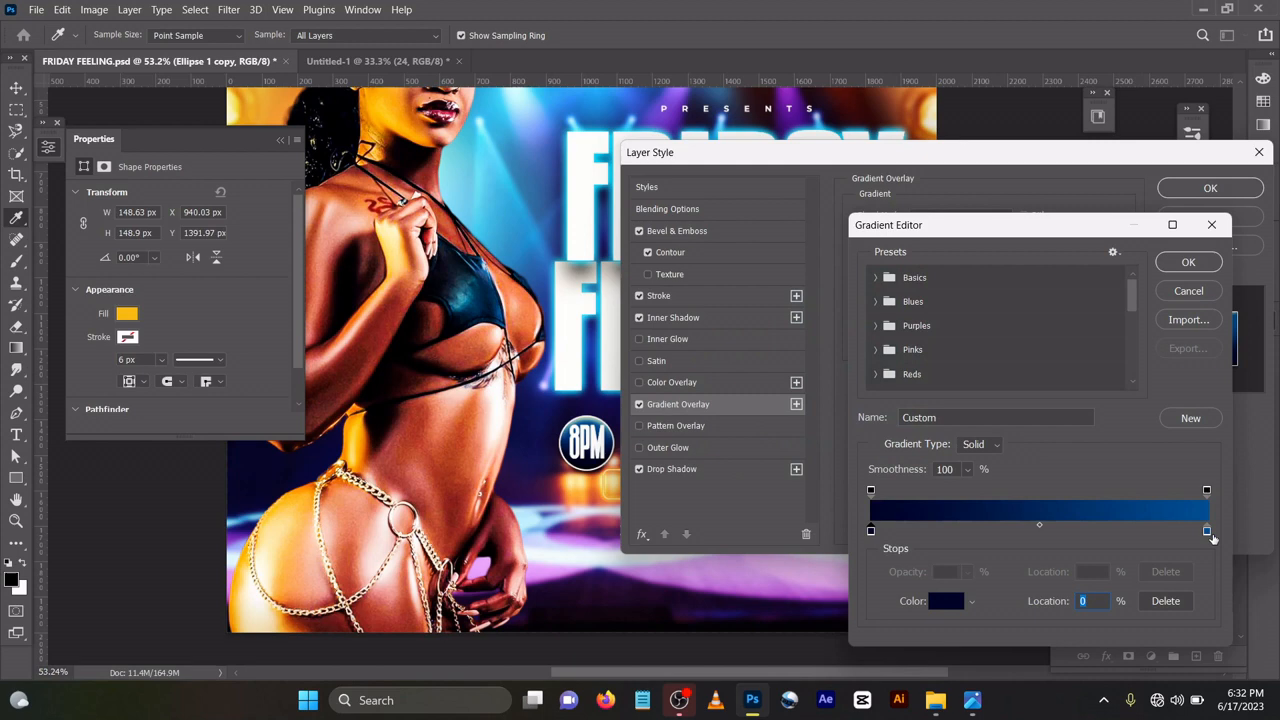
double_click(1206, 530)
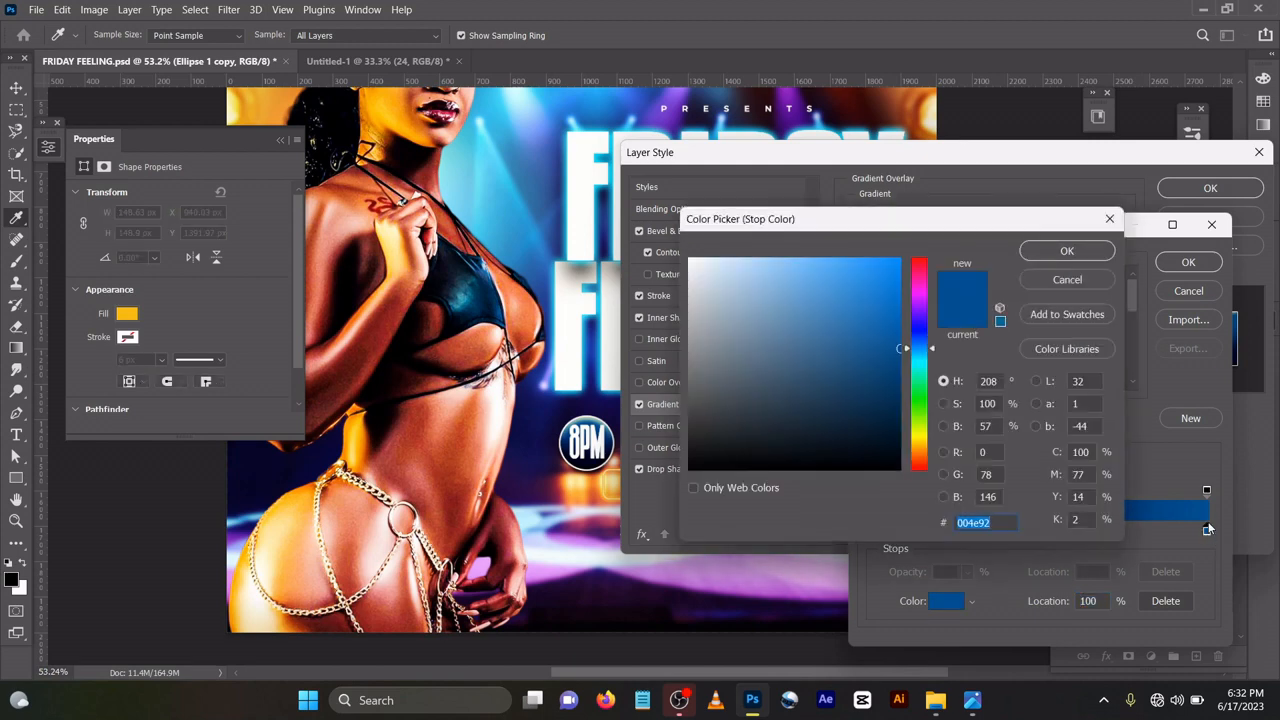
mouse_move(1067, 251)
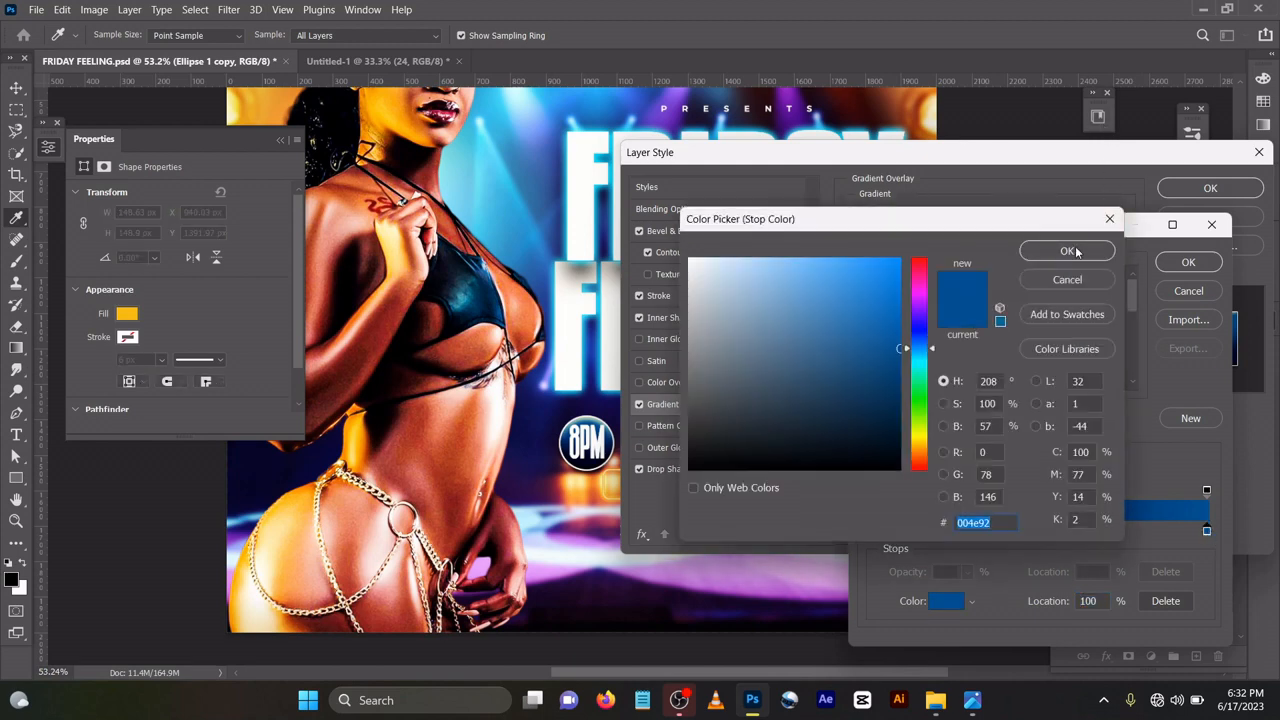
left_click(1066, 251)
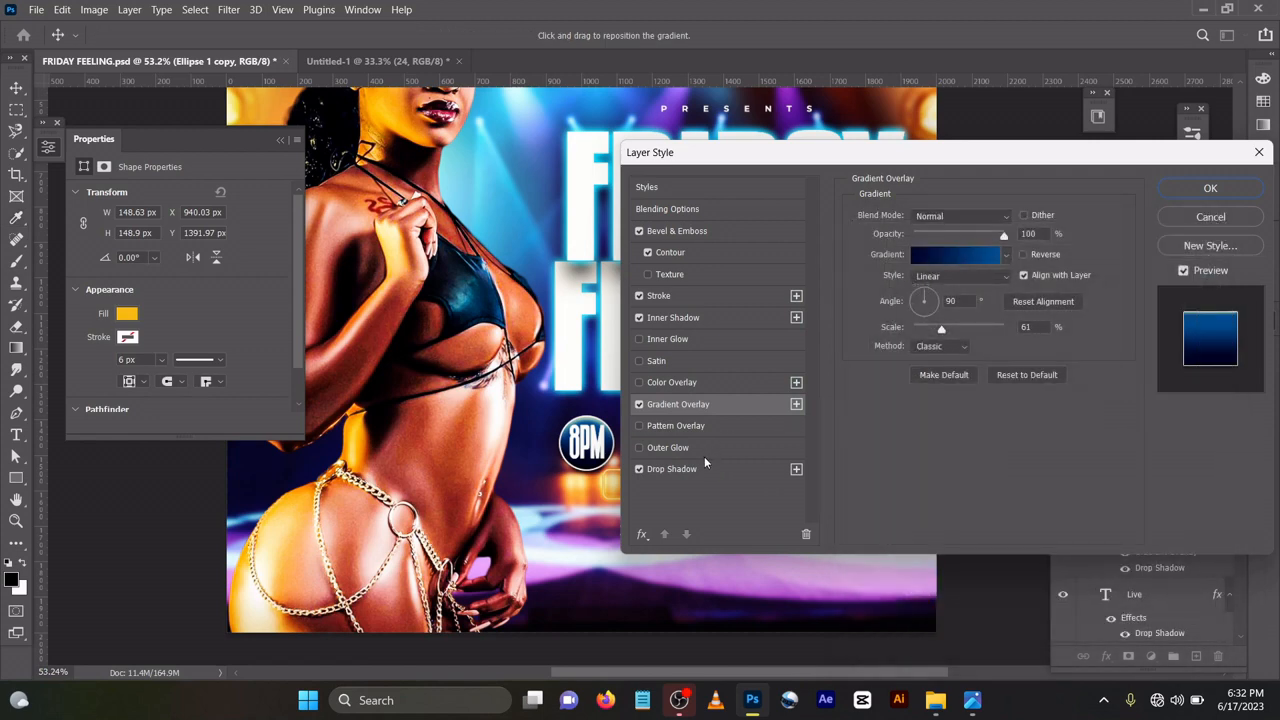
left_click(674, 468)
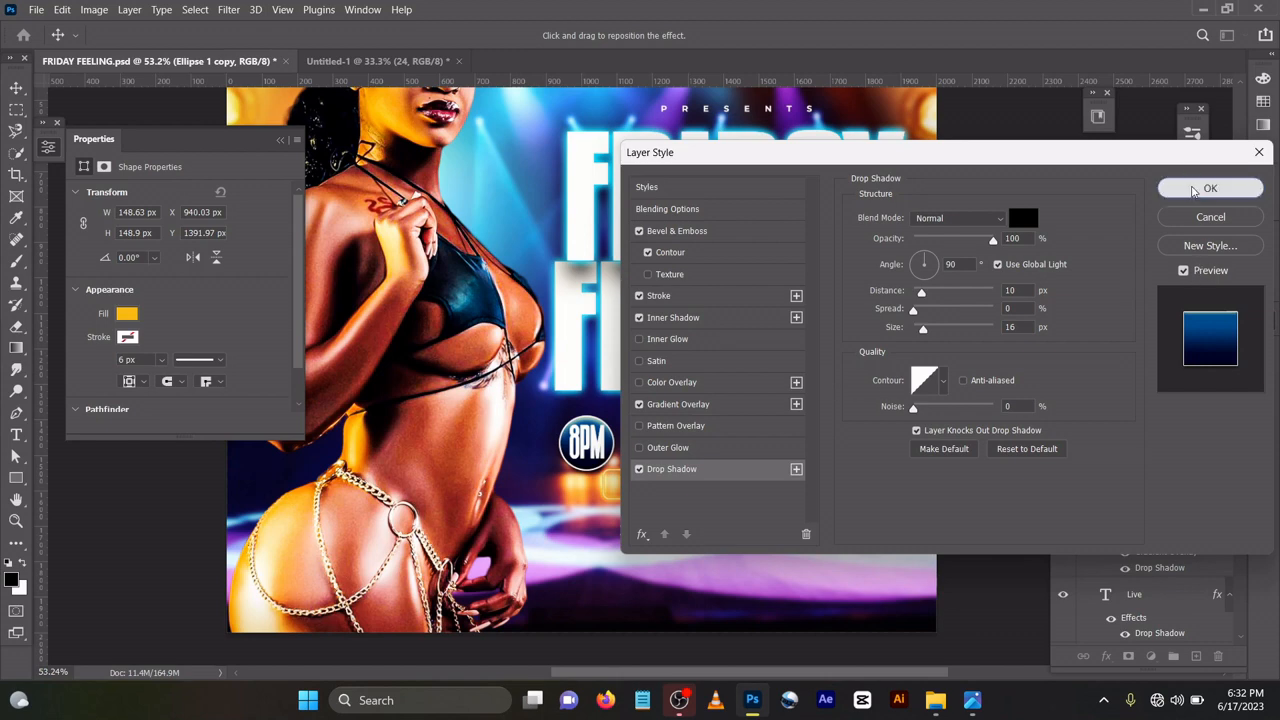
left_click(1210, 188)
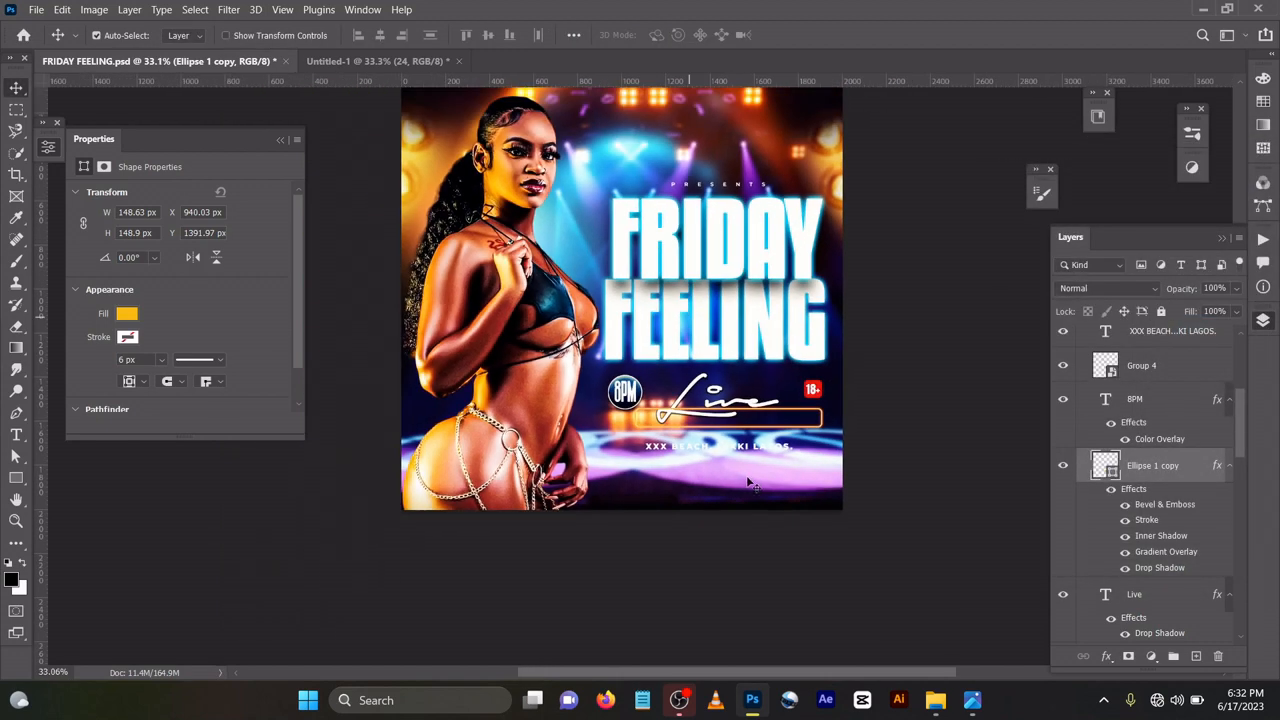